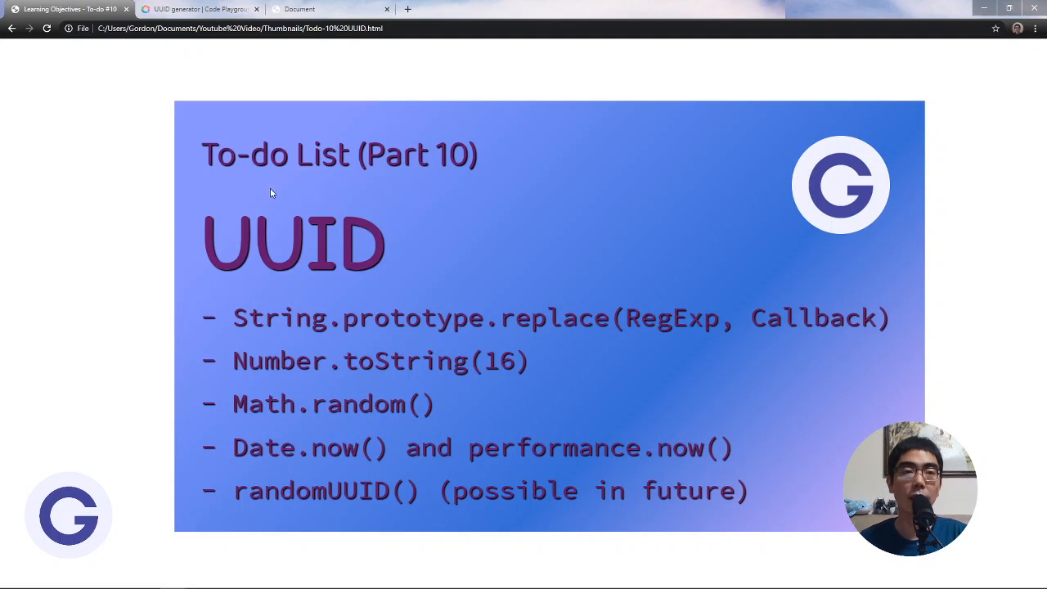
mouse_move(316, 177)
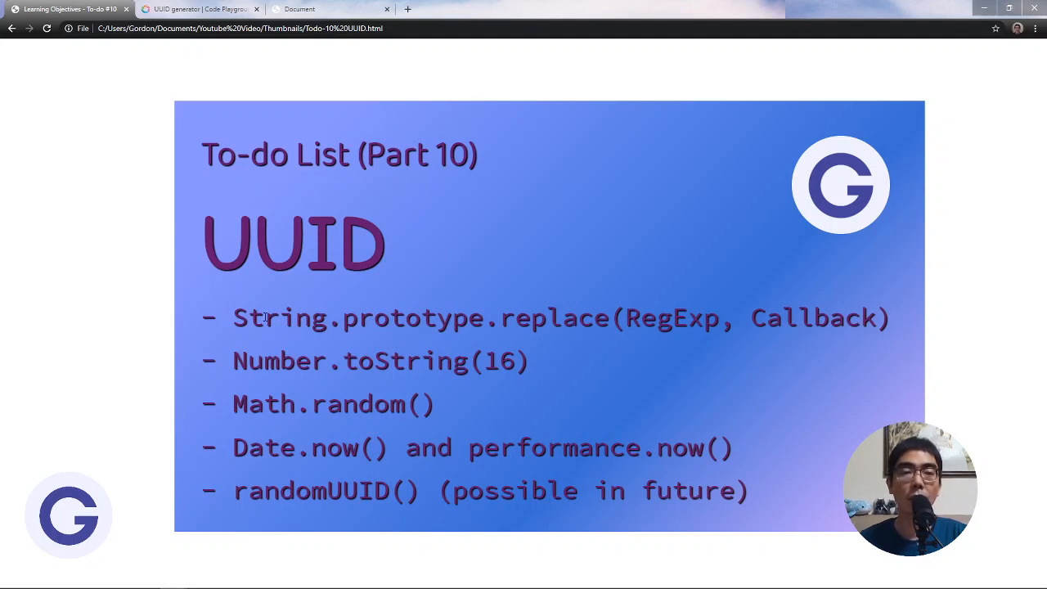
mouse_move(389, 280)
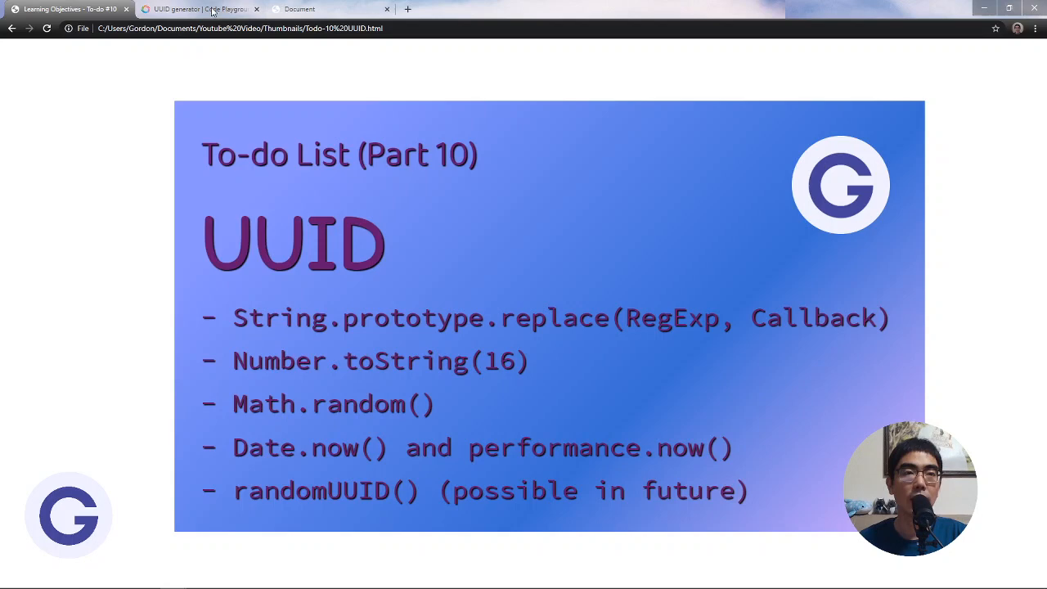
Show the SoloLearn UUID generator playground with its uuid() function
left_click(199, 10)
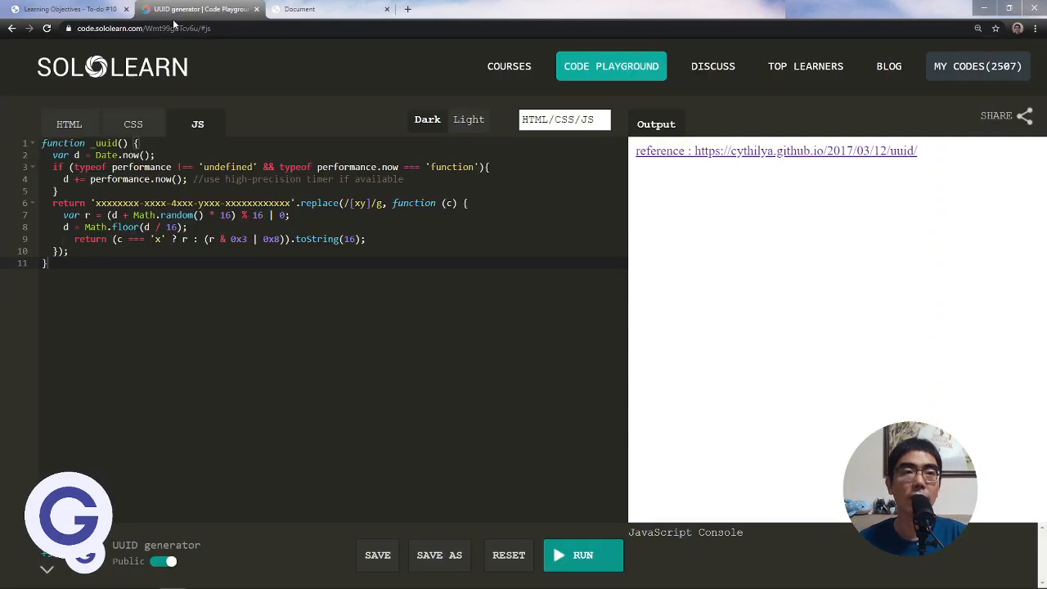
mouse_move(174, 79)
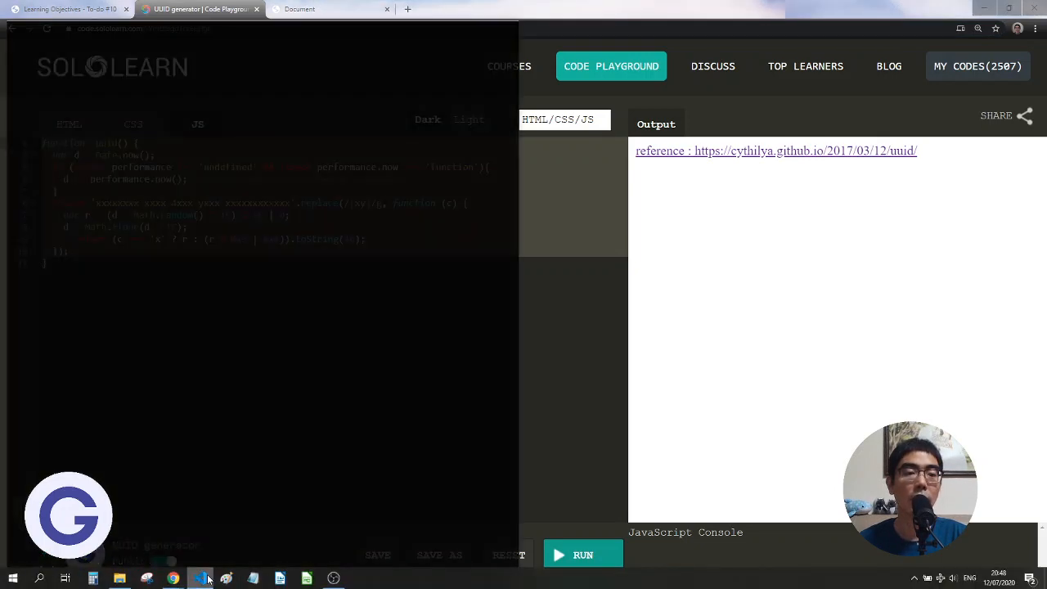
Paste the _uuid() function at the end of todo.js and save the file
left_click(199, 579)
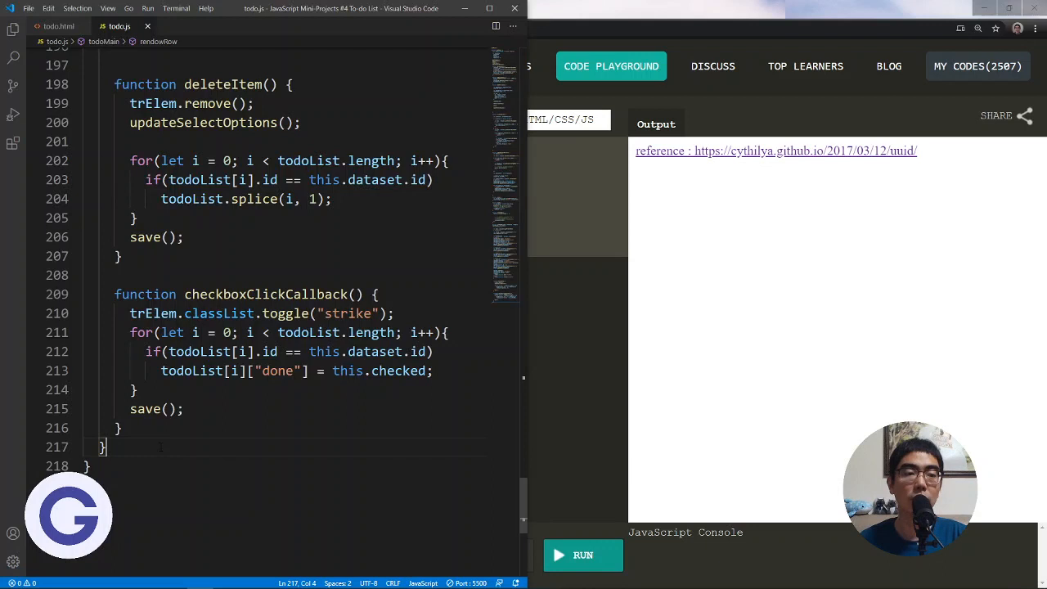
type("funciton")
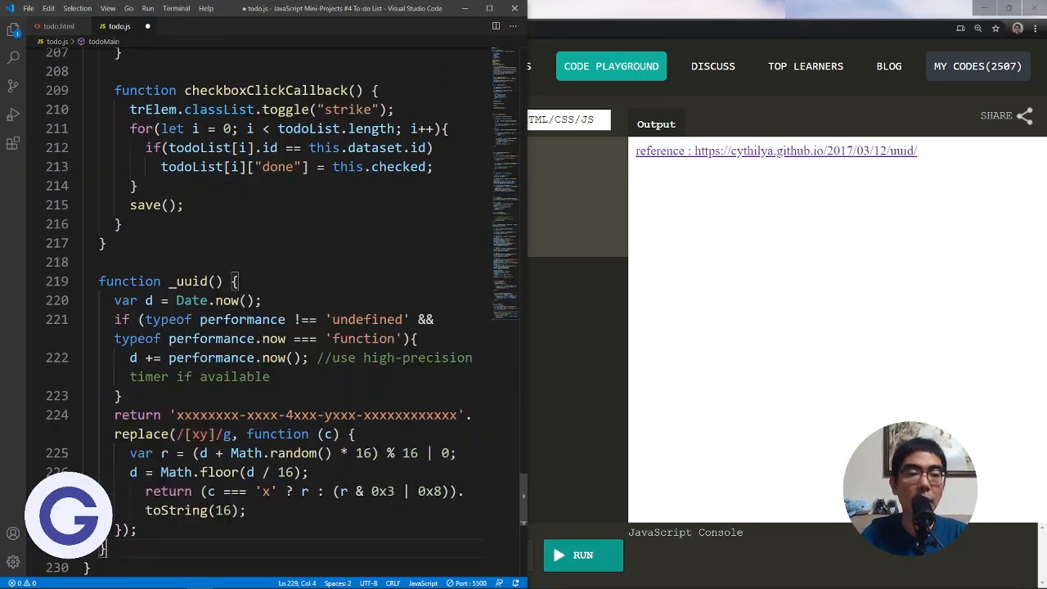
key("ctrl+s")
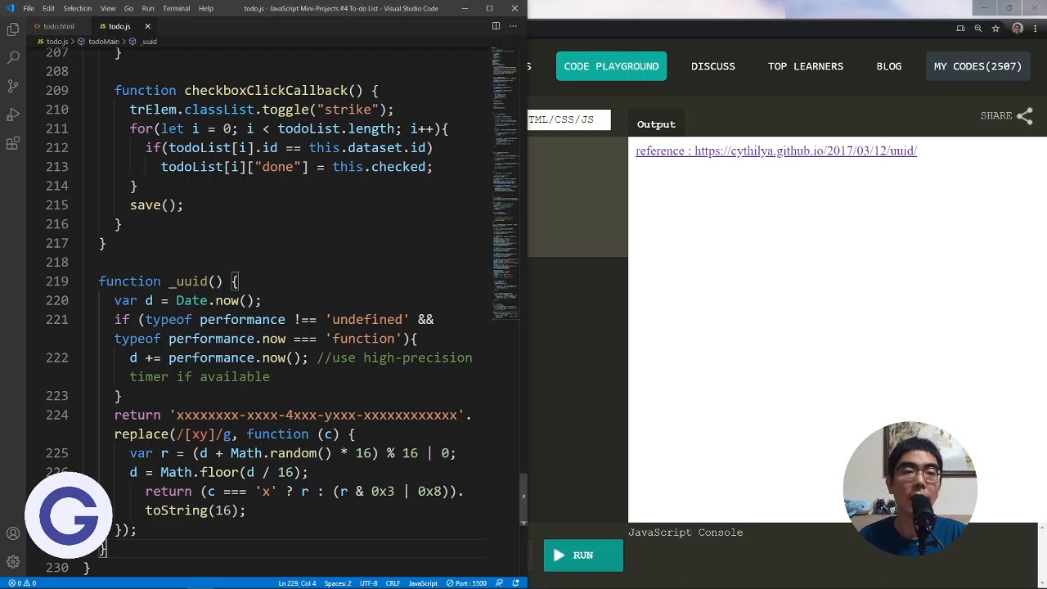
Highlight the _uuid name and its UUID placeholder template string for explanation
double_click(188, 282)
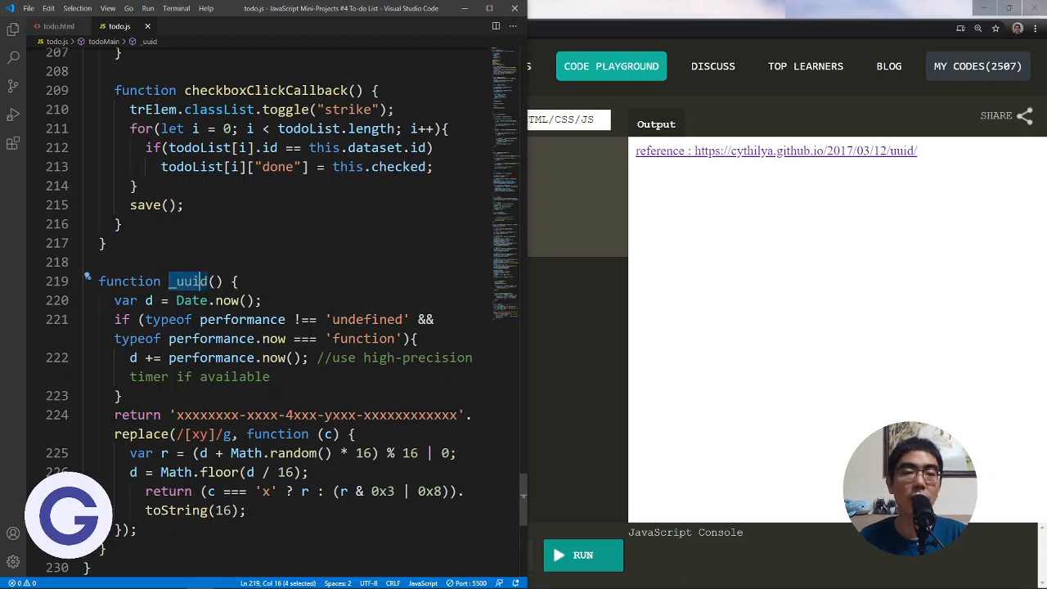
left_click(170, 416)
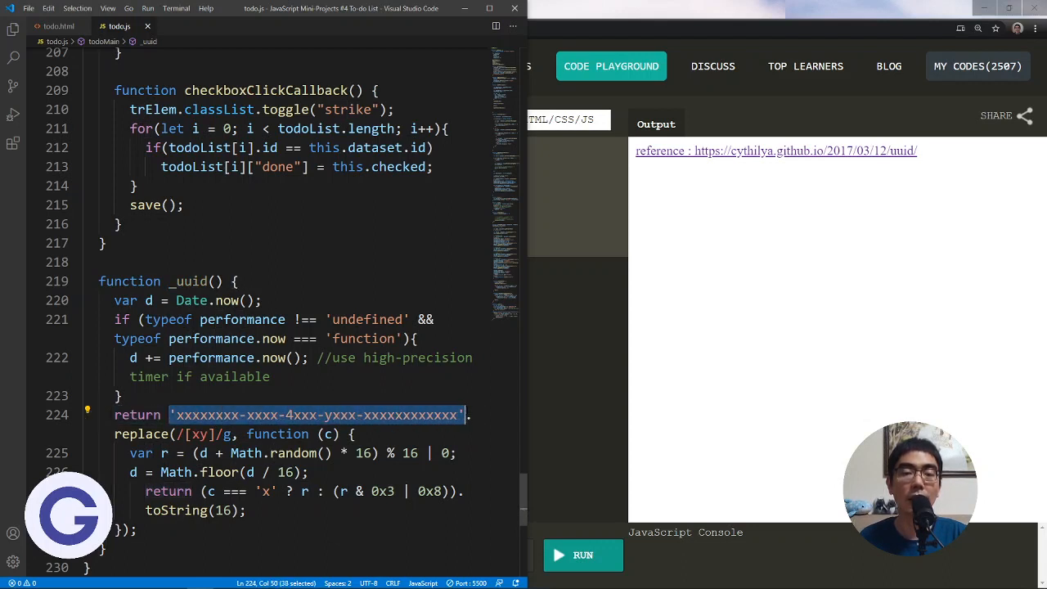
left_click(164, 281)
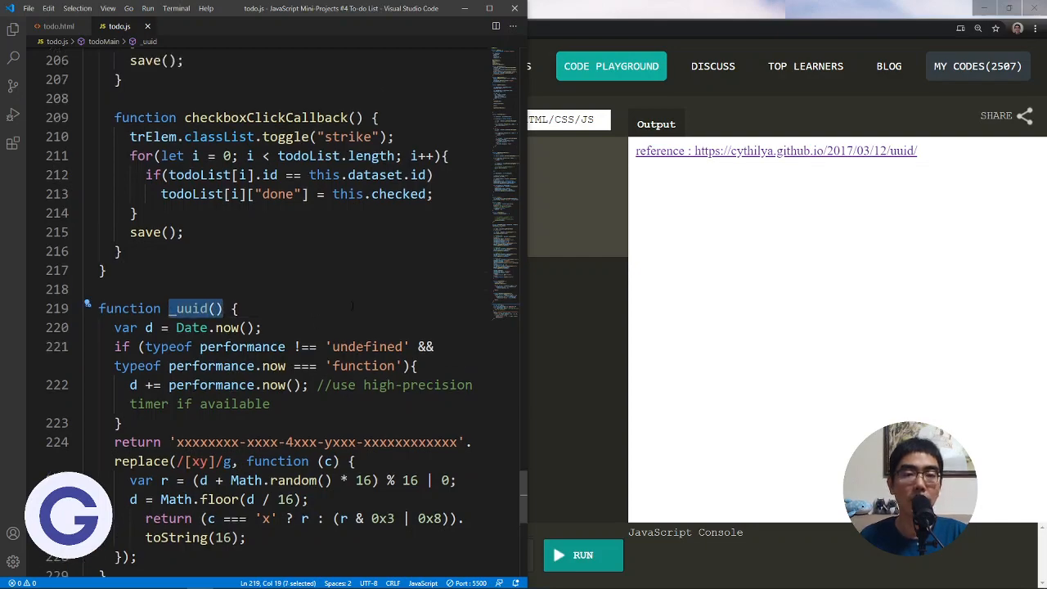
In addEntry, replace the todoList.length id value with a _uuid() call
scroll("up", 3)
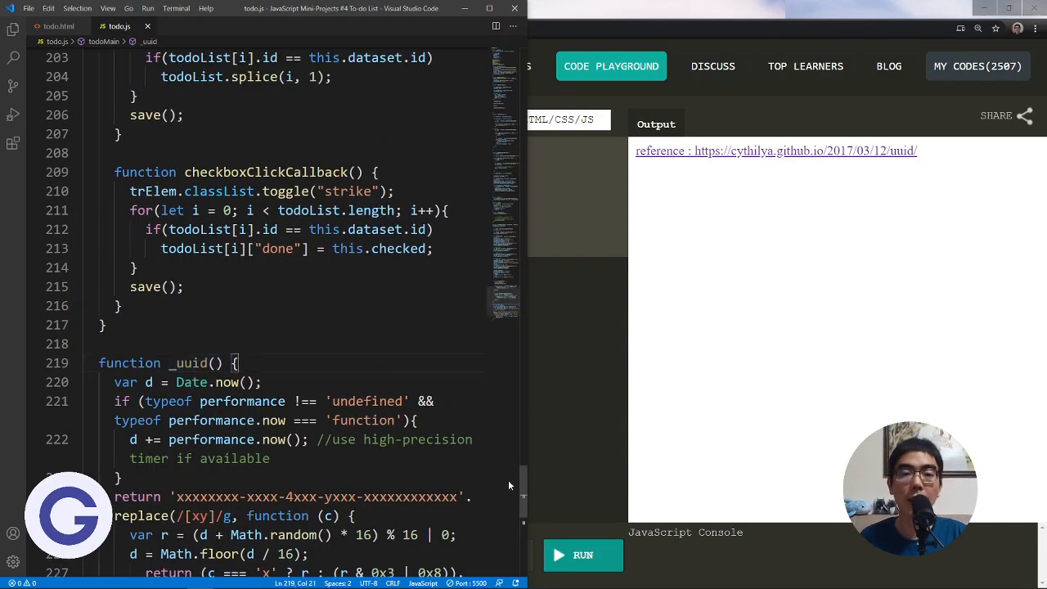
scroll("up", 3)
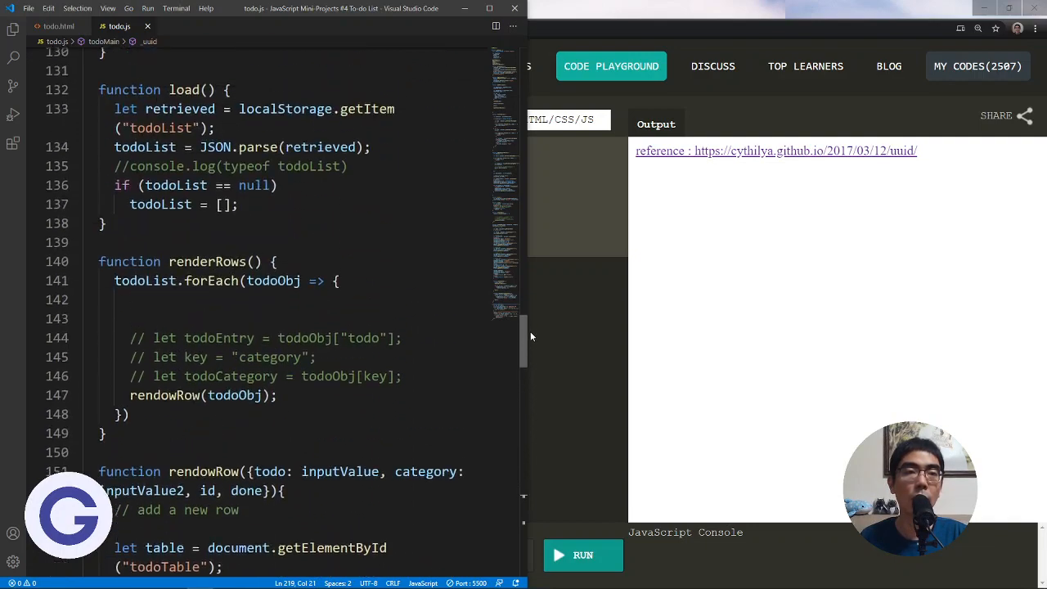
scroll("up", 3)
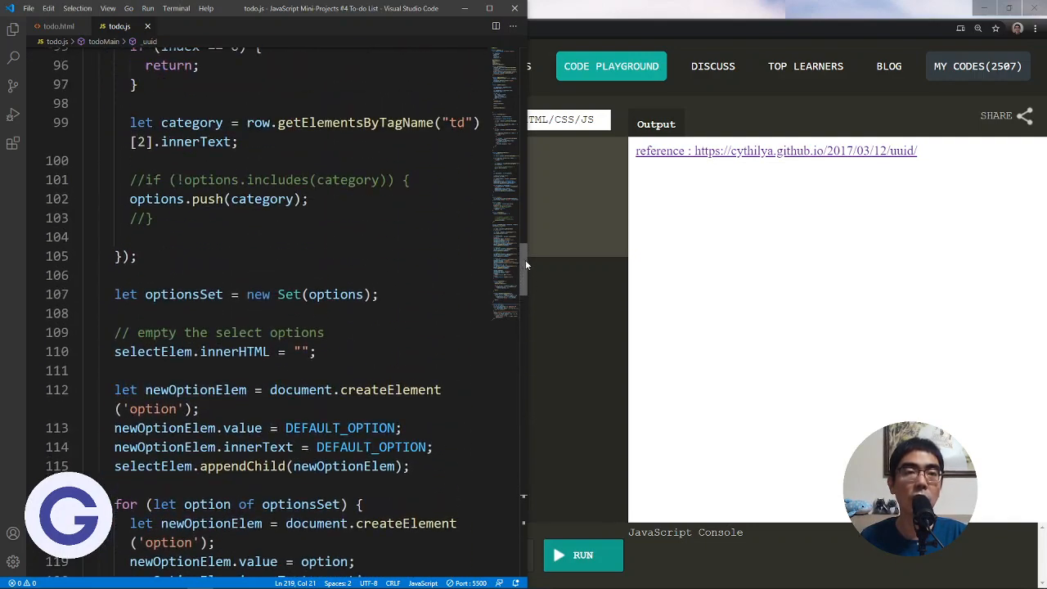
scroll("up", 3)
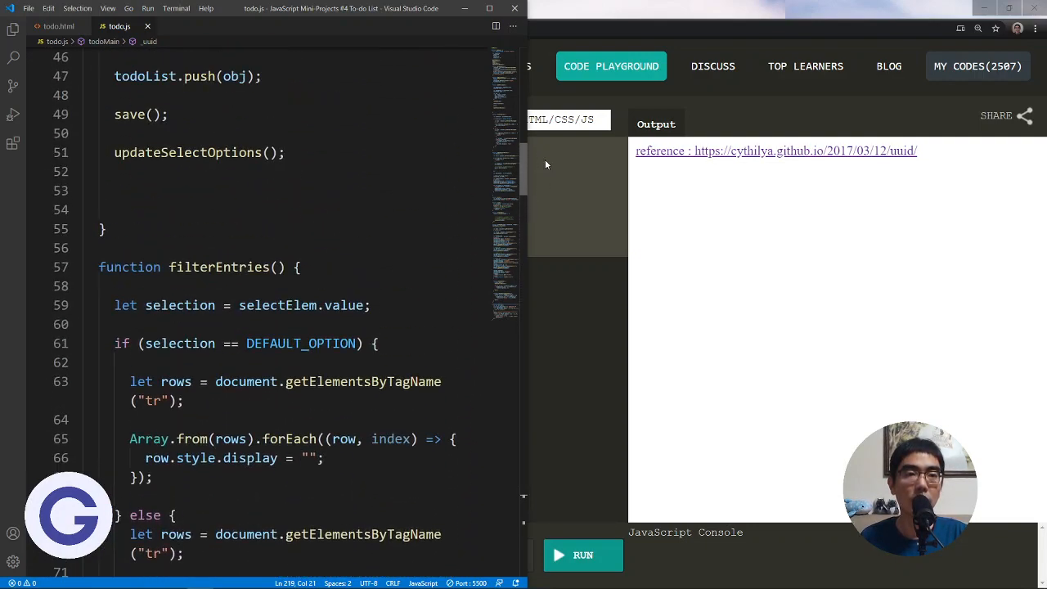
scroll("up", 3)
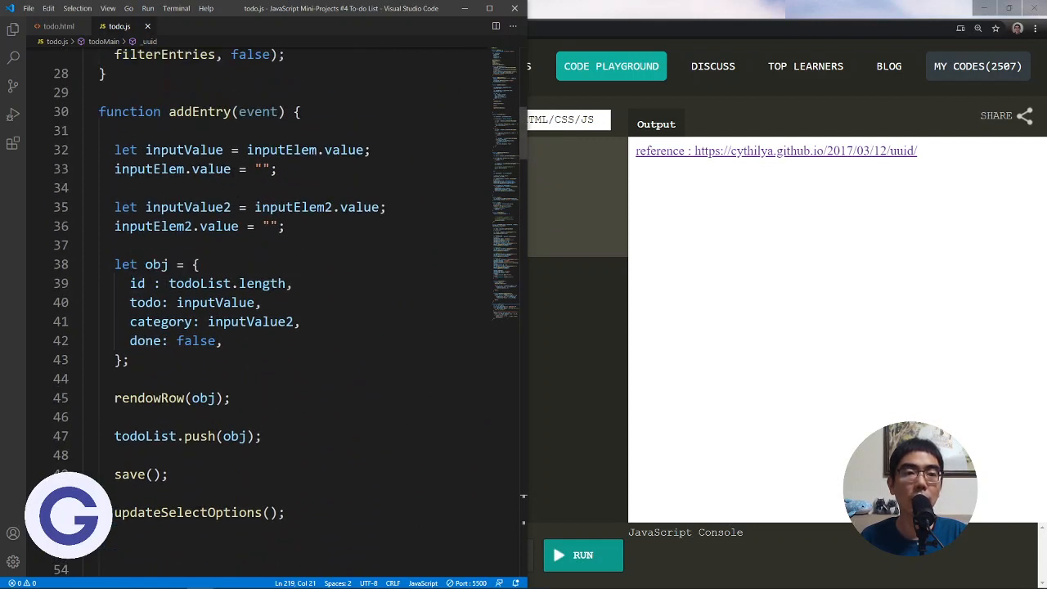
double_click(226, 283)
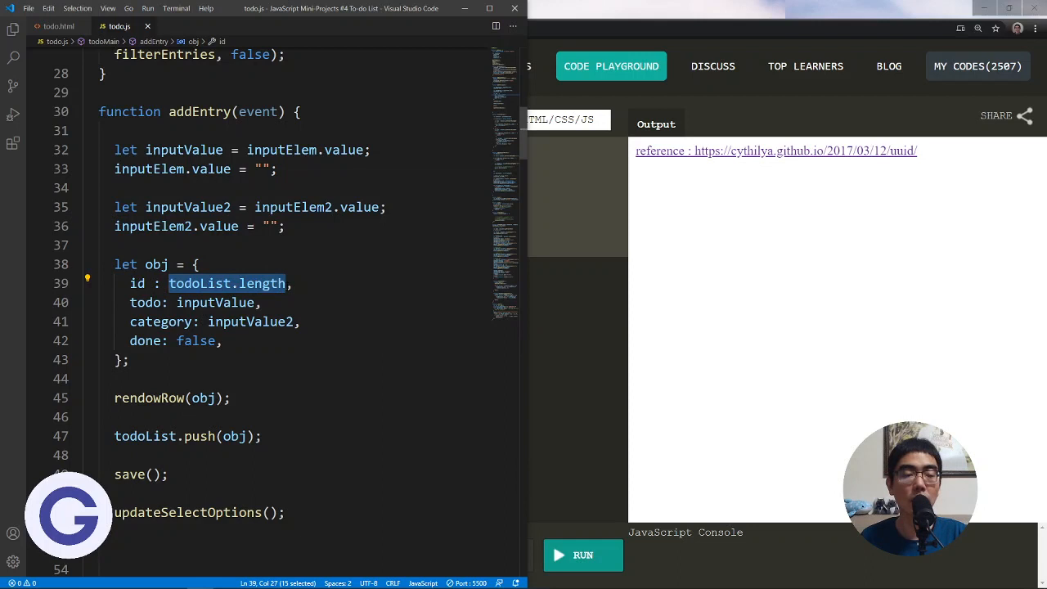
type("_uuid(),")
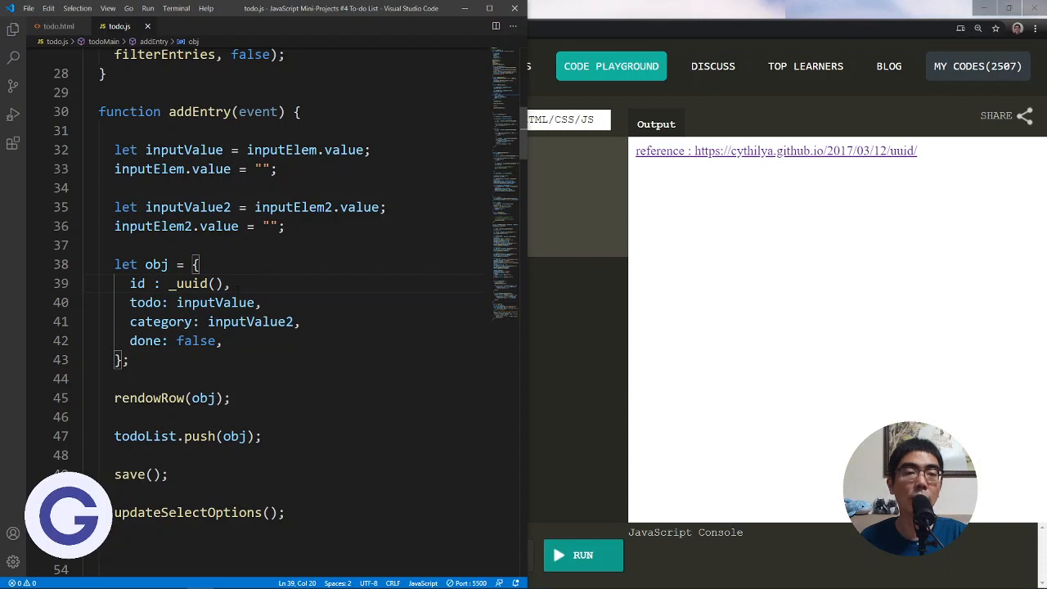
left_click(222, 341)
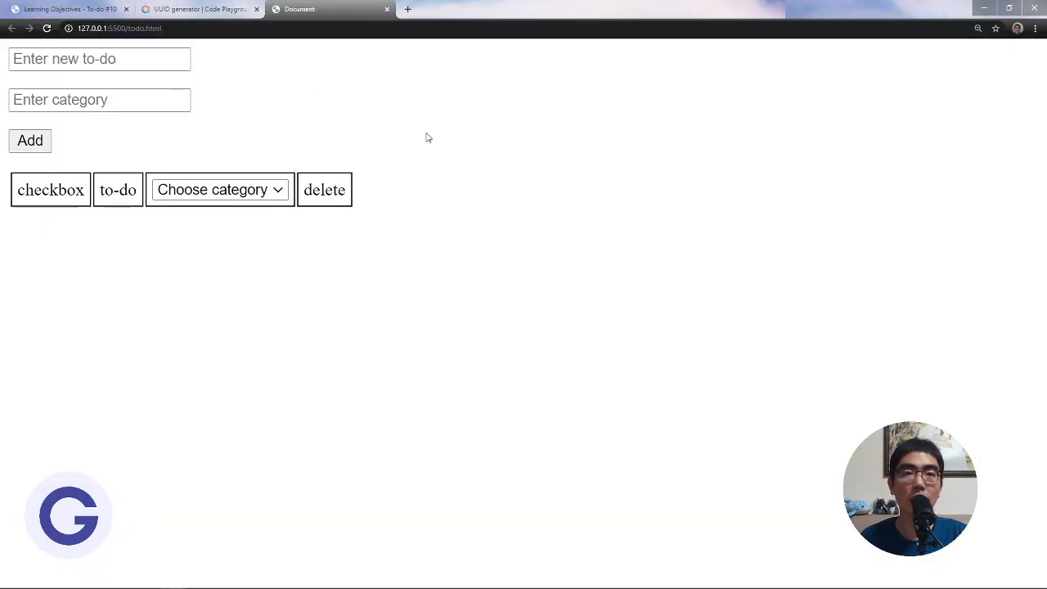
Inspect the to-do page and reveal the extra DevTools panels toward Local Storage
right_click(426, 137)
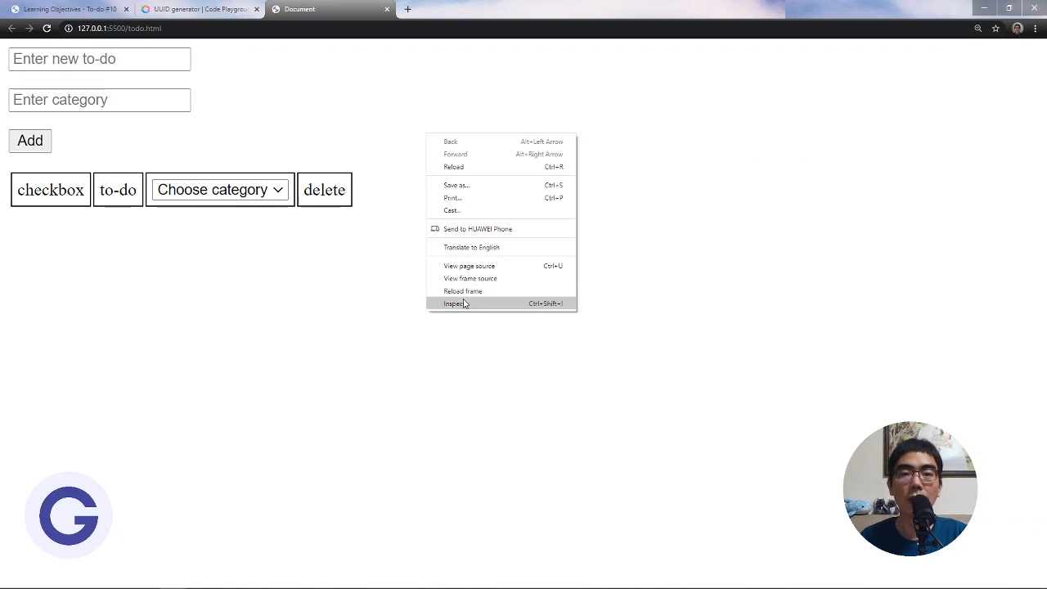
left_click(455, 303)
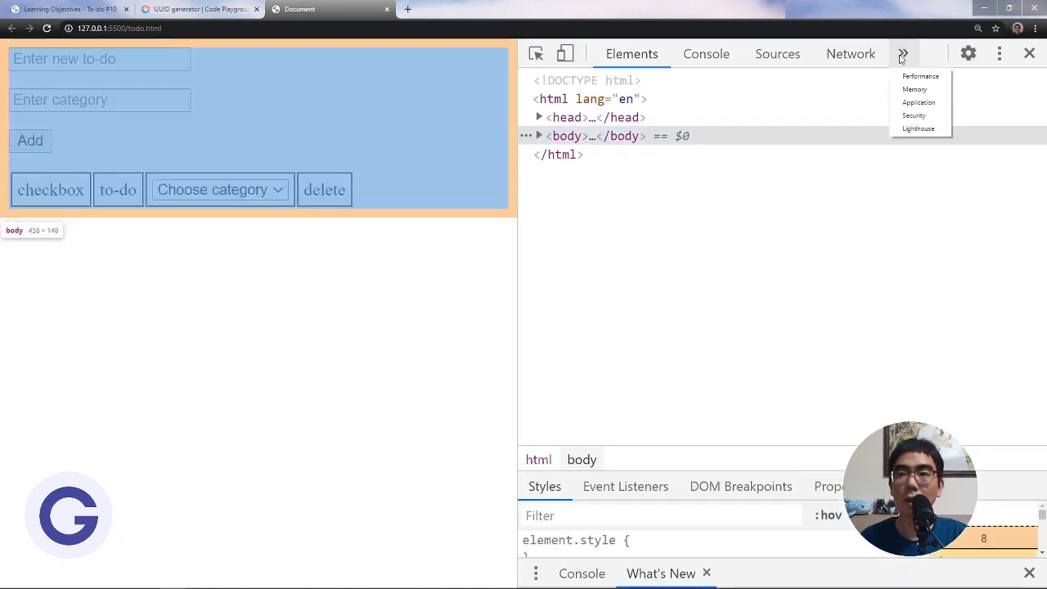
left_click(919, 102)
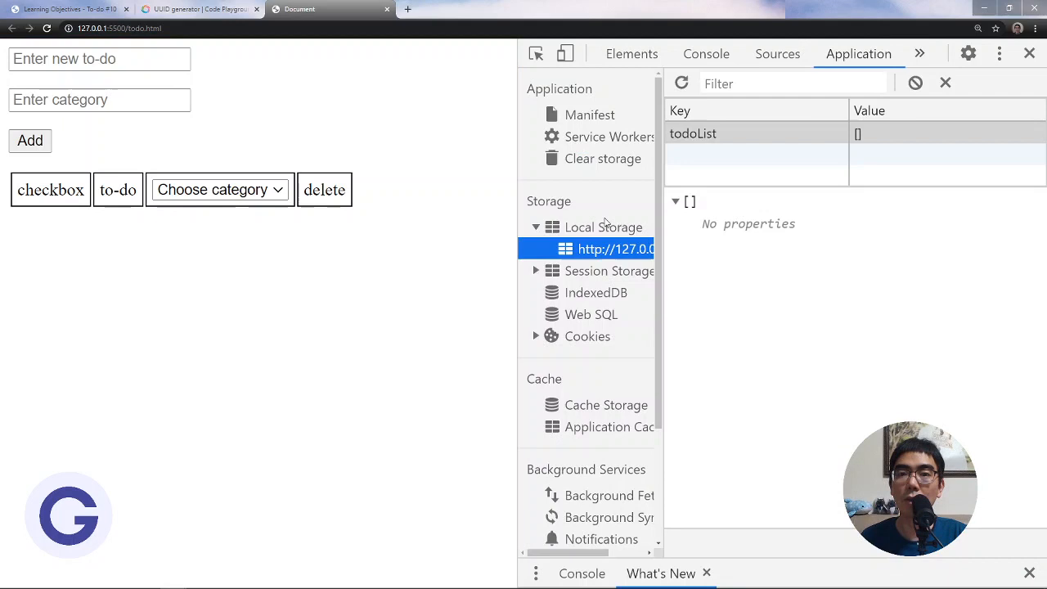
mouse_move(871, 152)
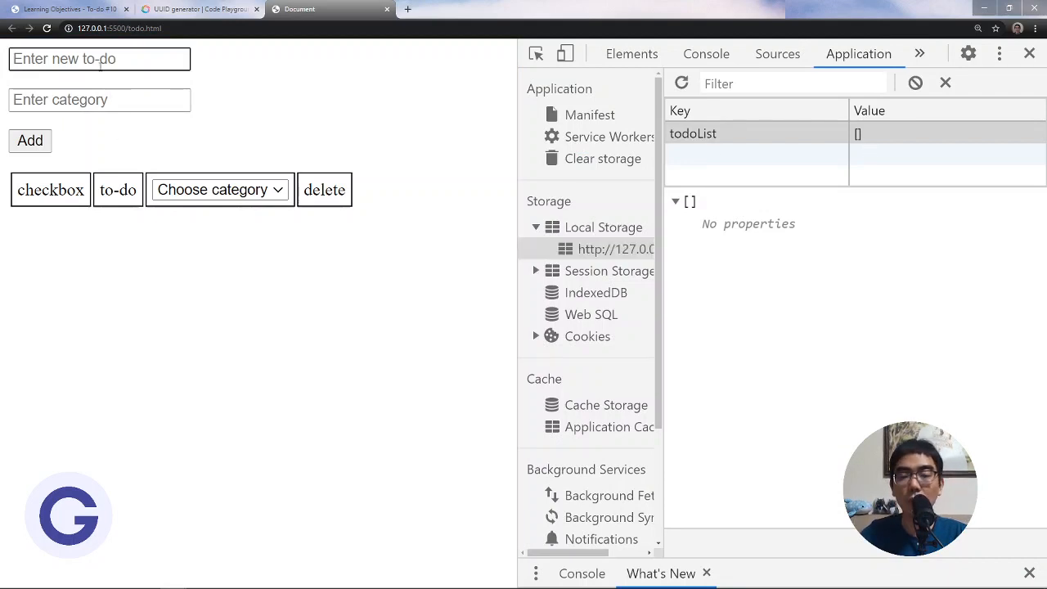
type("Todo 1")
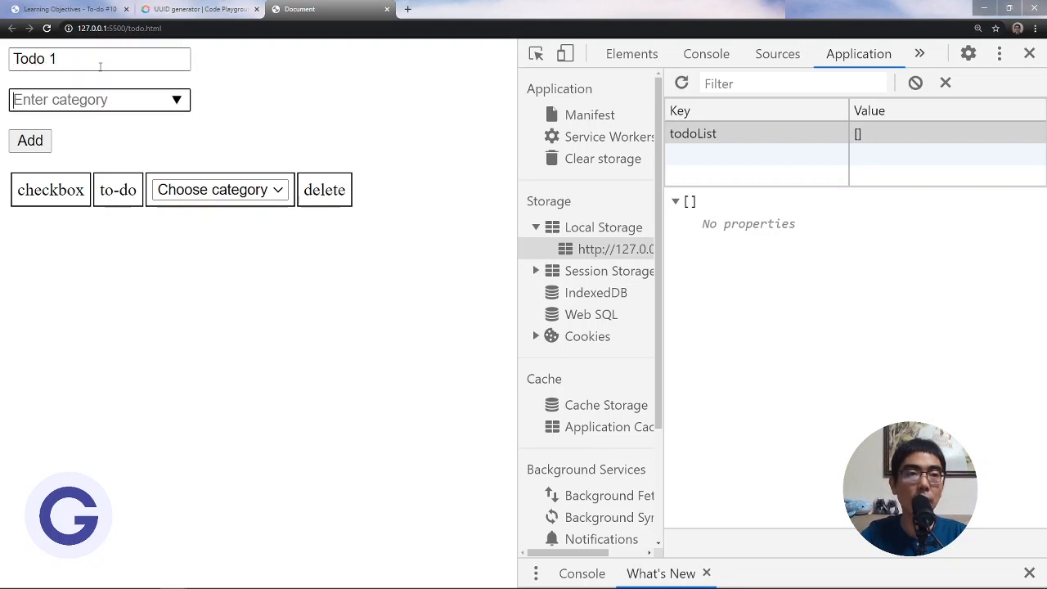
type("Category")
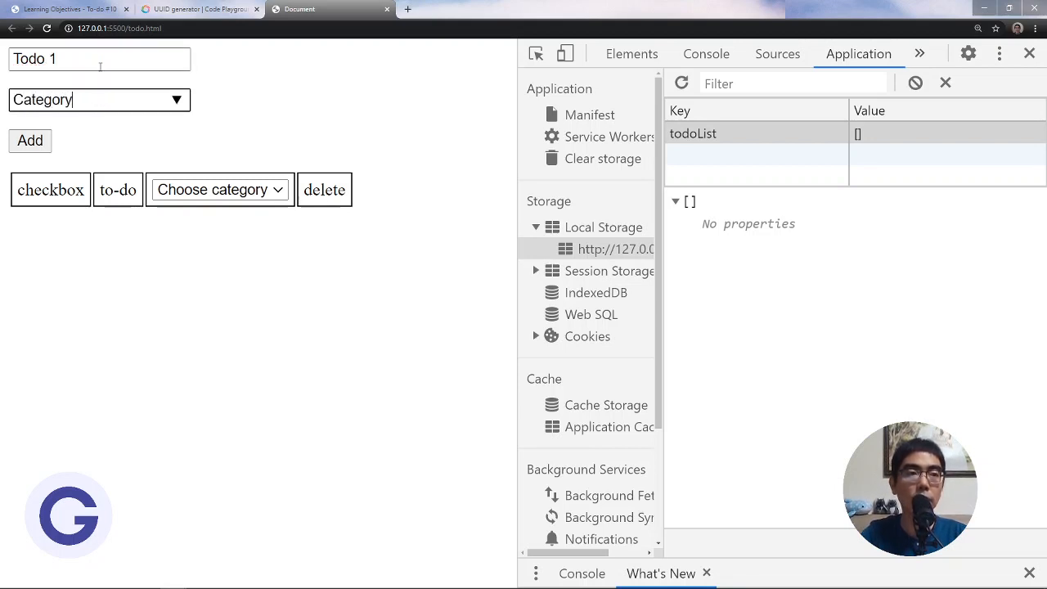
left_click(29, 141)
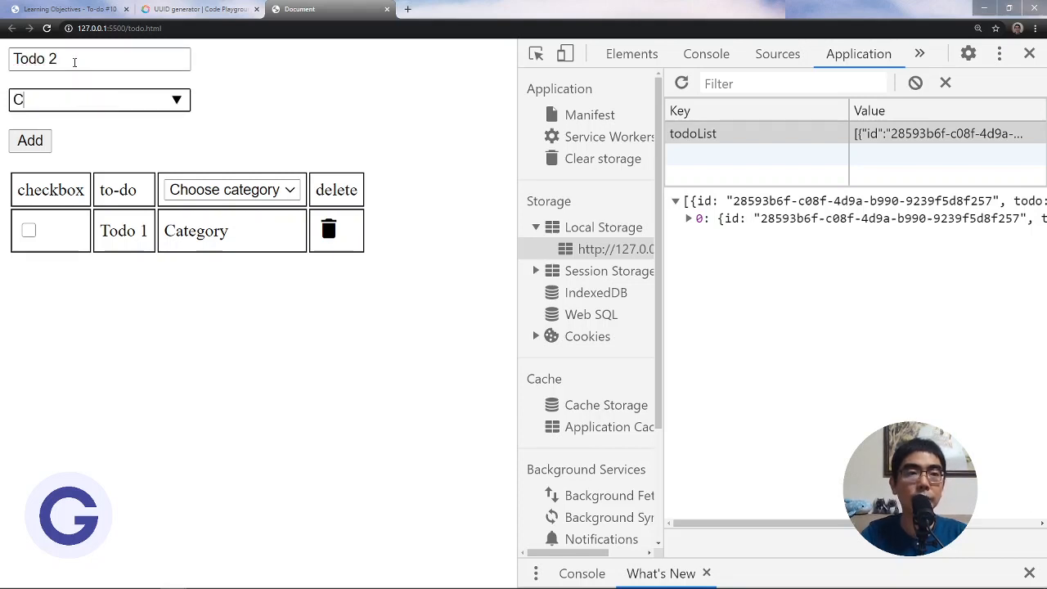
left_click(29, 140)
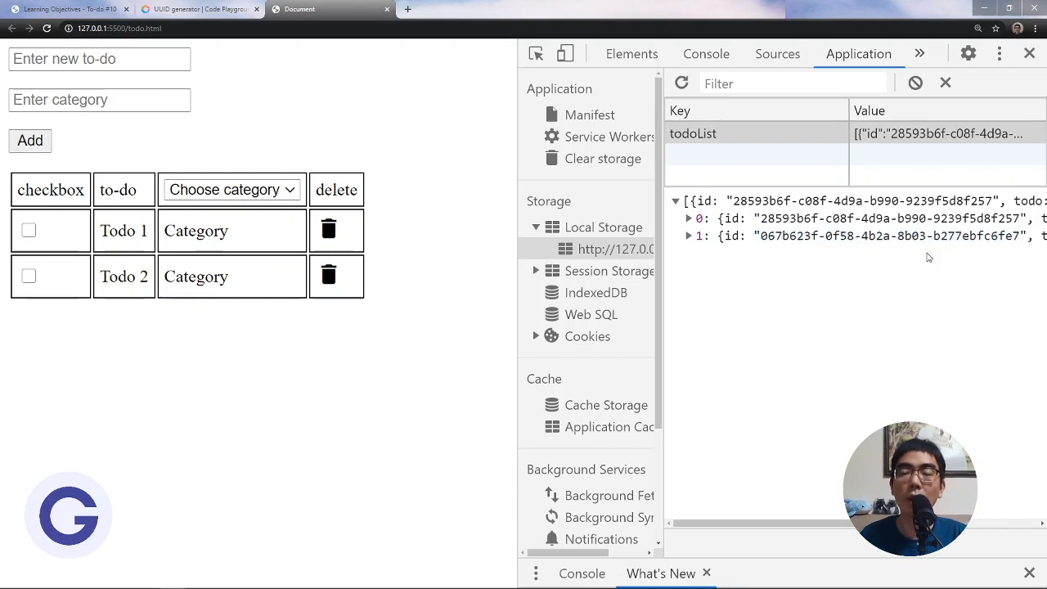
mouse_move(873, 227)
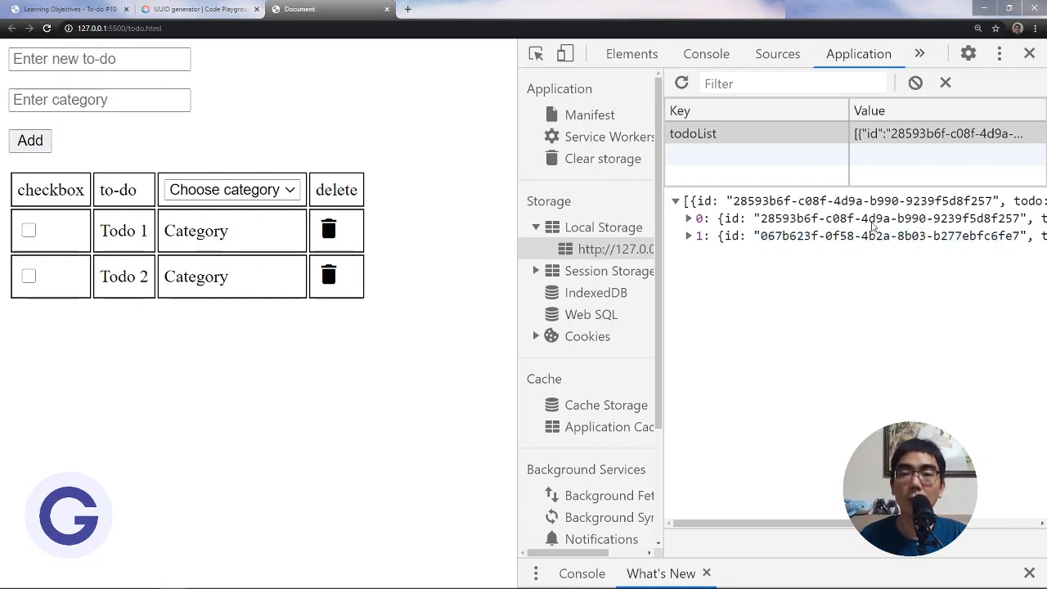
left_click(329, 229)
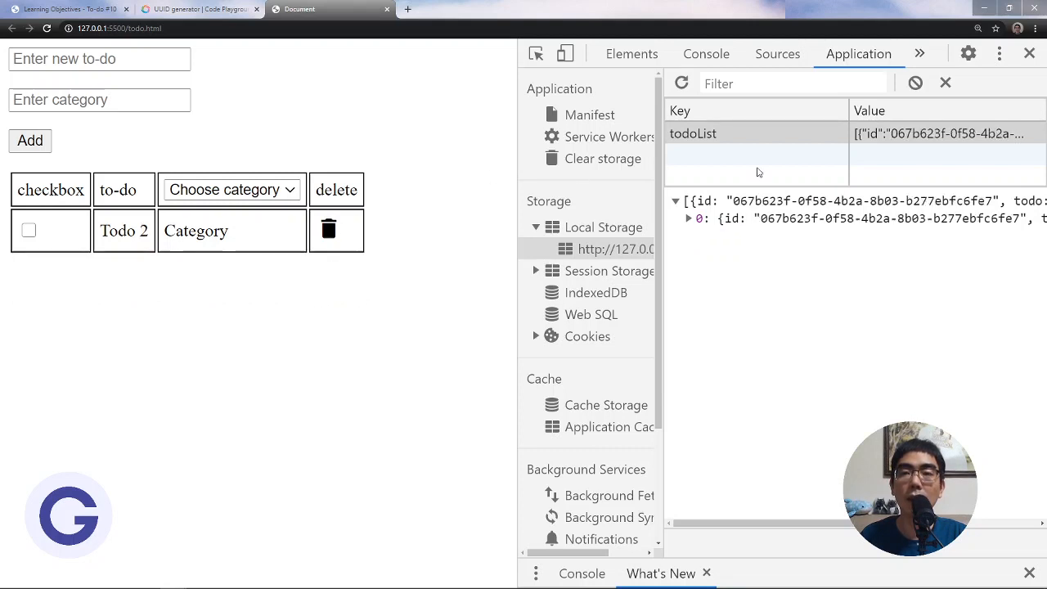
left_click(327, 229)
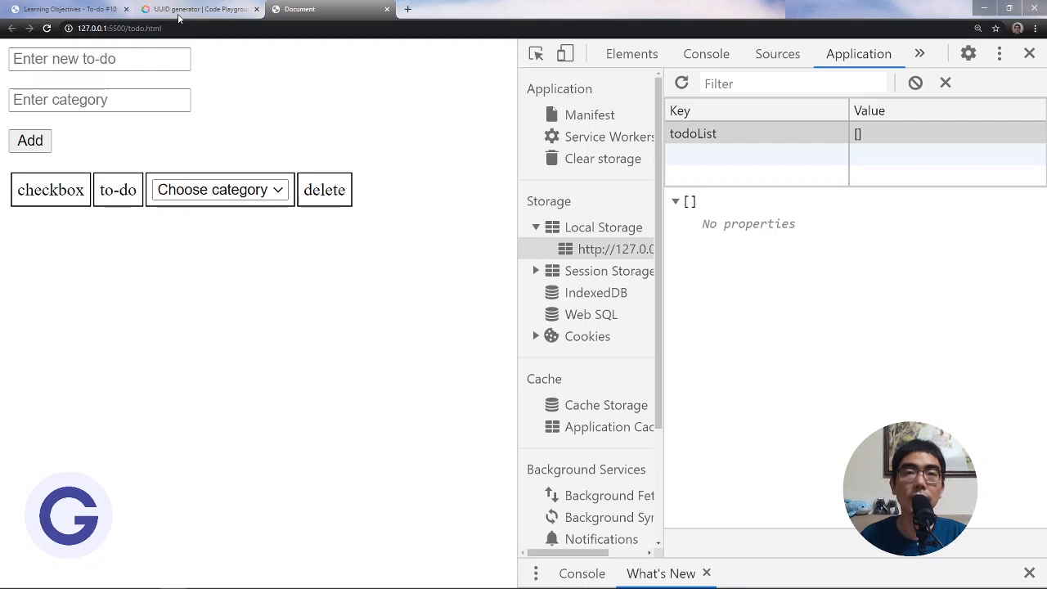
mouse_move(207, 167)
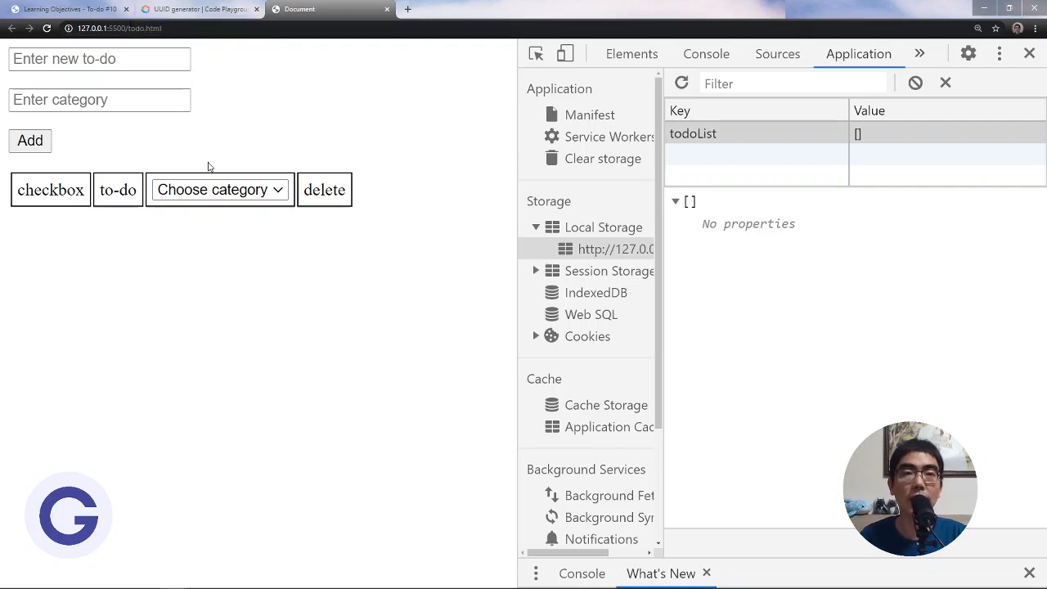
mouse_move(206, 158)
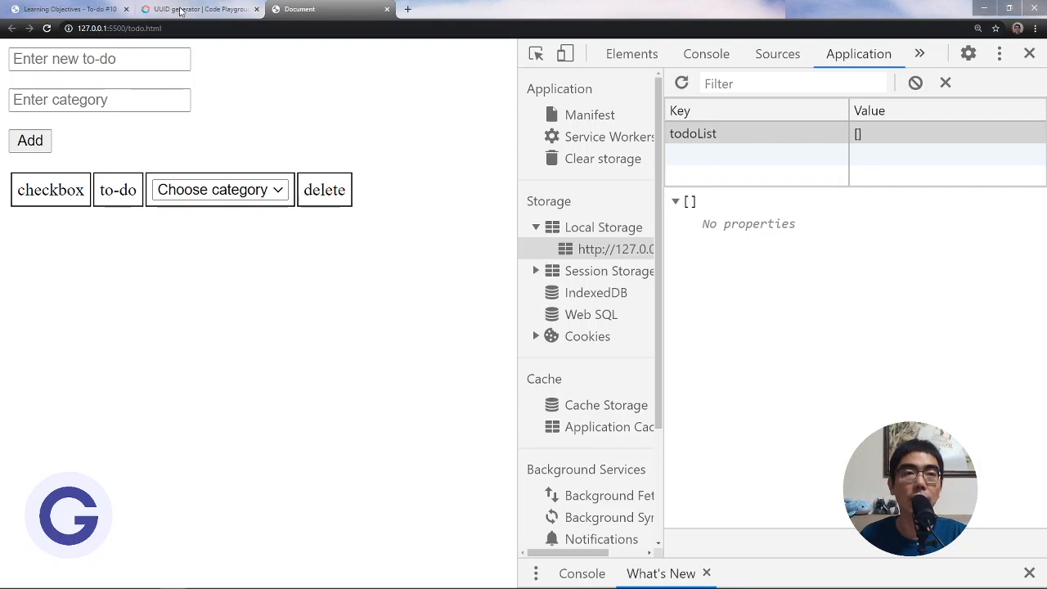
Review the SoloLearn uuid() code and the UUID topics slide, then return to todo.js with the console
left_click(200, 10)
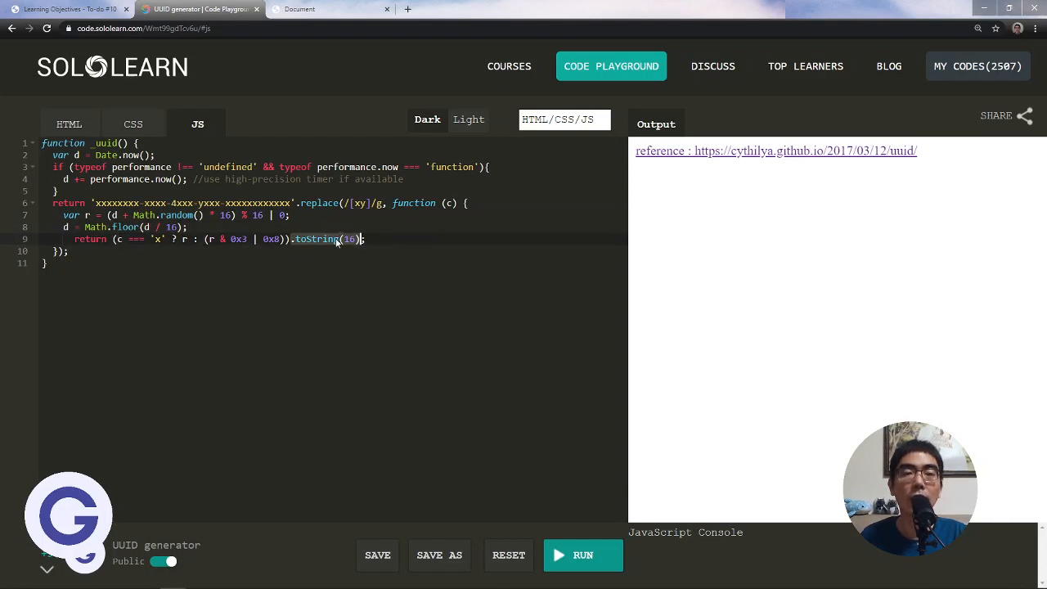
left_click(368, 239)
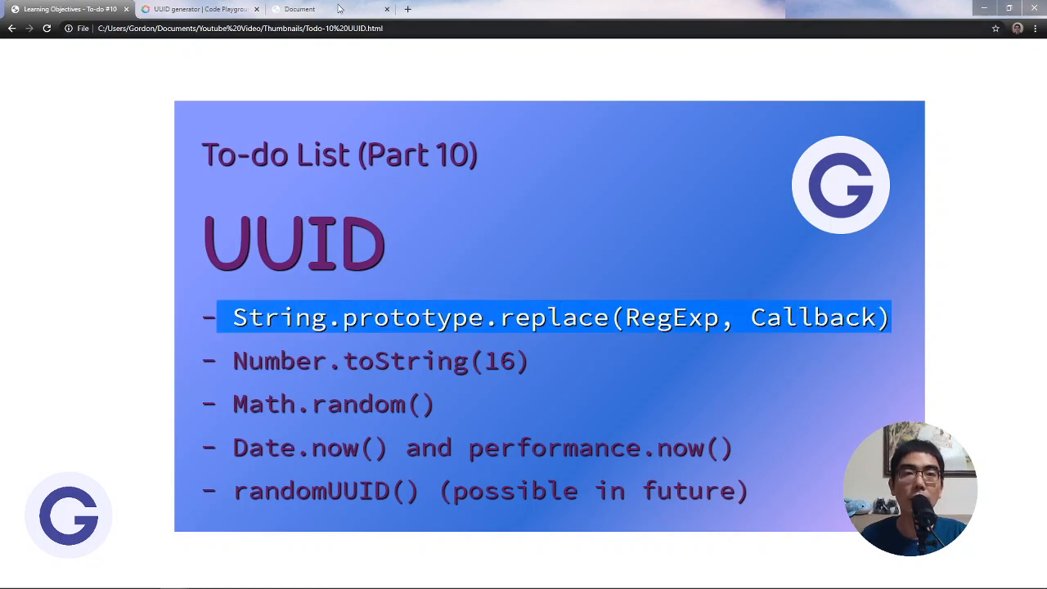
left_click(298, 10)
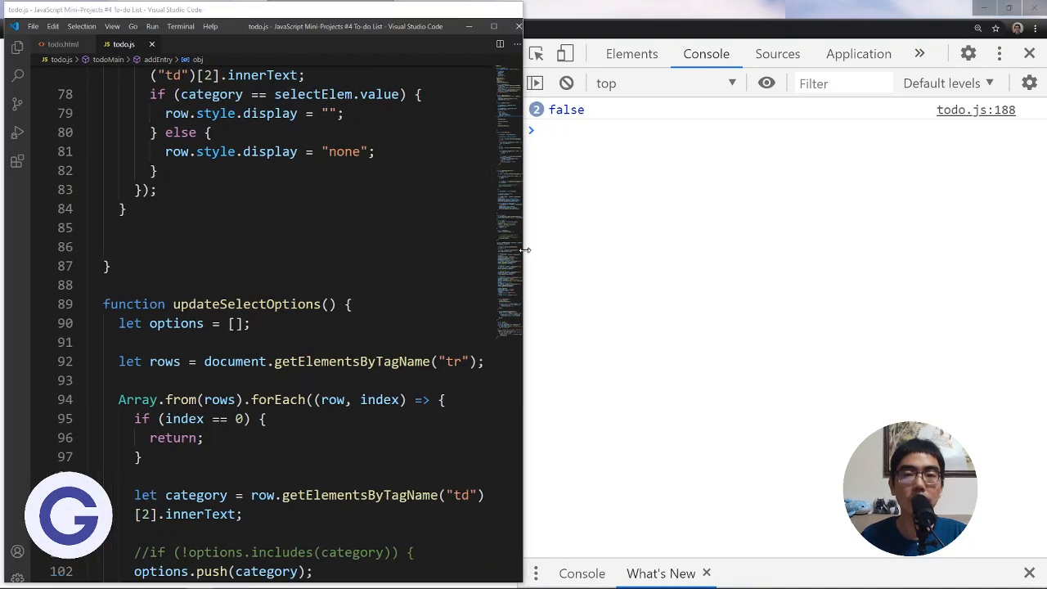
Below the function, declare let str1 = "This is a demo."
scroll("down", 3)
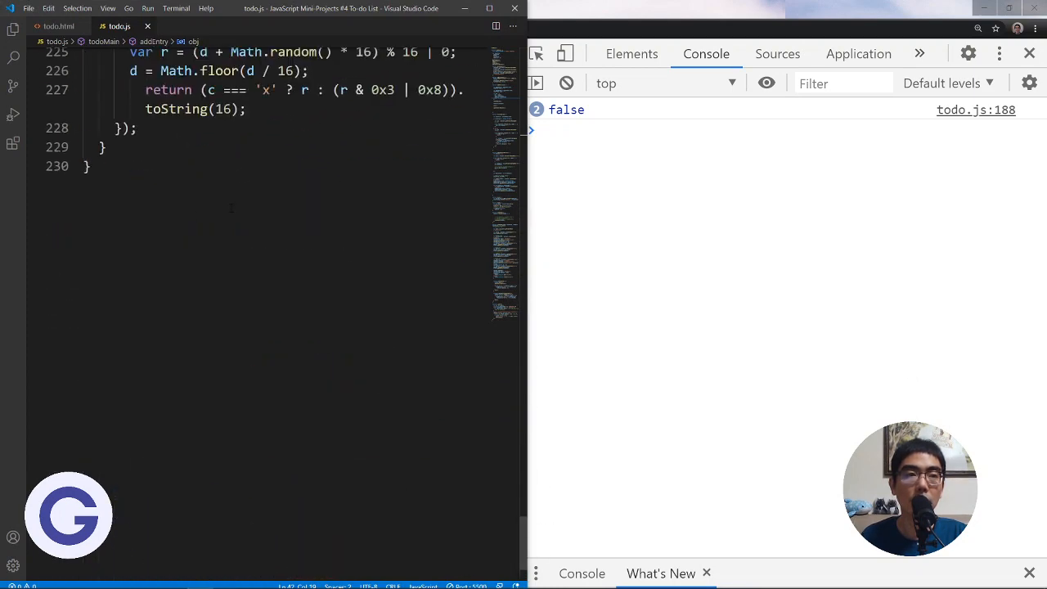
key("Enter")
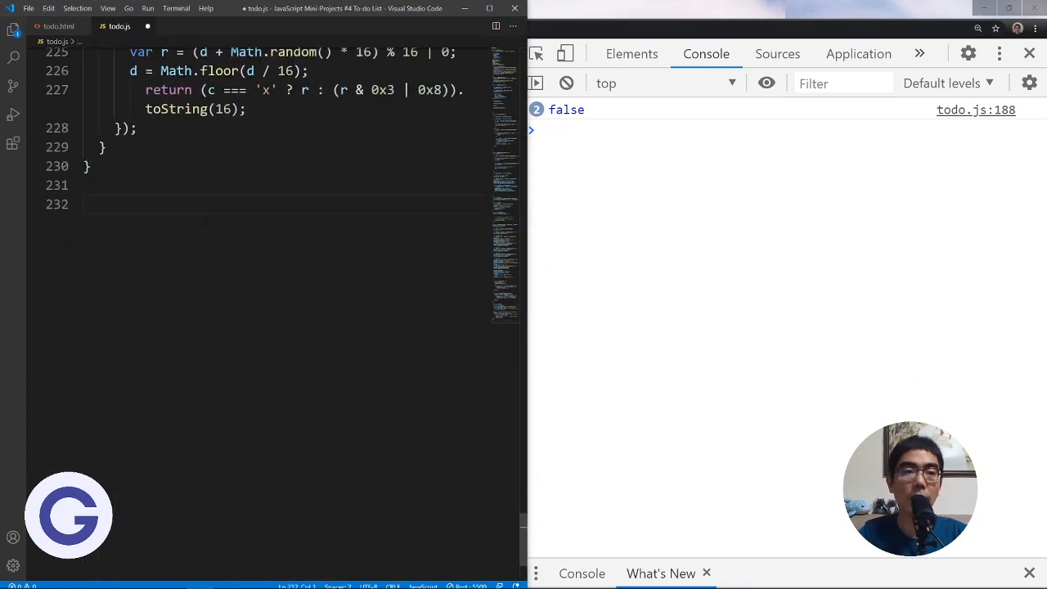
type("let str")
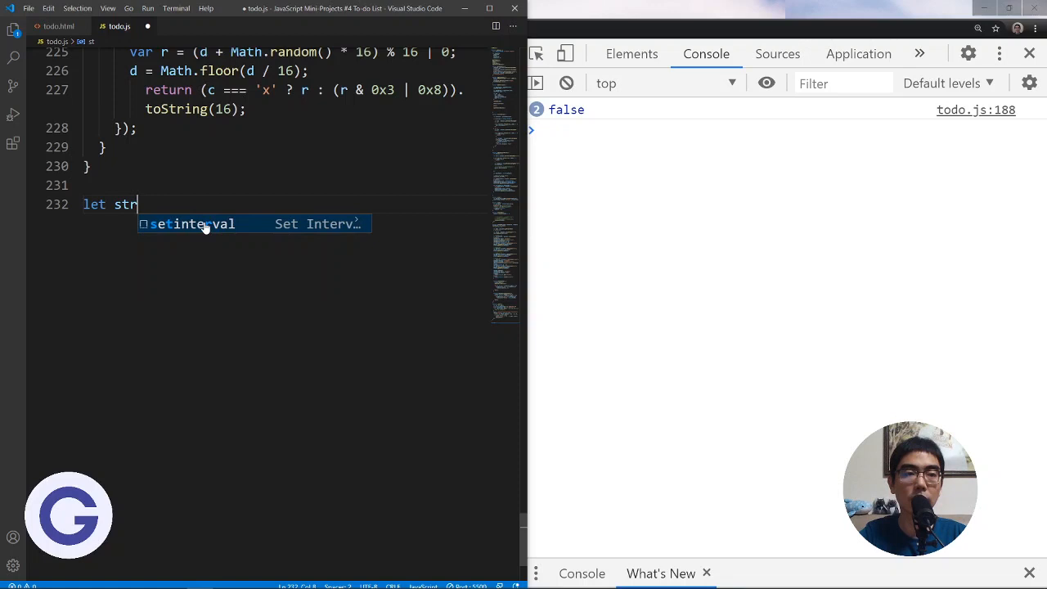
type("1 =")
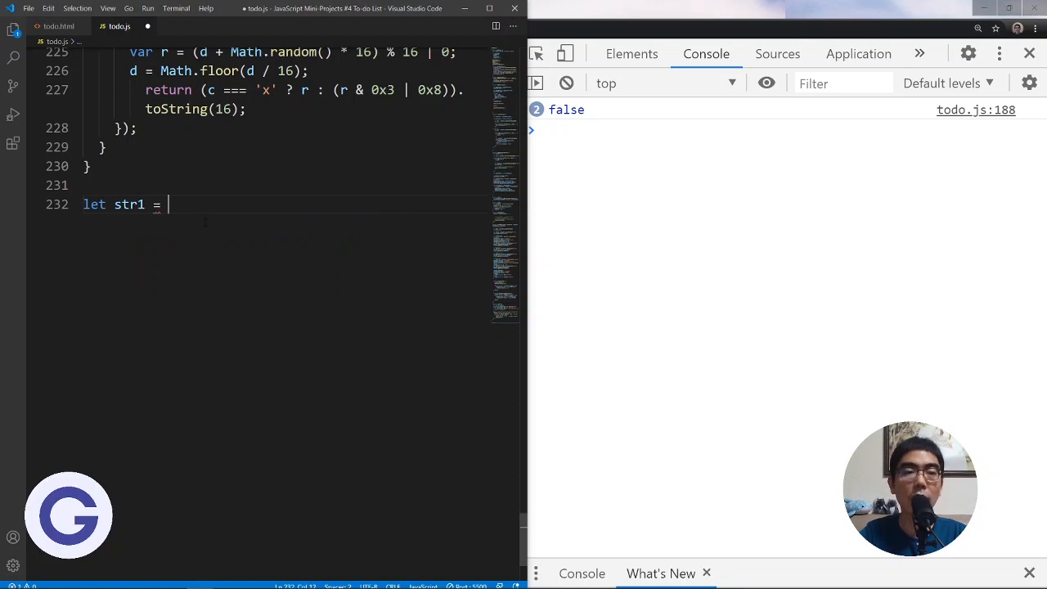
type("\"\"")
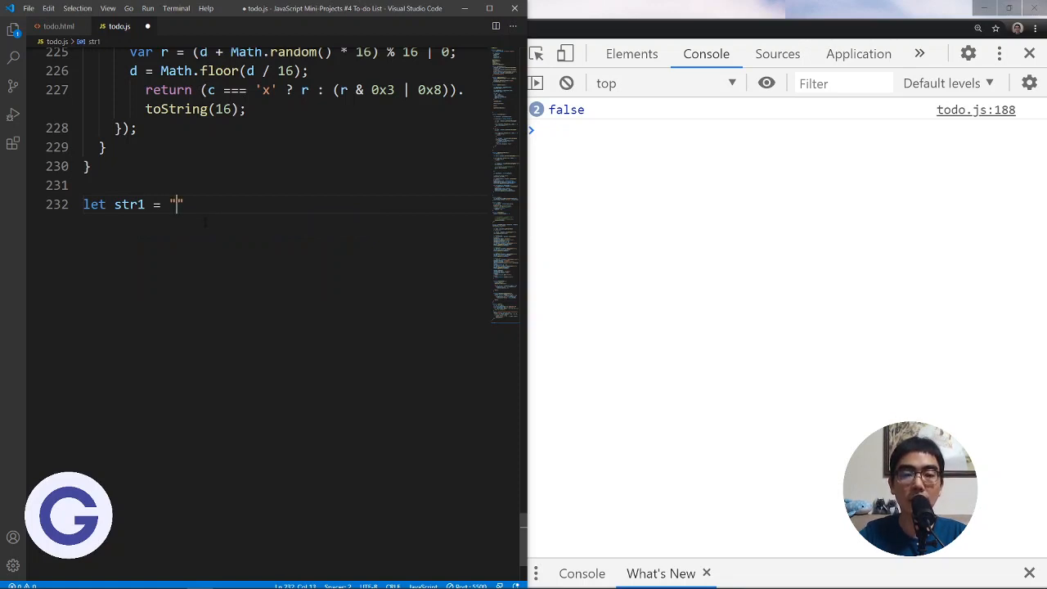
type("This is")
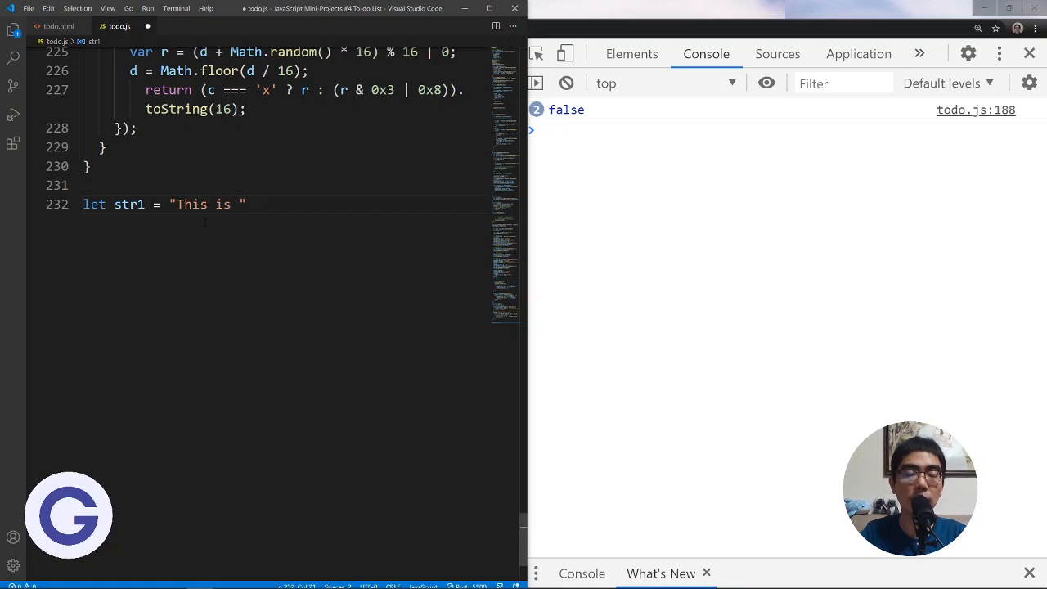
type("a demo.")
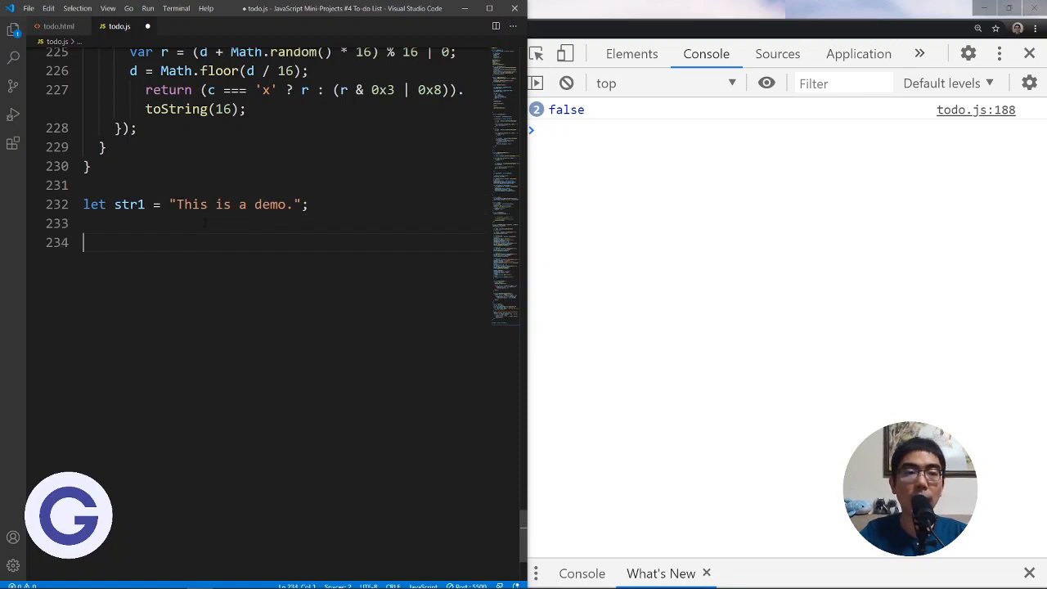
Add let str2 = str1.replace("is", "are") and console.log(str2) to show the replaced string
type("let str2")
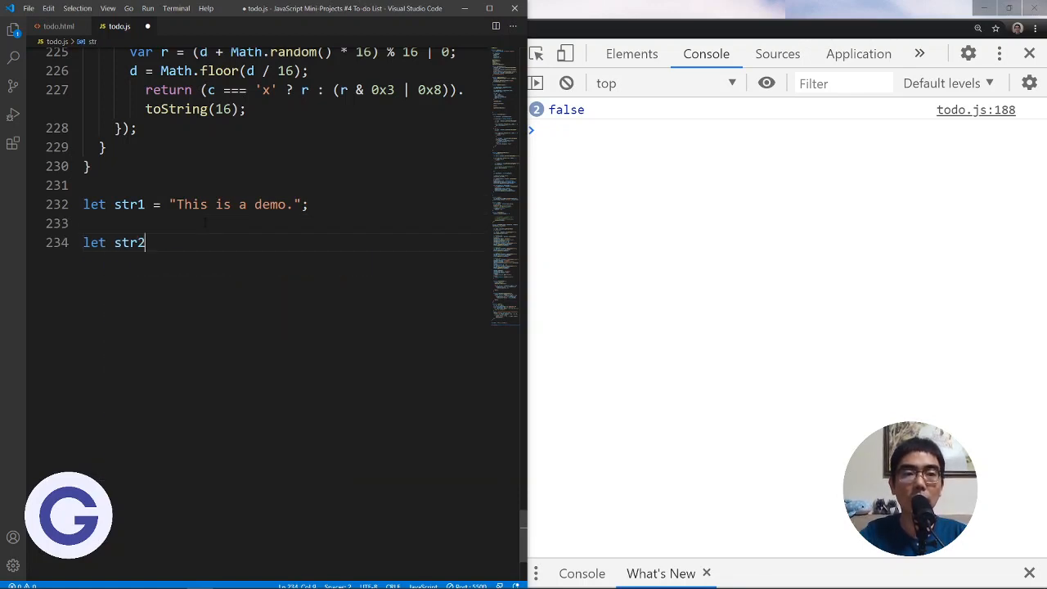
type("= str1.replace(")
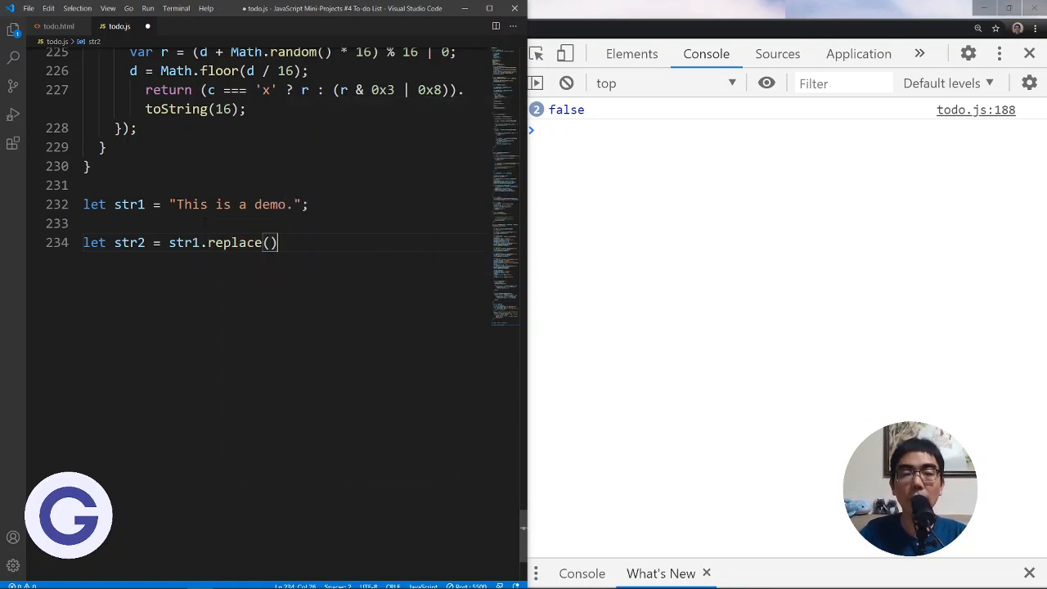
type(";")
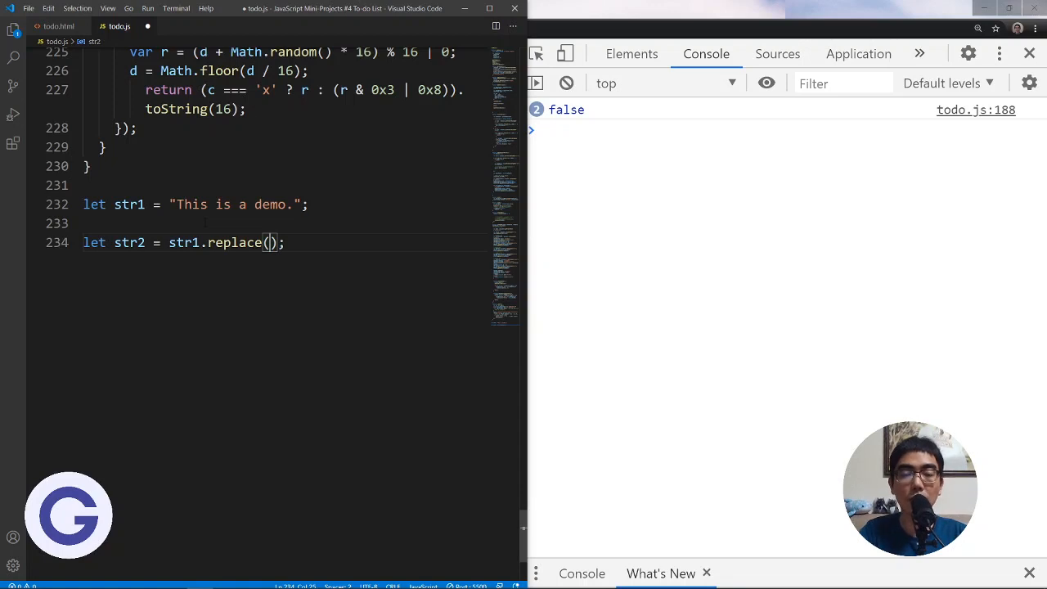
type("\"\"")
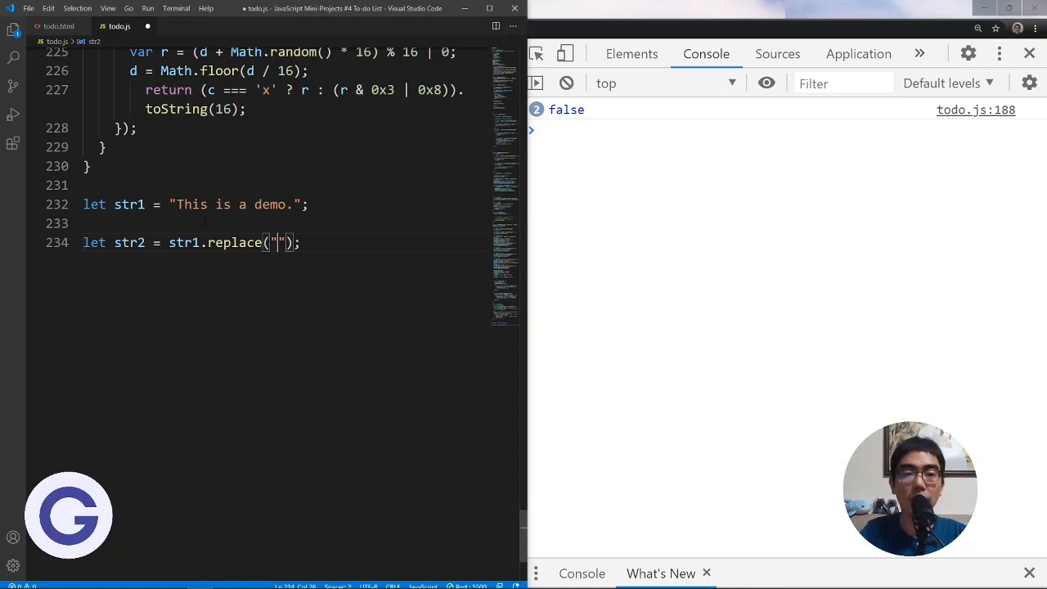
type("i")
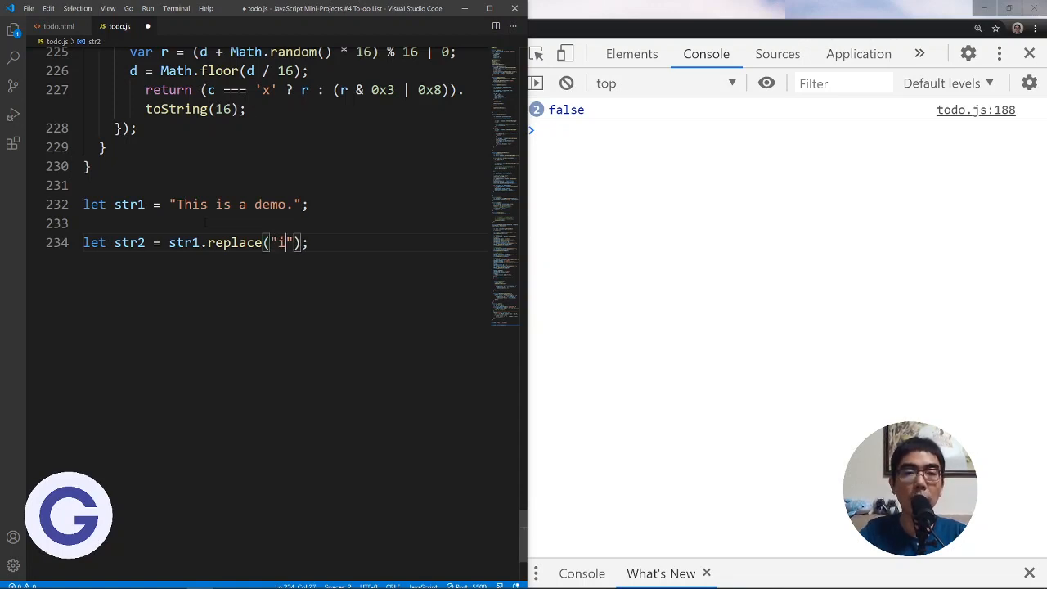
type("s\", \"are")
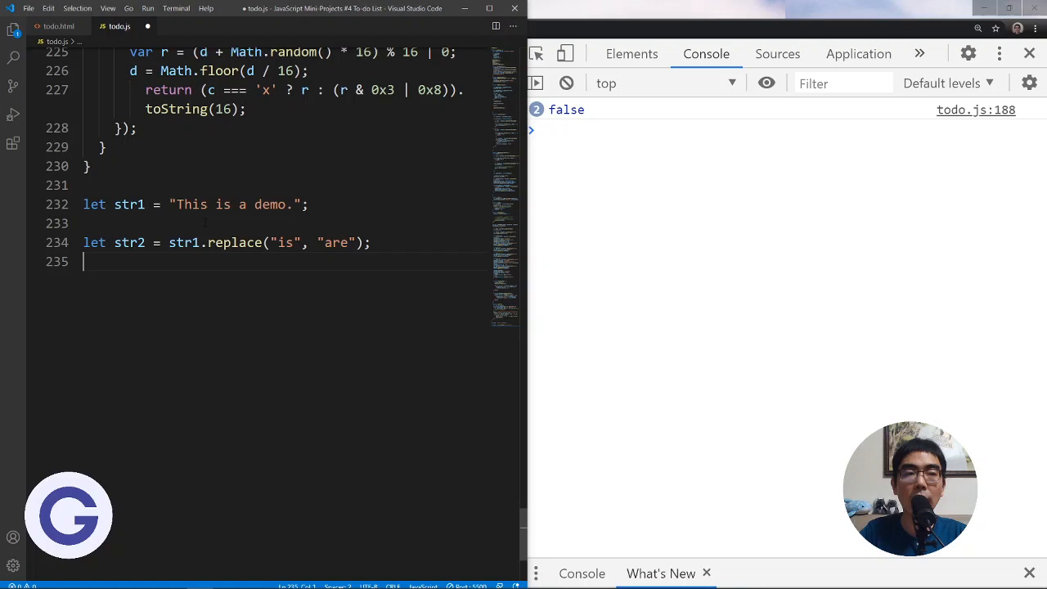
type("console.log(")
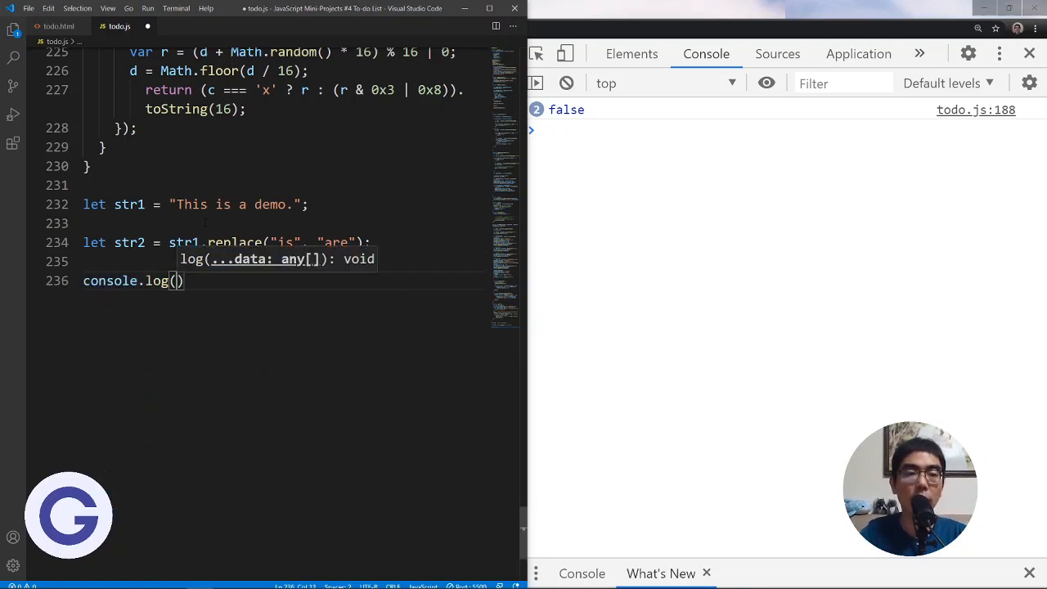
type("str2")
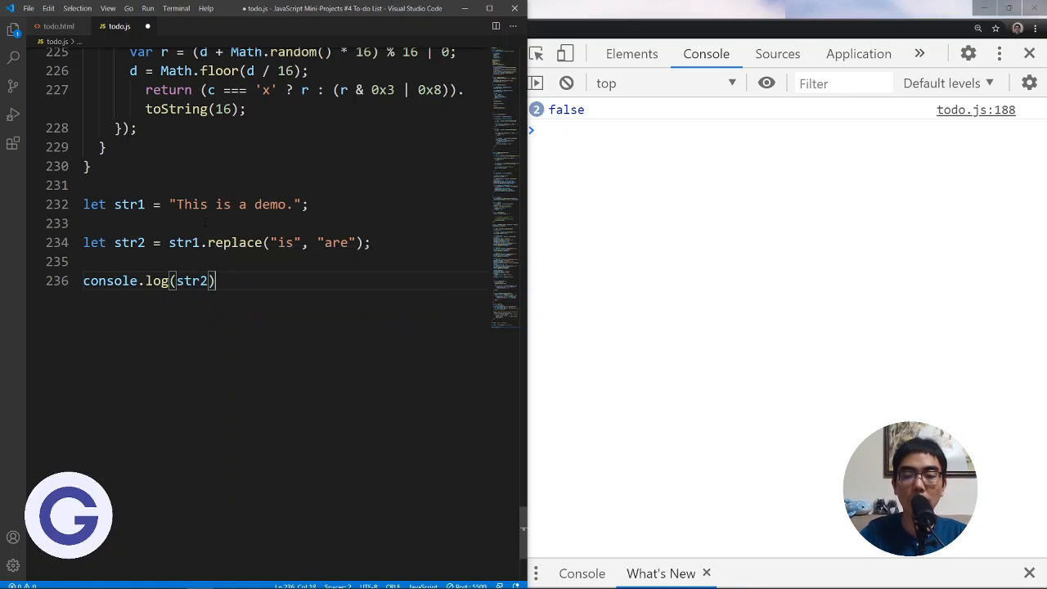
type(";")
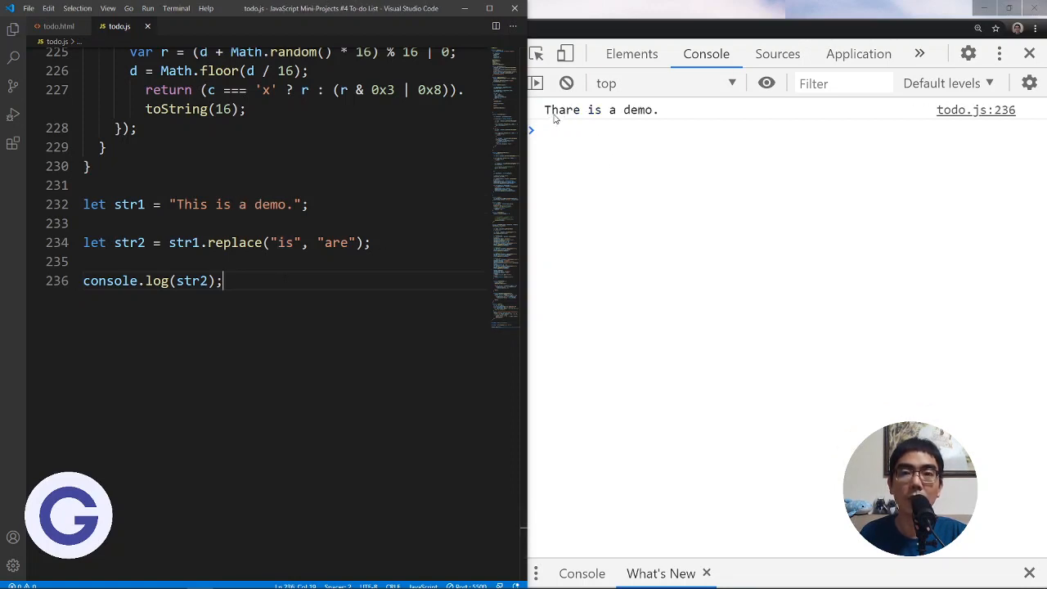
mouse_move(595, 118)
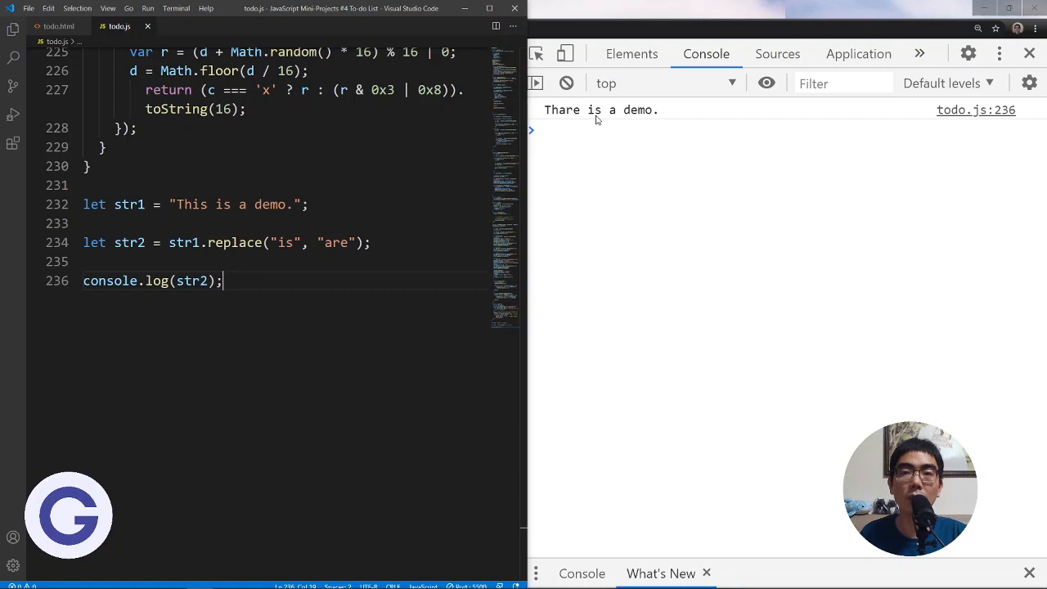
left_click(288, 242)
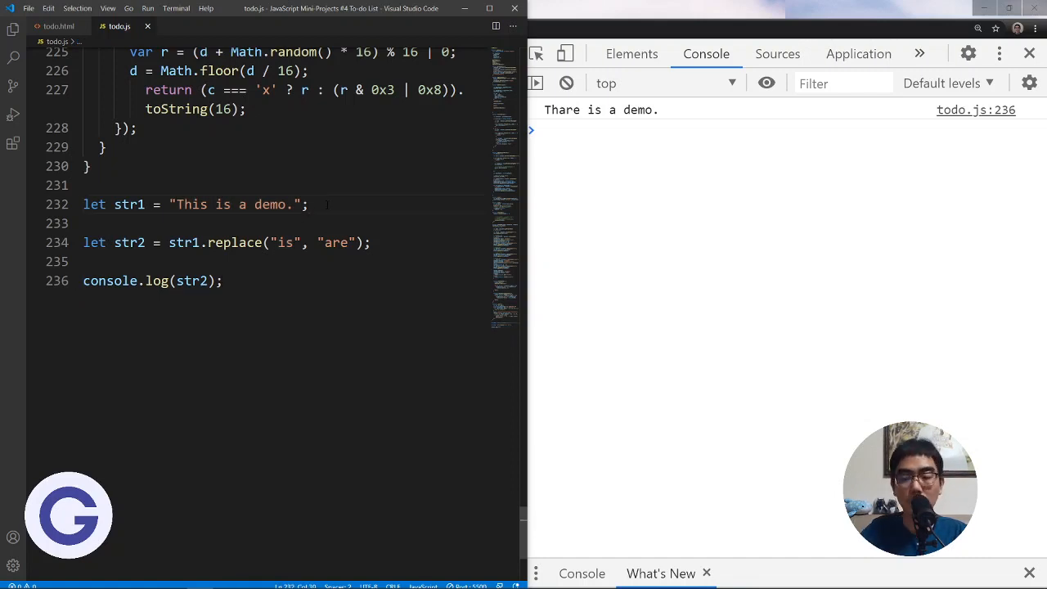
Insert let regex1 = new RegExp("is", "g"); above the replace line
type("let re")
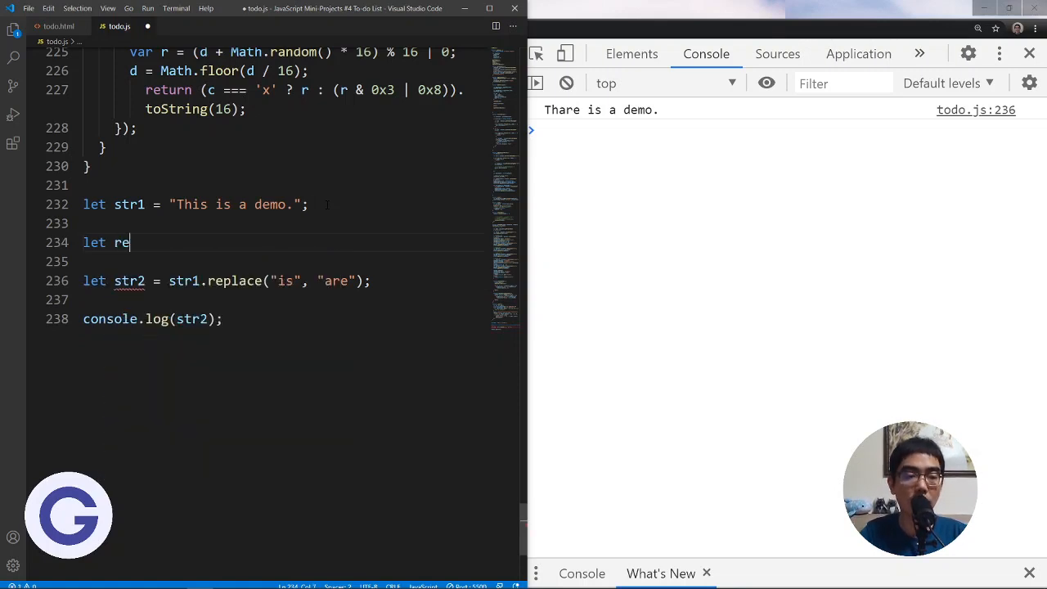
type("gex1 =")
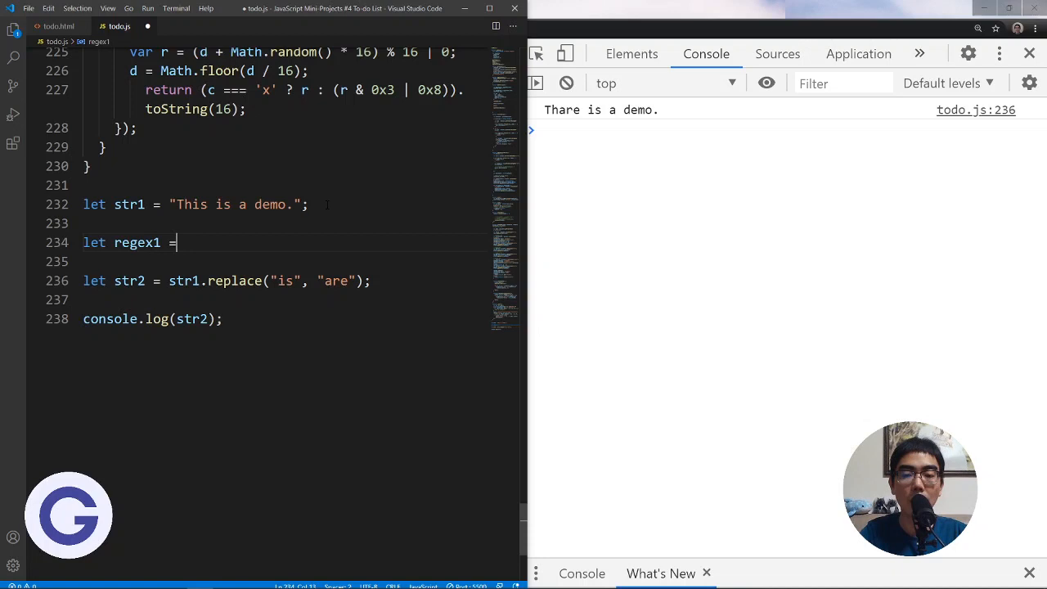
type("new RegExp(")
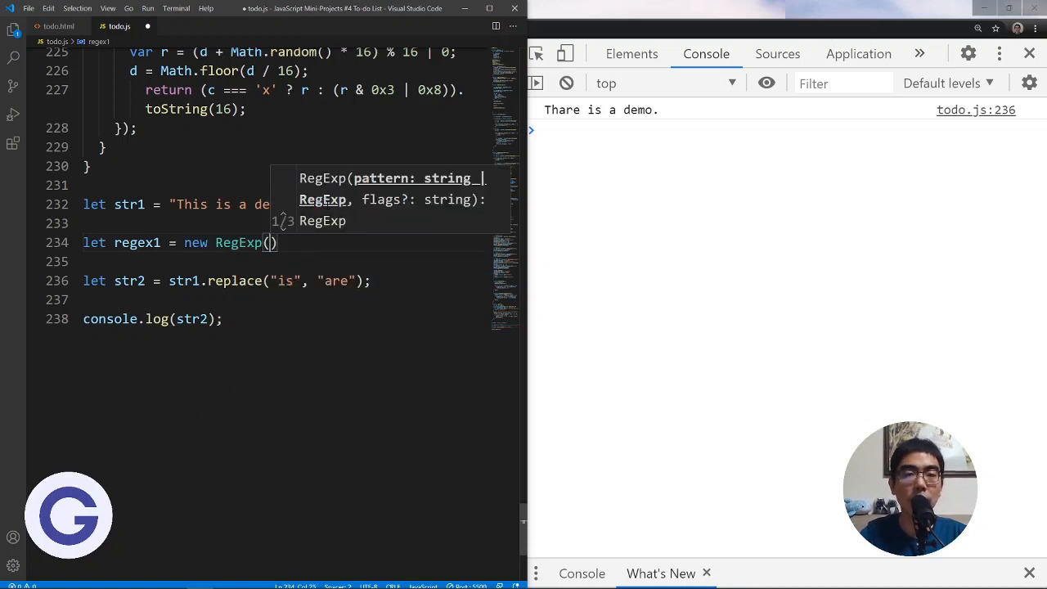
type("\"\"")
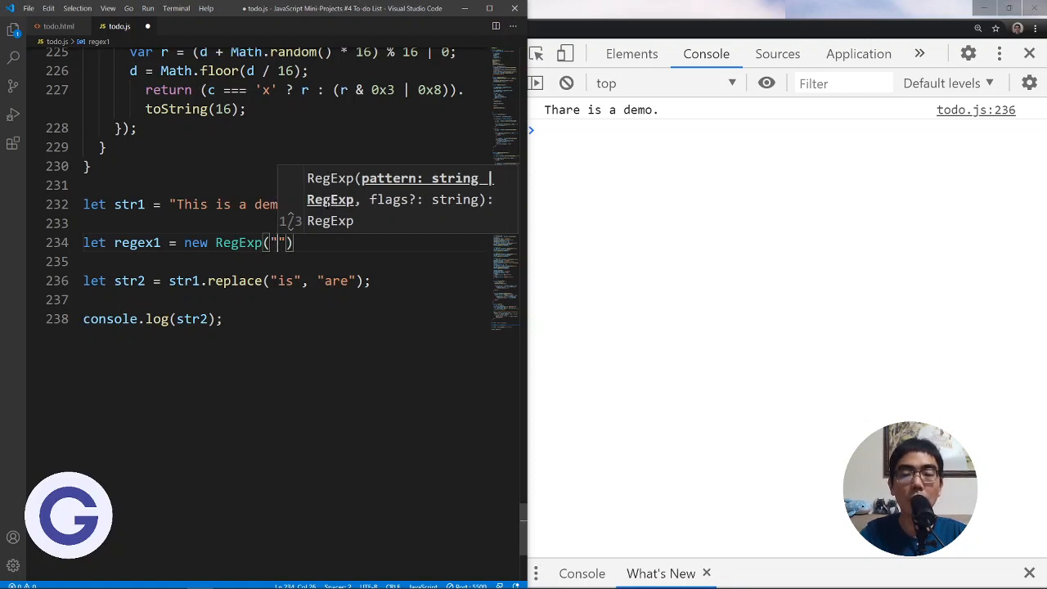
type("is")
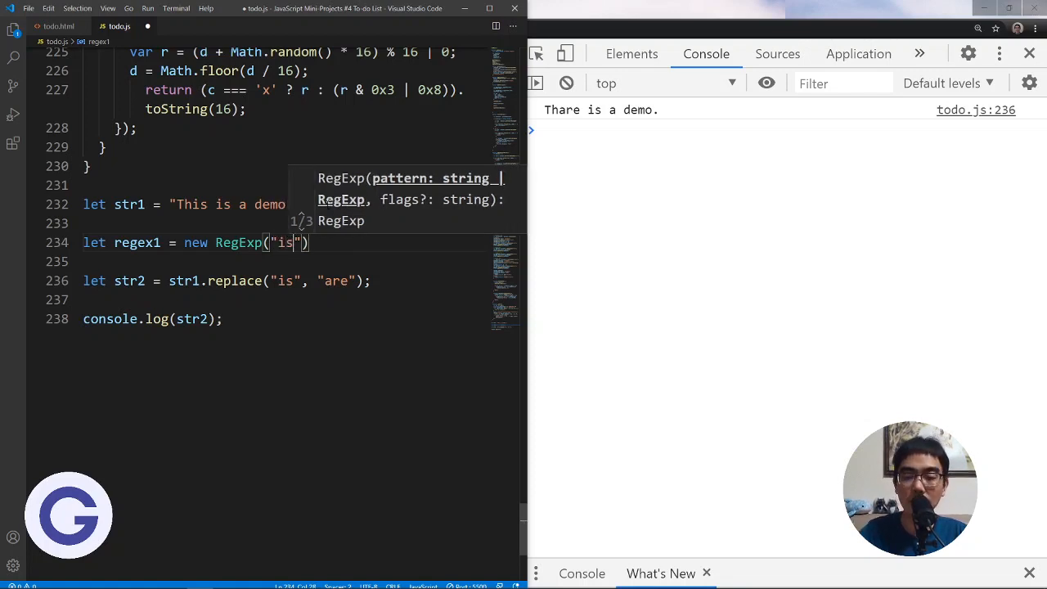
type(", \"")
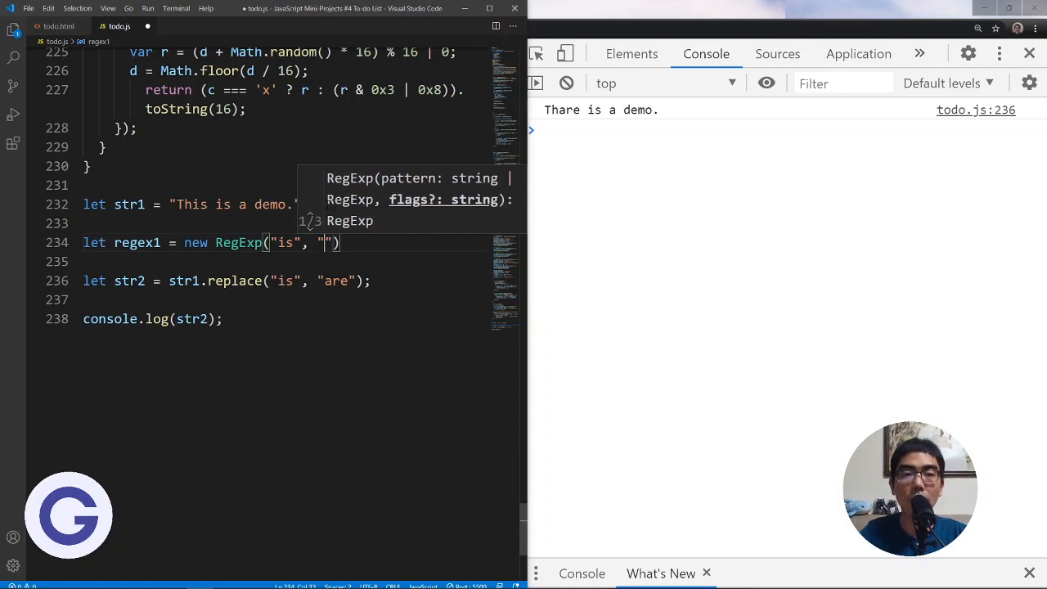
type("g")
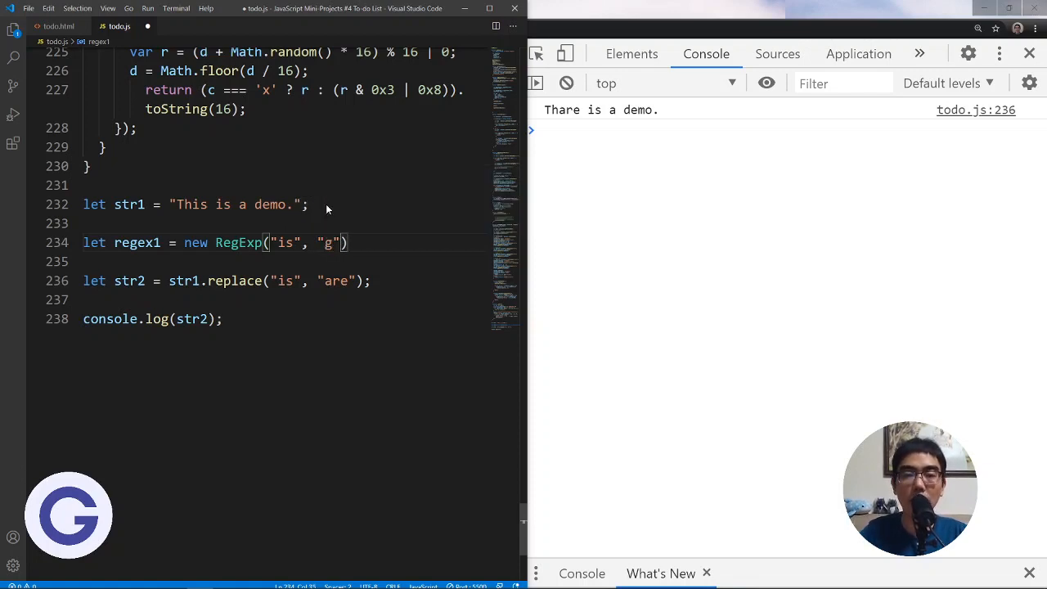
type(";")
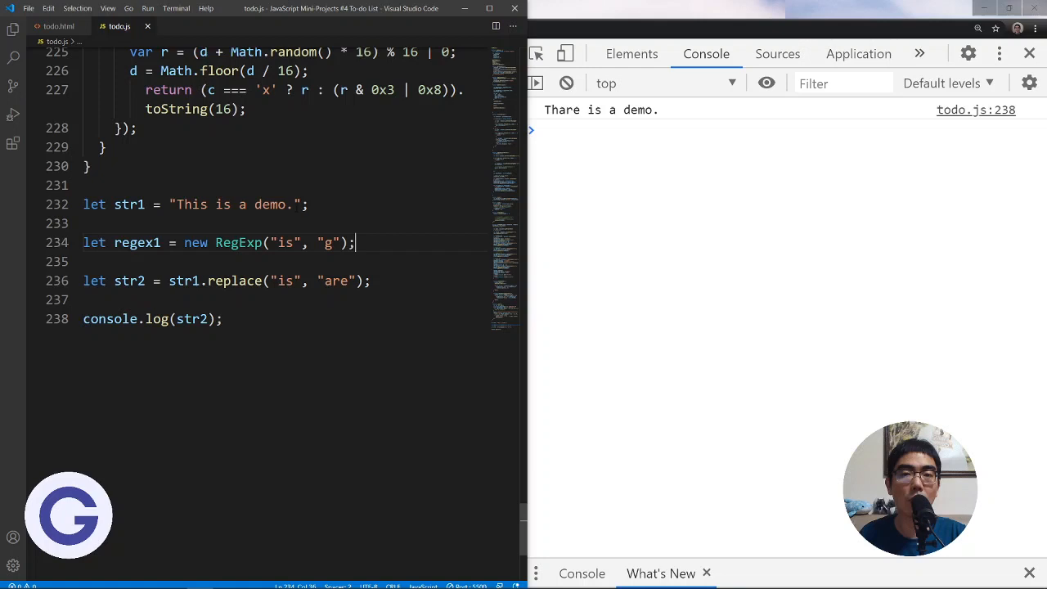
Use regex1 instead of the plain "is" pattern in str1.replace
double_click(281, 282)
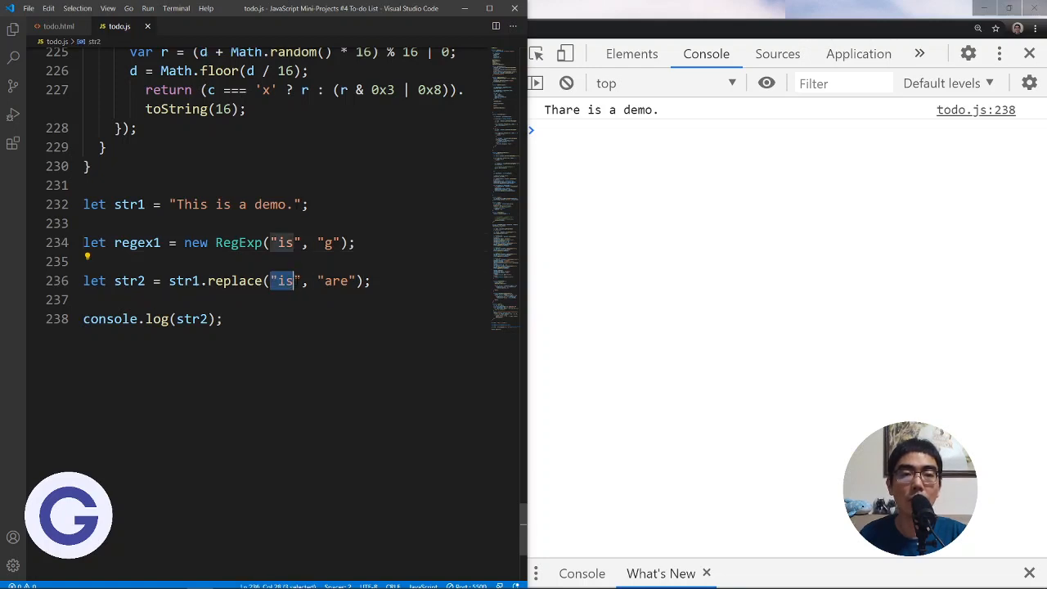
type("regex")
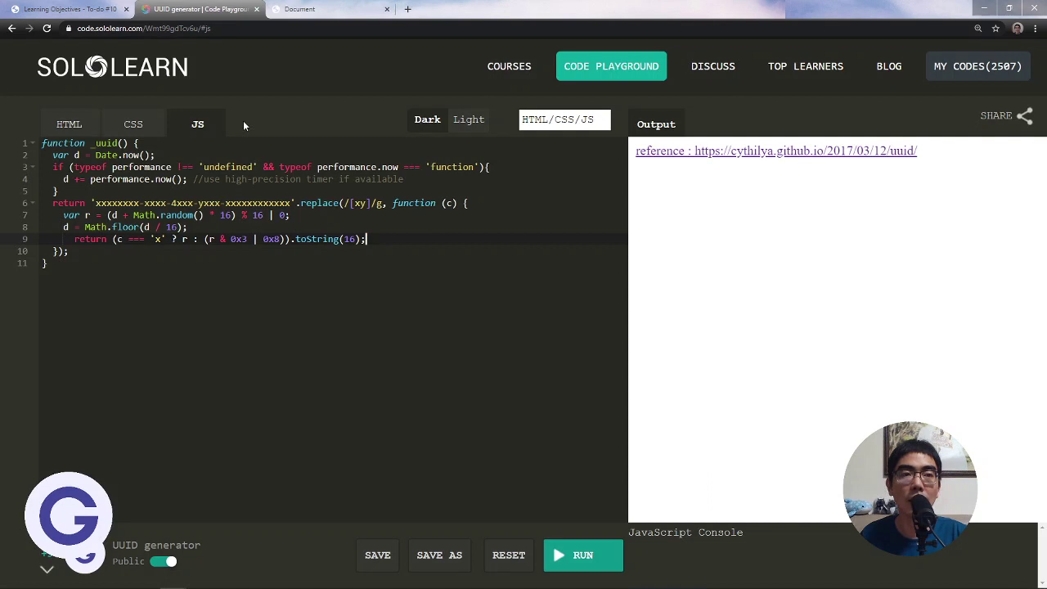
mouse_move(242, 124)
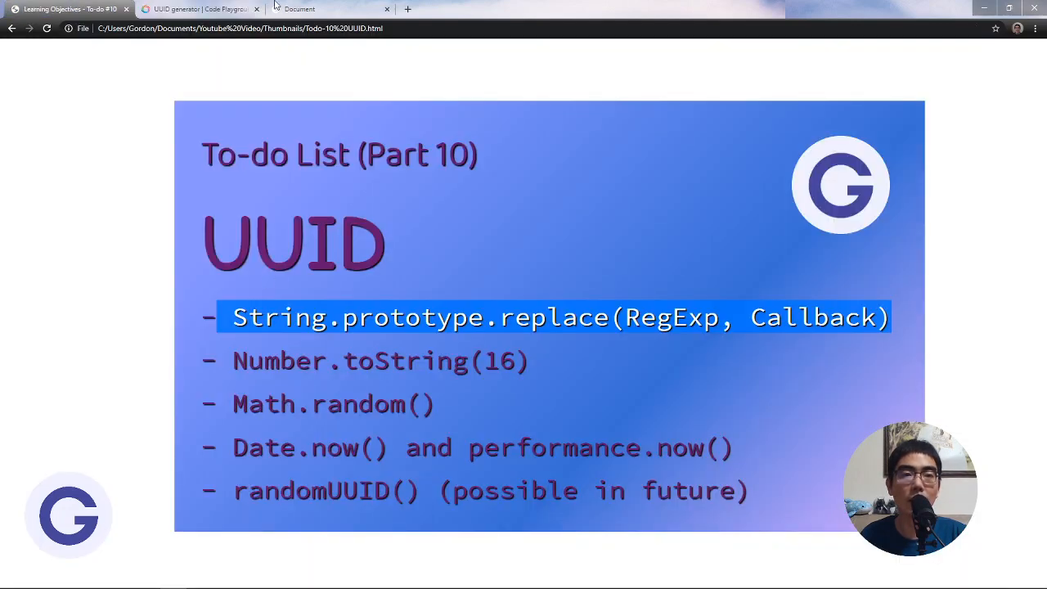
Return to the todo.js editor after viewing the SoloLearn code and slide
left_click(197, 10)
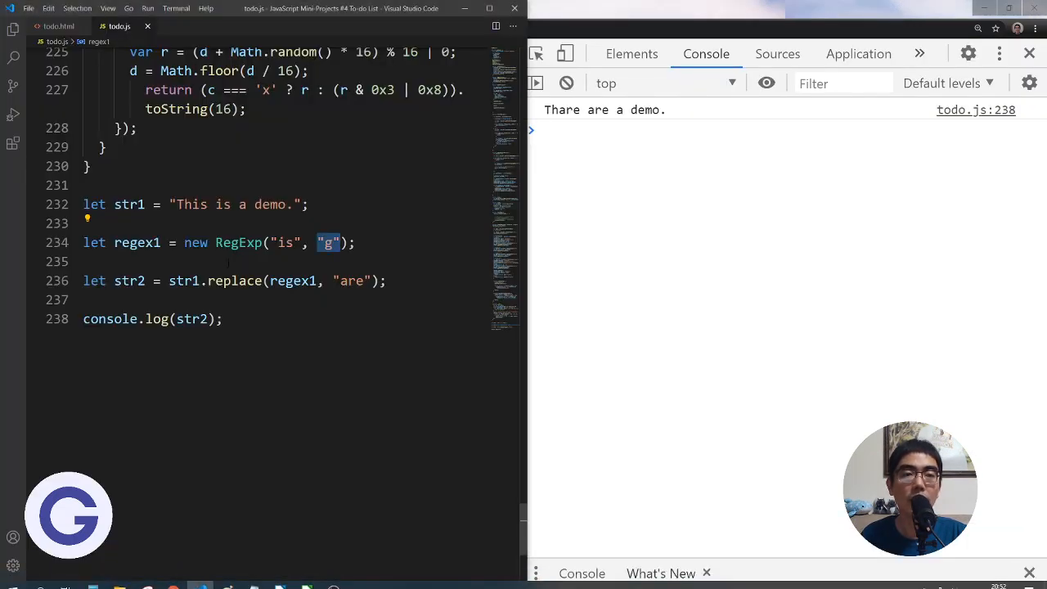
Swap the regex1 argument in str1.replace for the literal /is/g
left_click(355, 243)
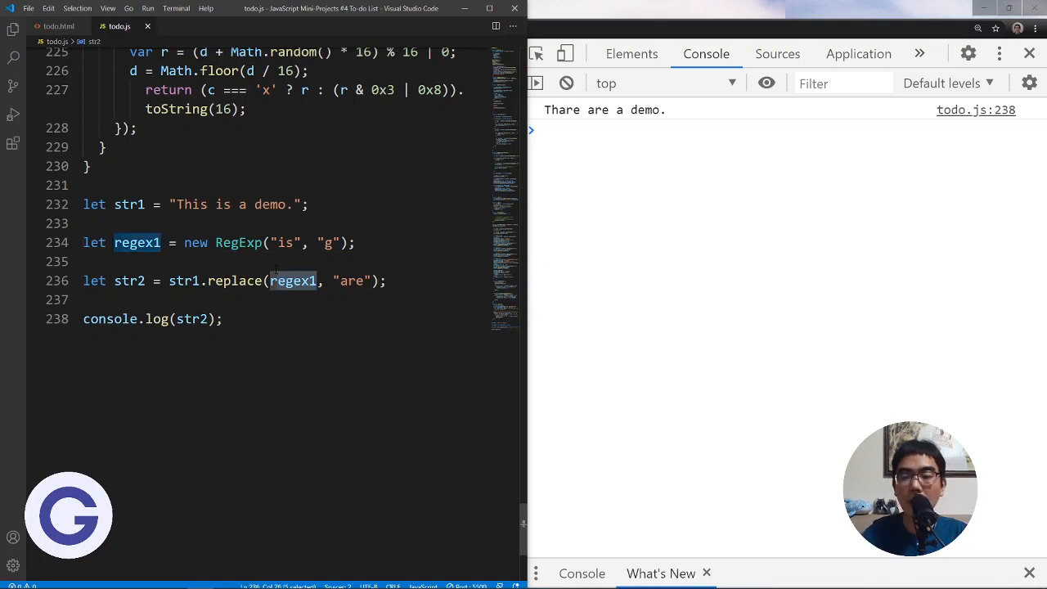
type("//")
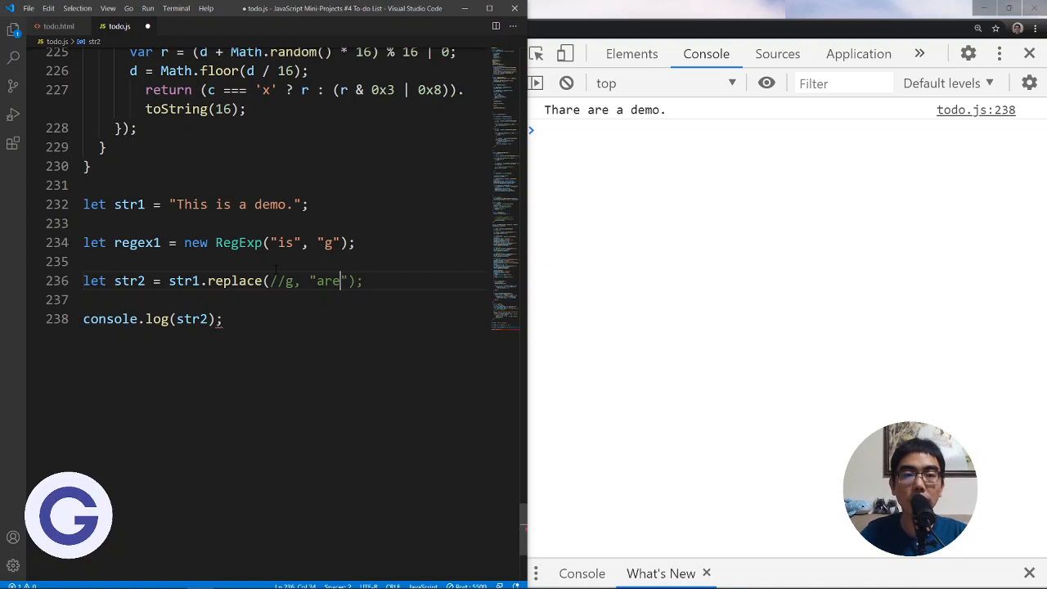
type("is")
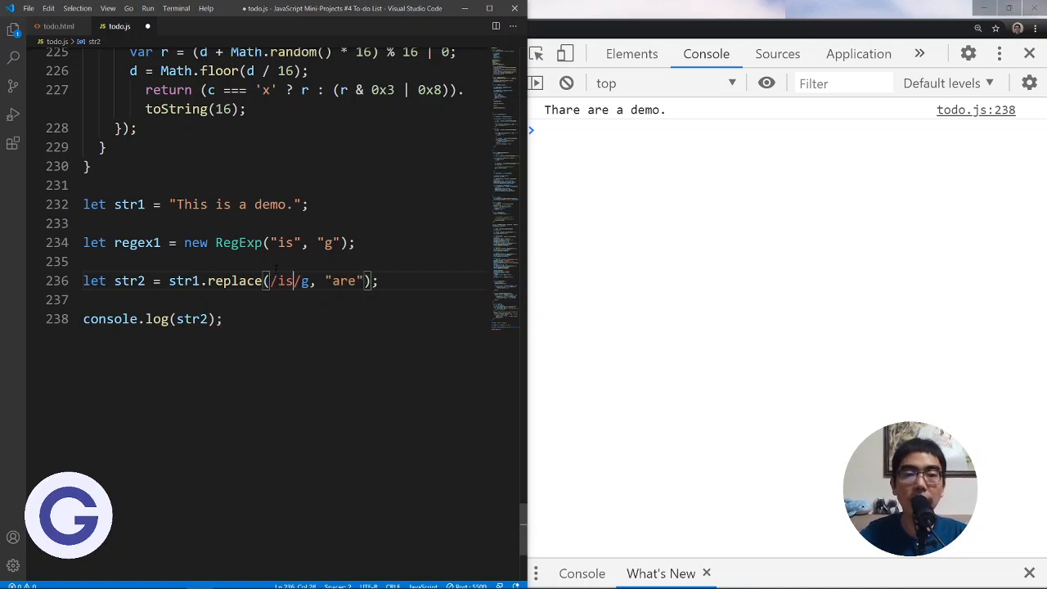
Highlight the RegExp constructor, the replace method and the "are" replacement string for explanation
double_click(285, 281)
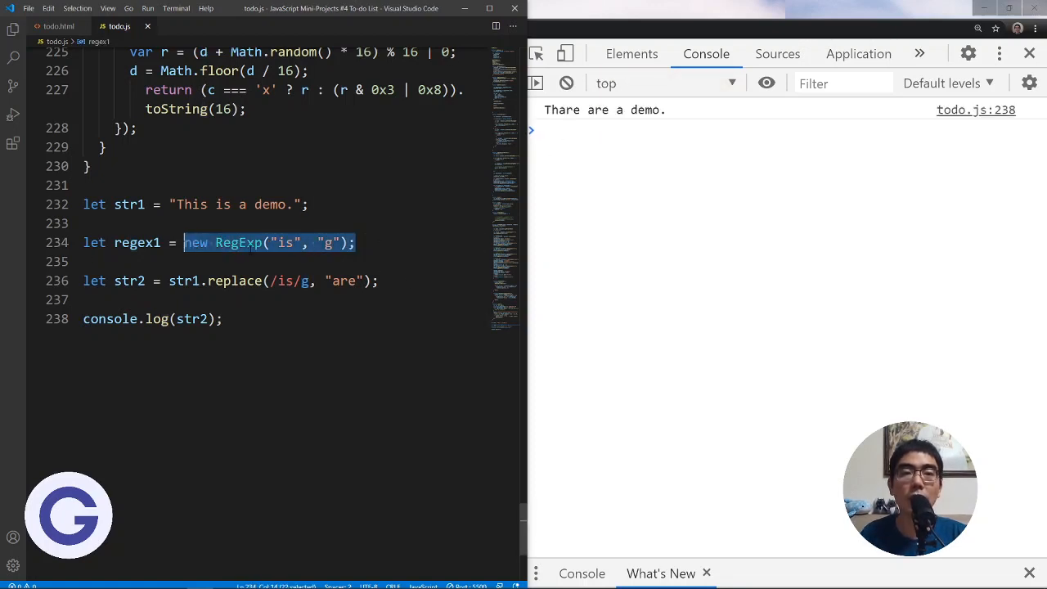
left_click(235, 281)
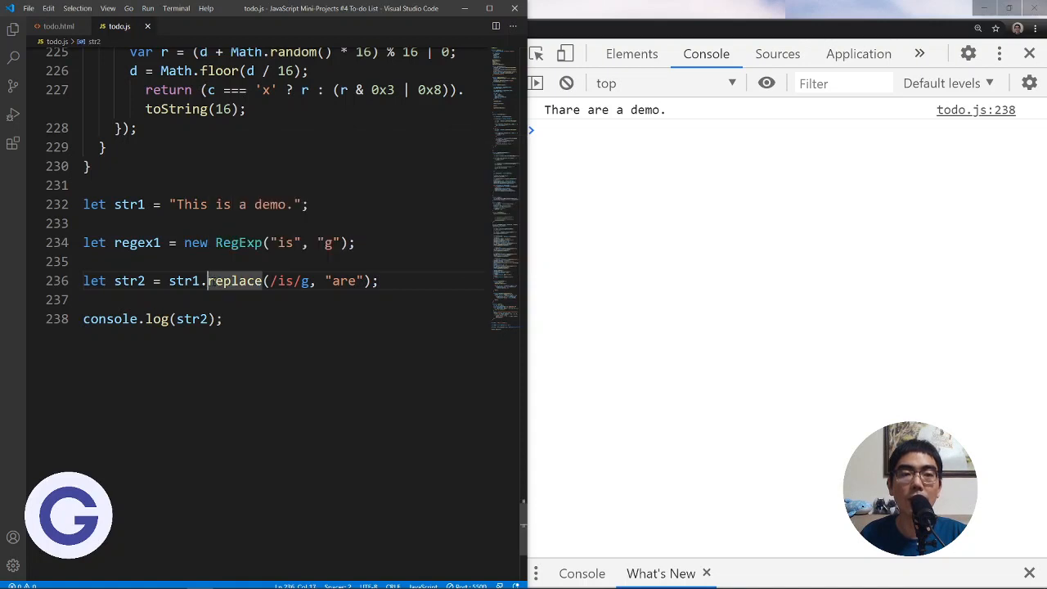
double_click(234, 282)
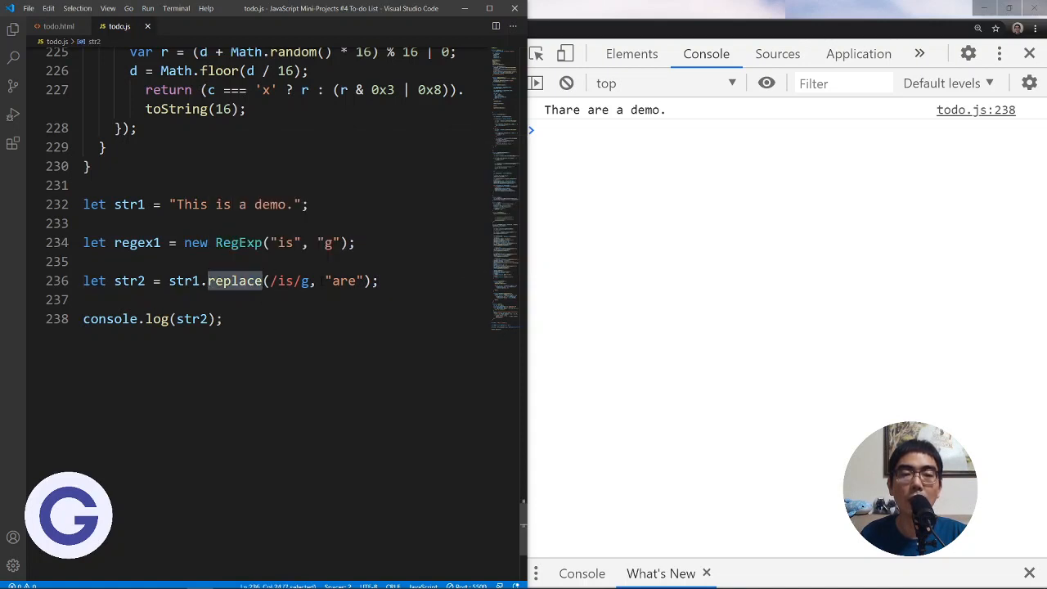
double_click(344, 282)
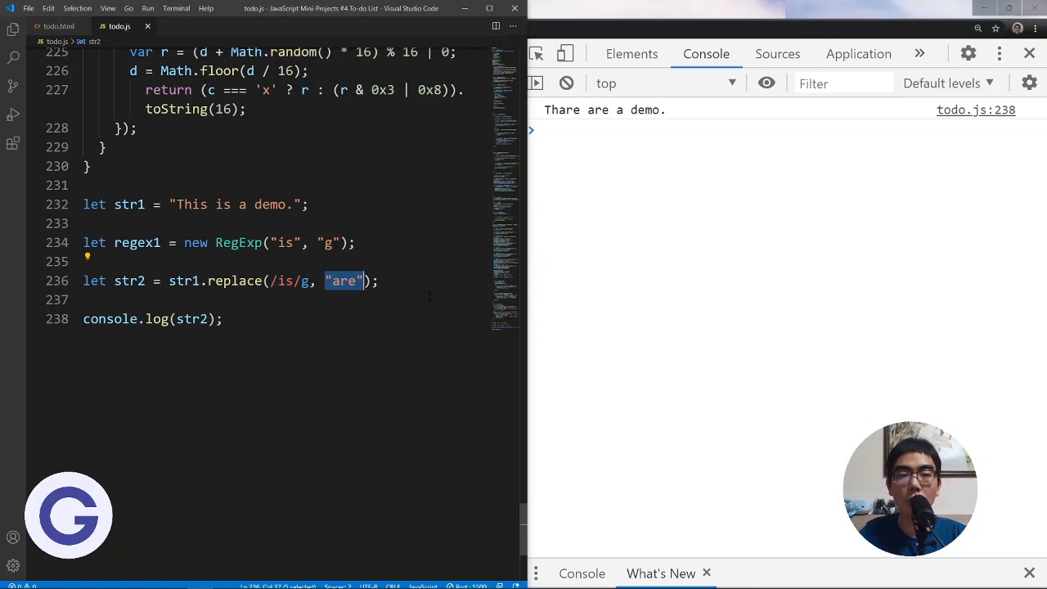
Replace "are" with a callback function returning Math.random() in the replace call
type("function()")
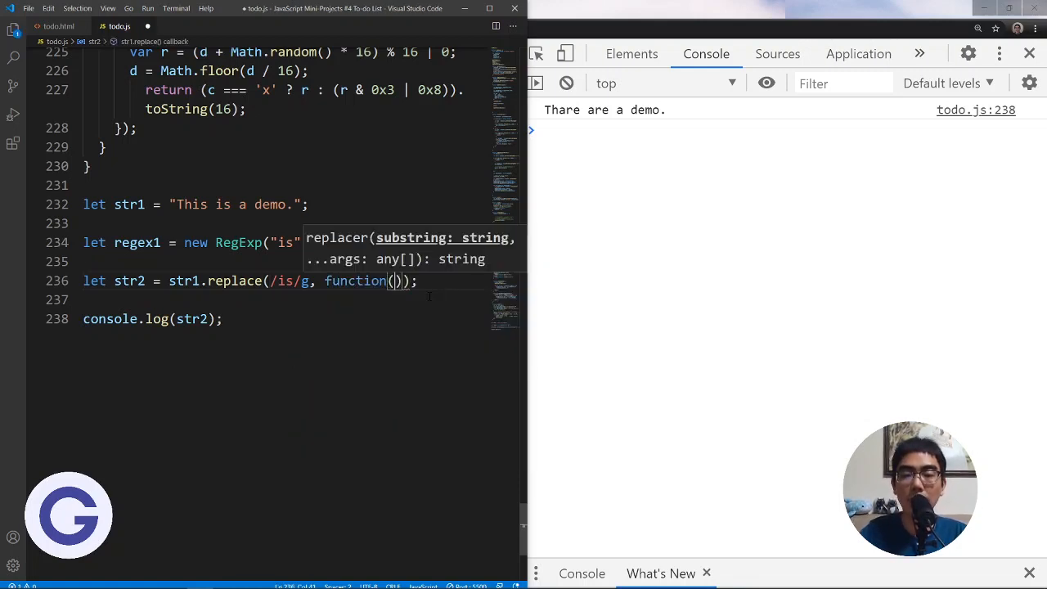
type("{")
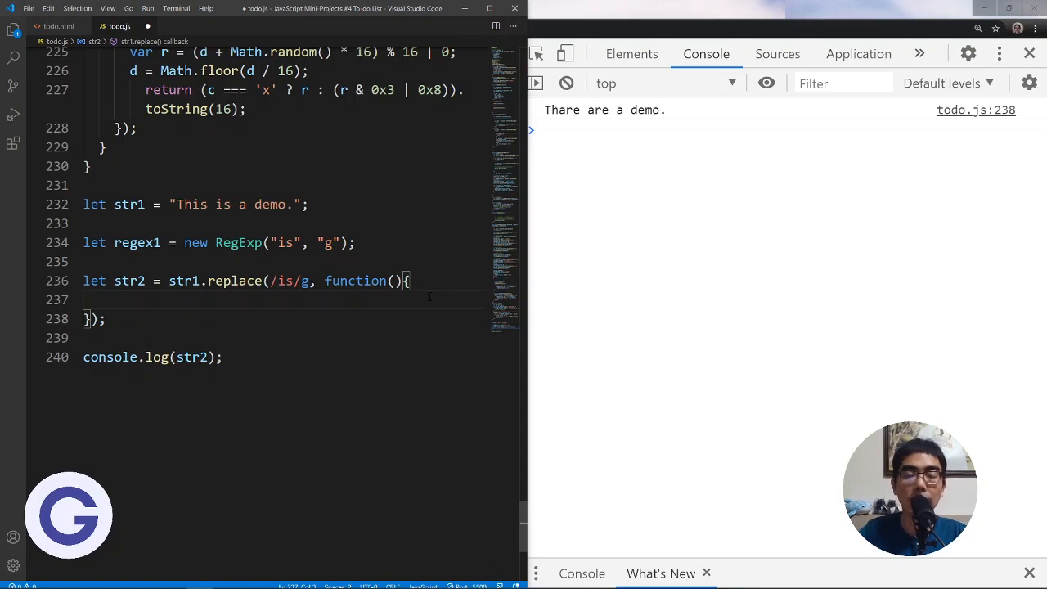
type("return \"are\"")
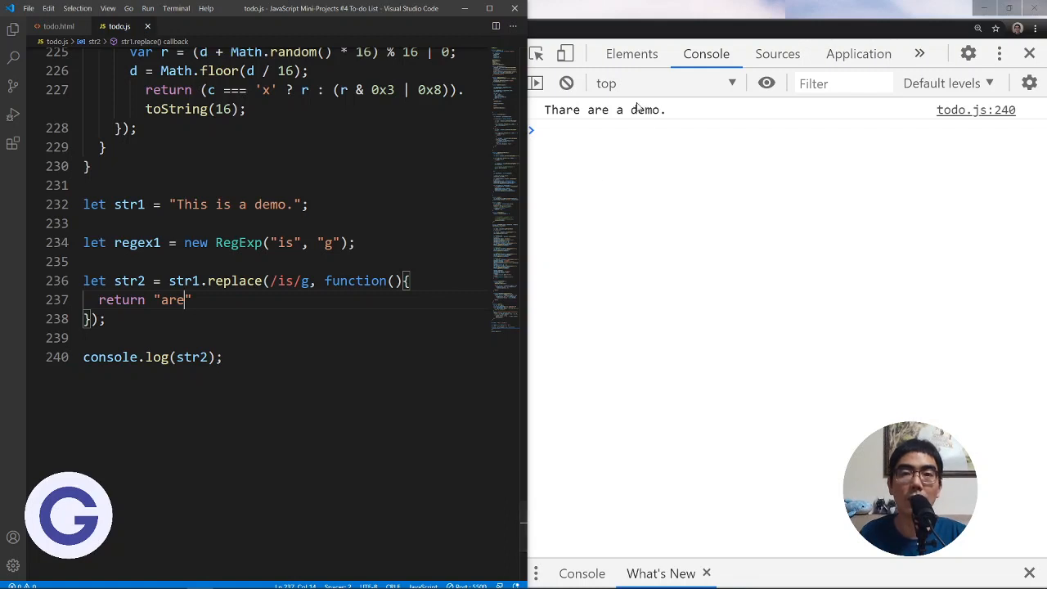
double_click(170, 300)
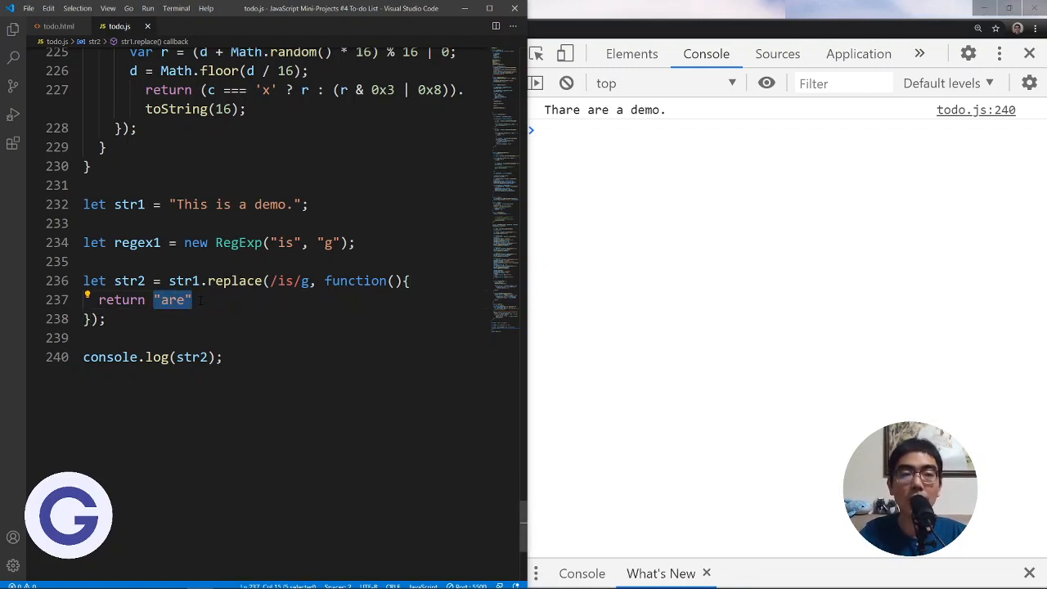
type("Math.random();")
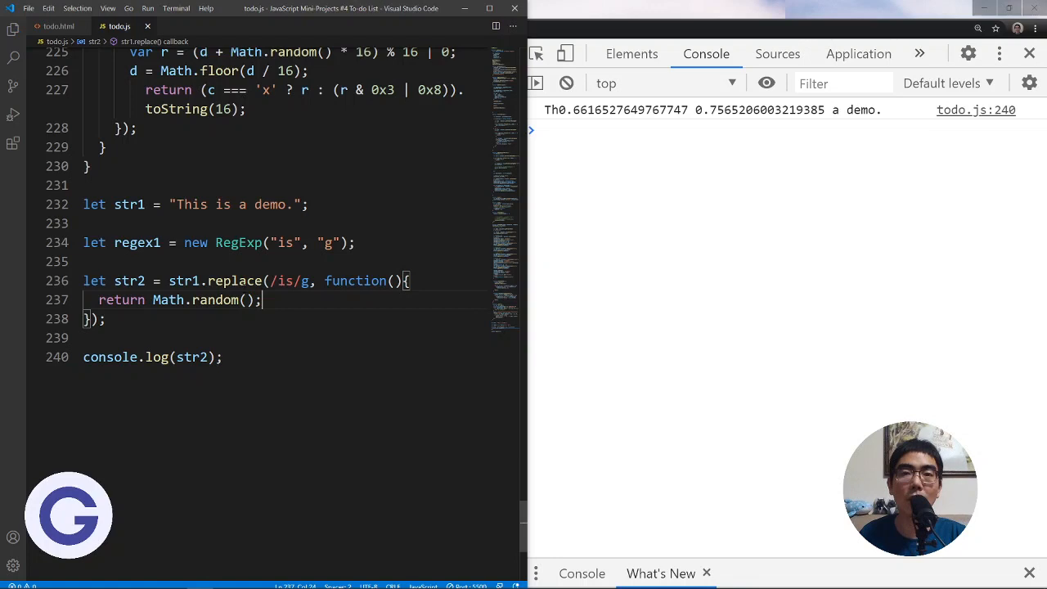
mouse_move(632, 122)
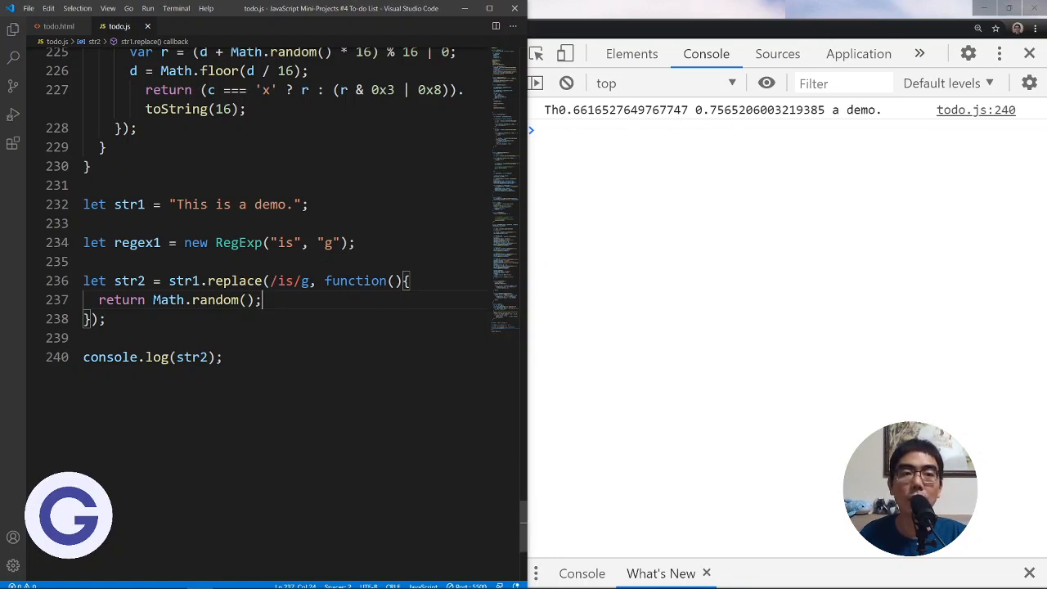
double_click(232, 282)
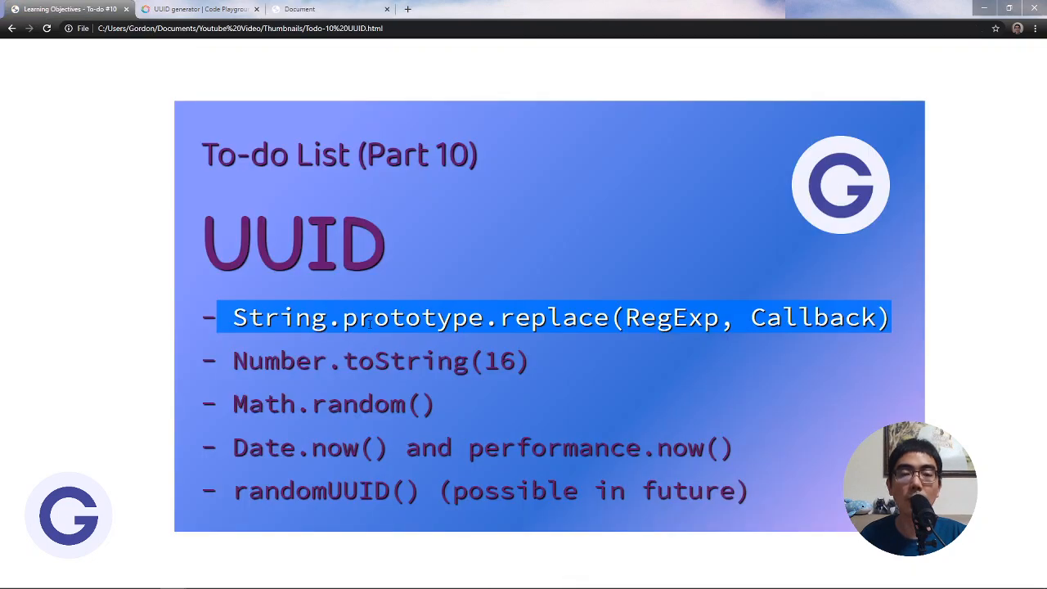
Highlight Number.toString(16) on the slide and bring back the SoloLearn UUID generator code
left_click(249, 361)
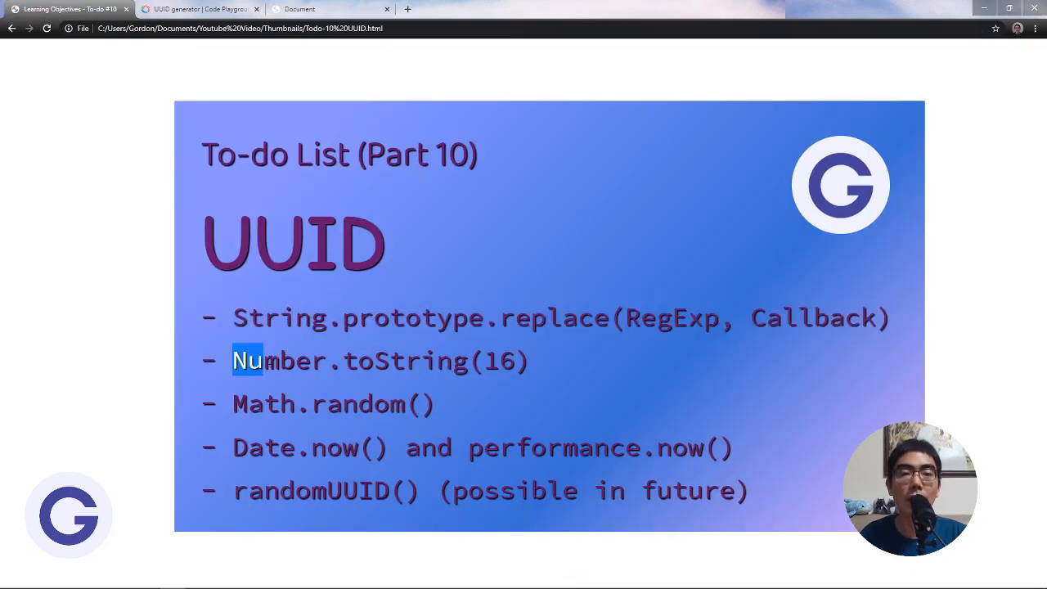
left_click(200, 10)
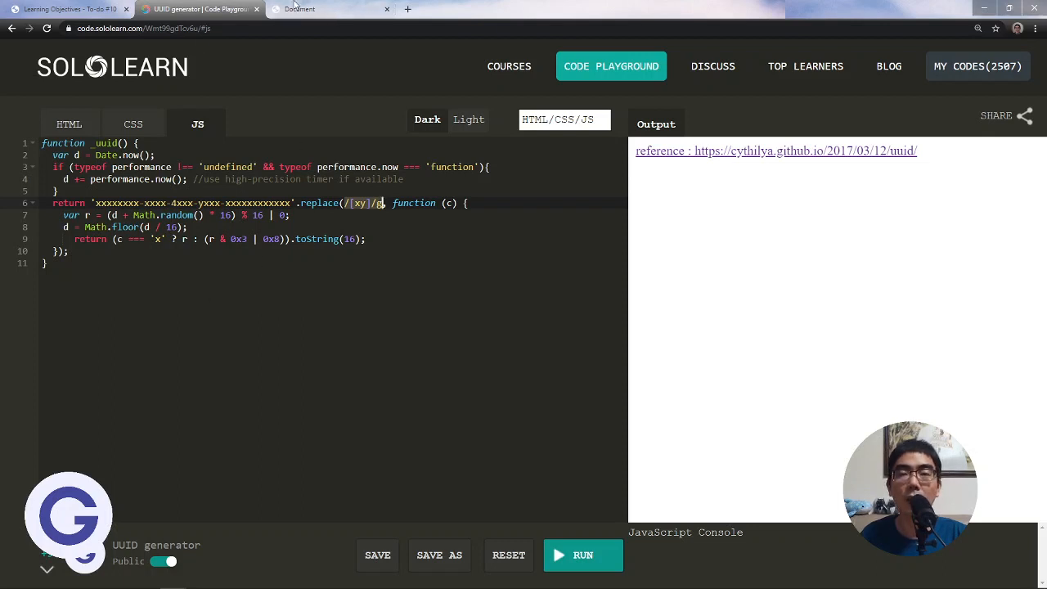
In the to-do page console, convert 10, 11 and 255 to hex with toString(16), getting a, b and ff
left_click(319, 10)
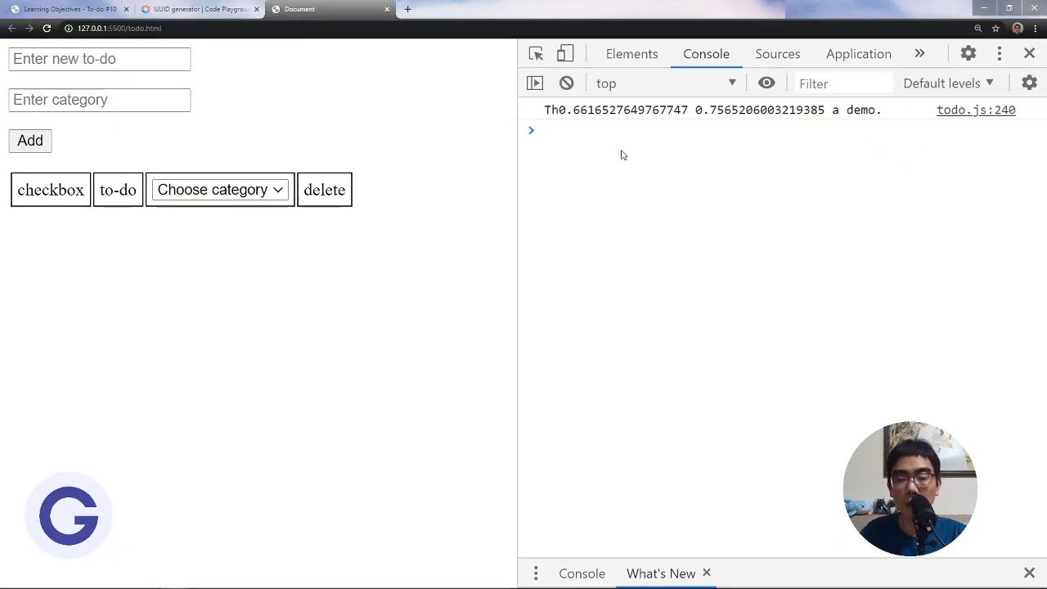
type("(10).toSring")
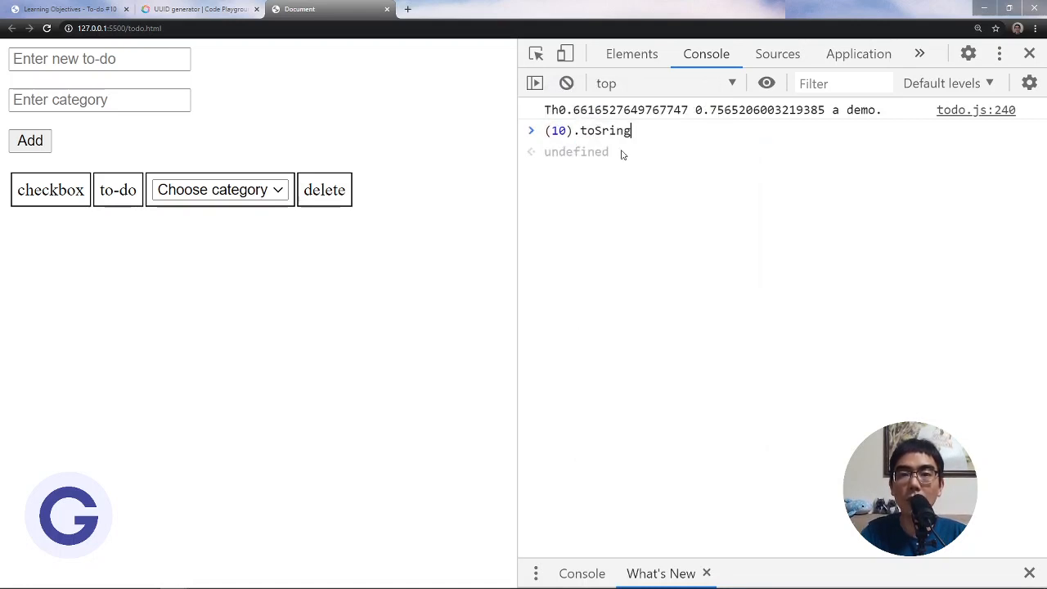
type("String(16")
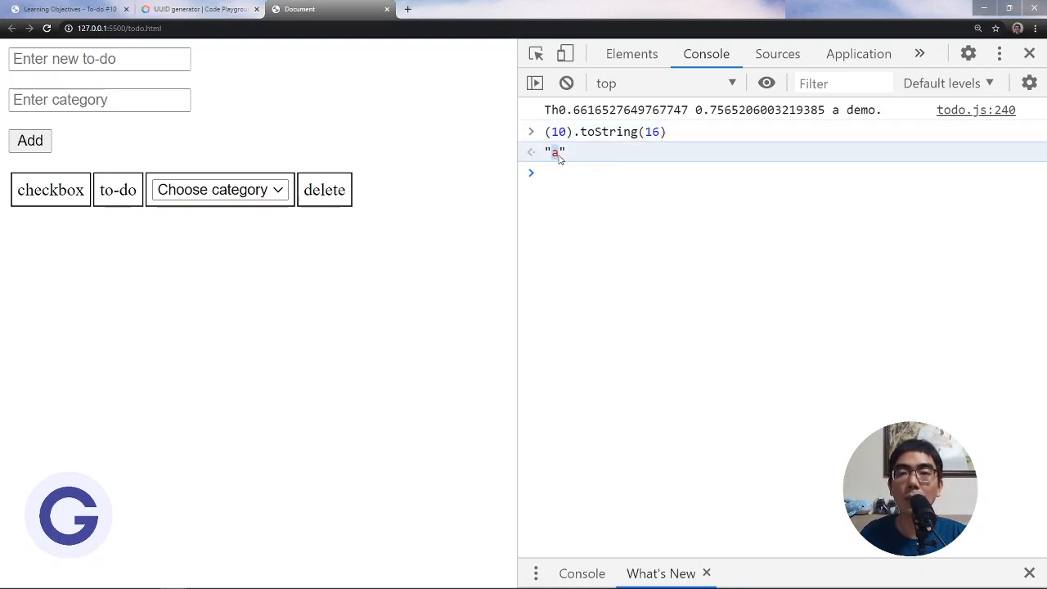
mouse_move(558, 172)
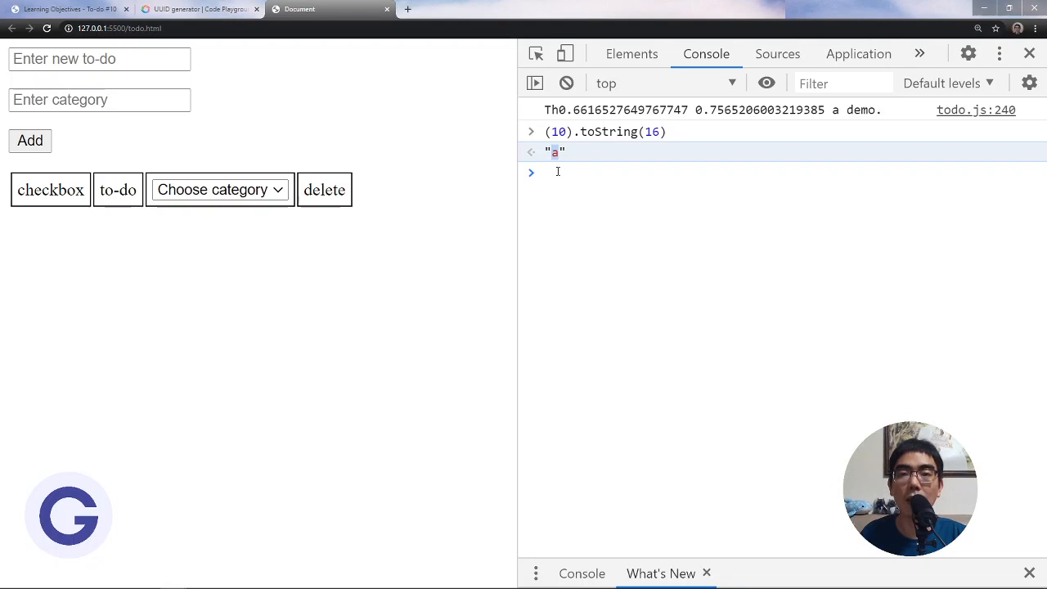
type("11)")
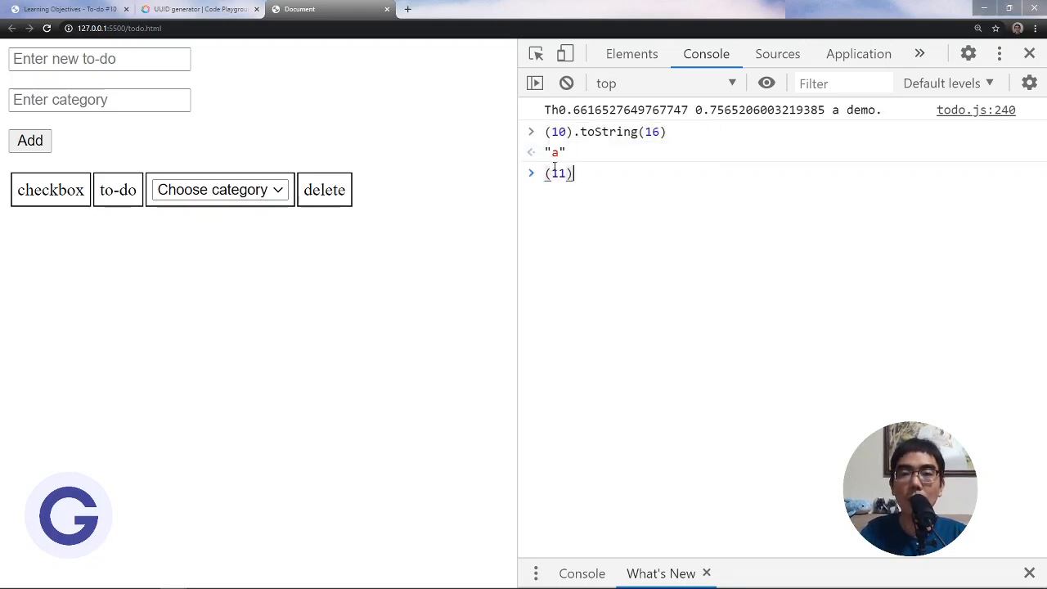
type(".toString(")
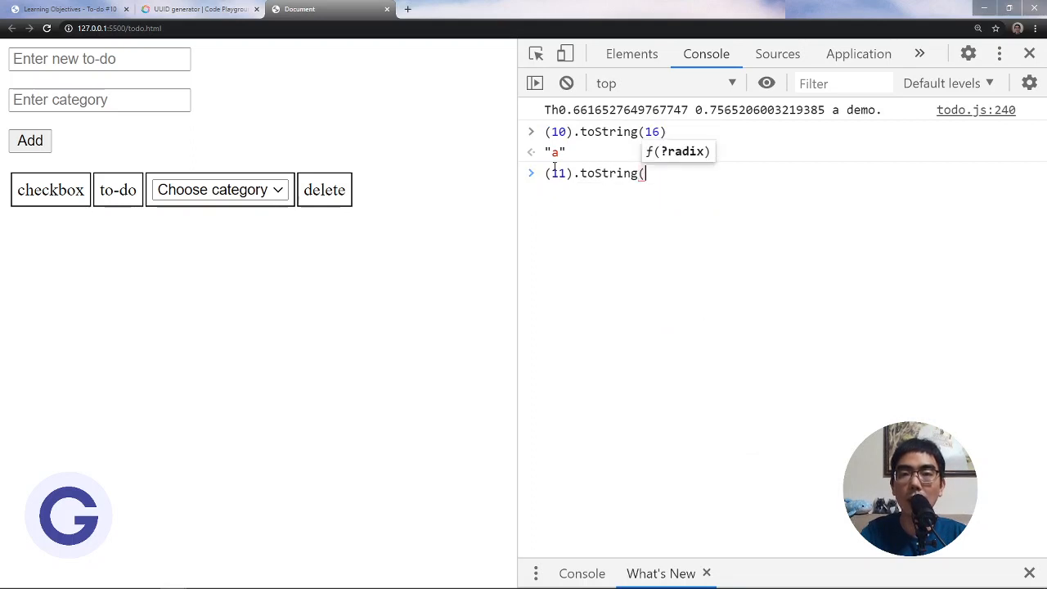
key("Enter")
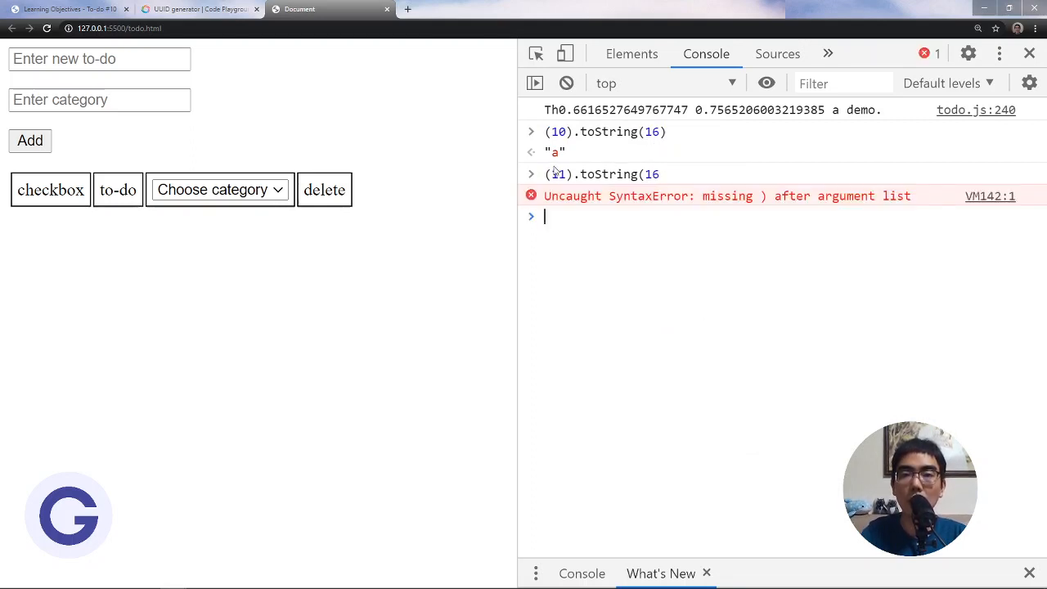
key("Enter")
type("(255).toString")
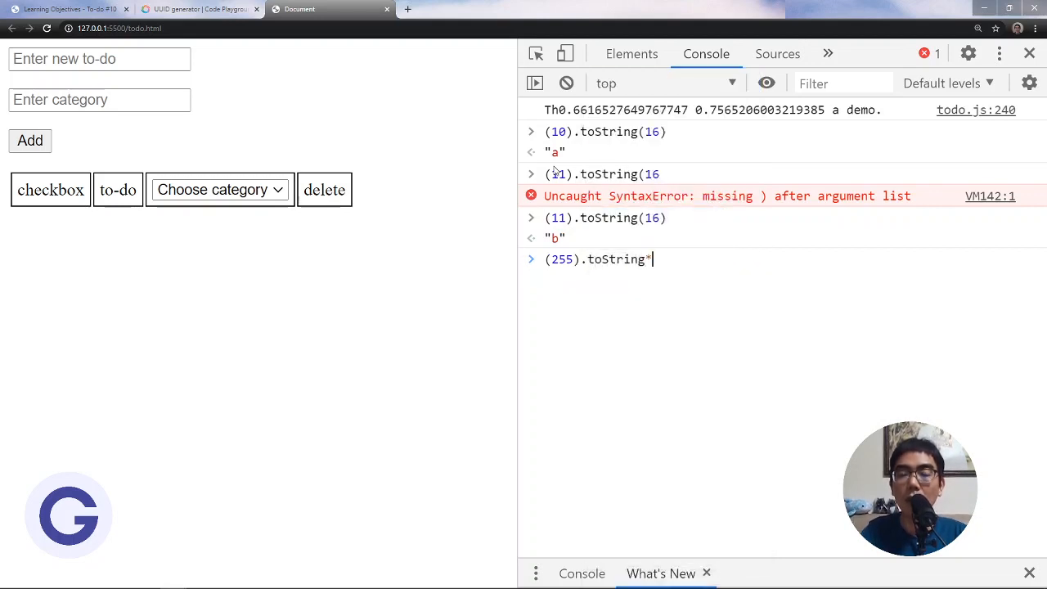
type("(16")
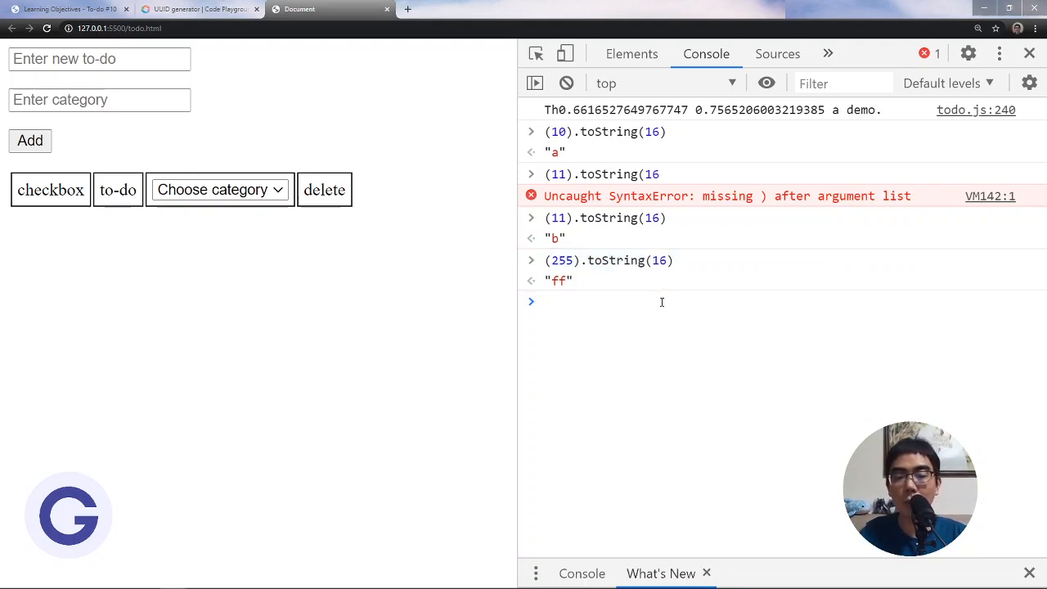
Evaluate (9).toString(2) to get binary 1001, then return to the UUID topics slide
type("(9")
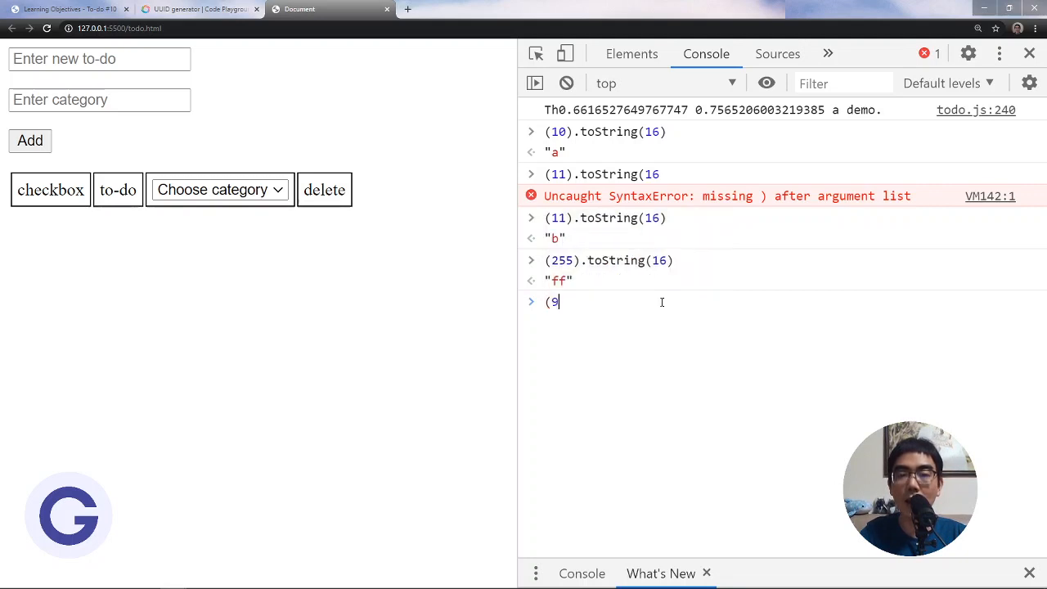
type(").toString")
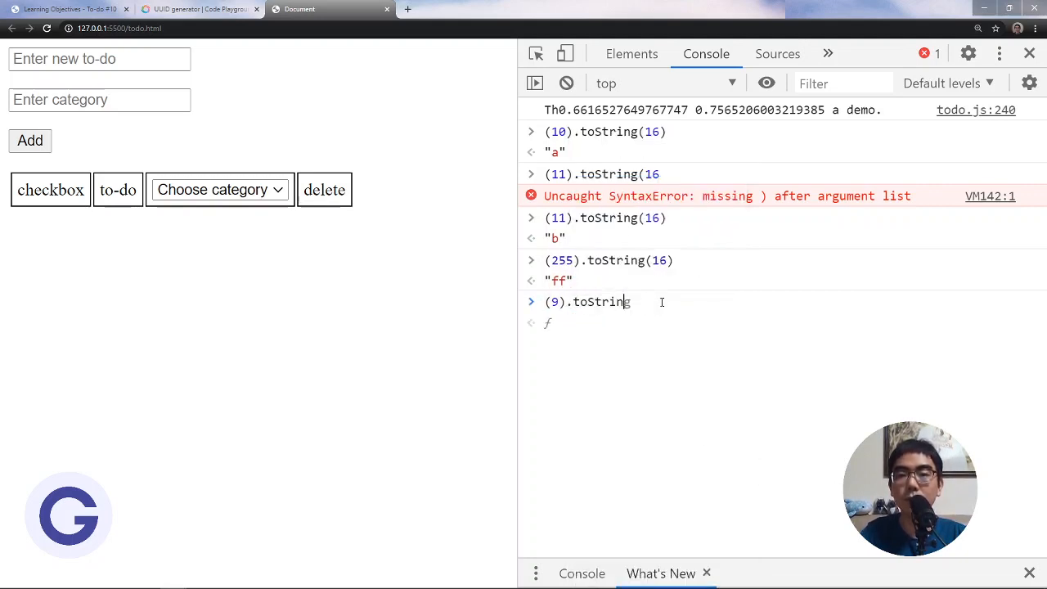
key("Enter")
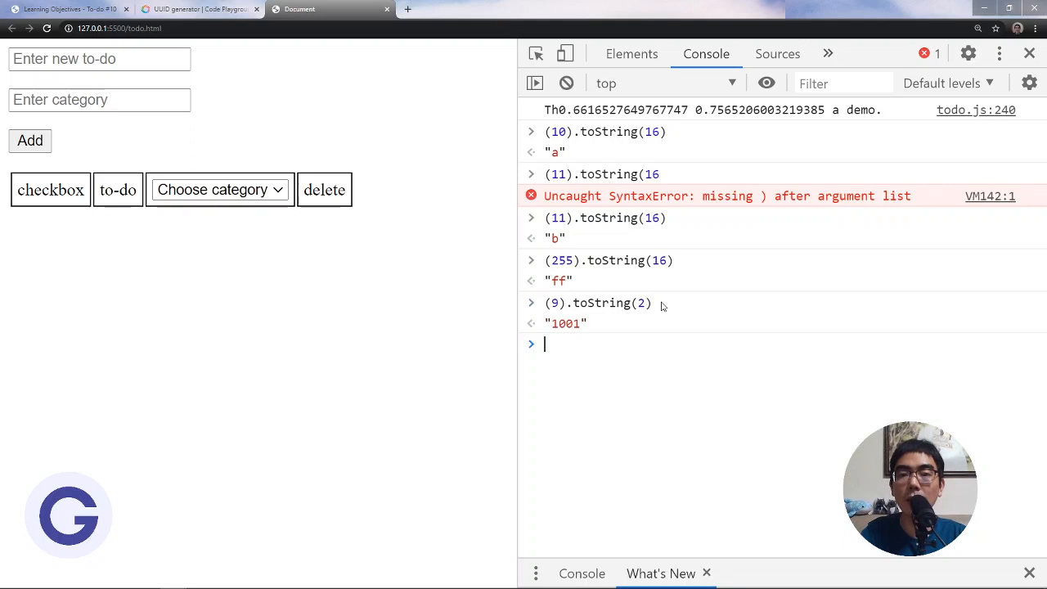
mouse_move(560, 334)
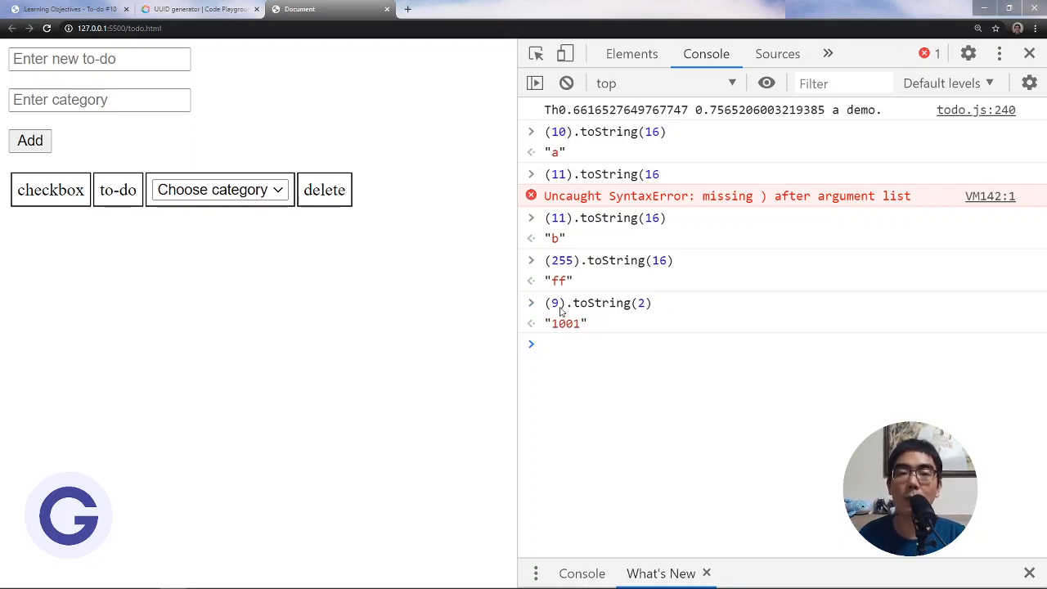
mouse_move(658, 293)
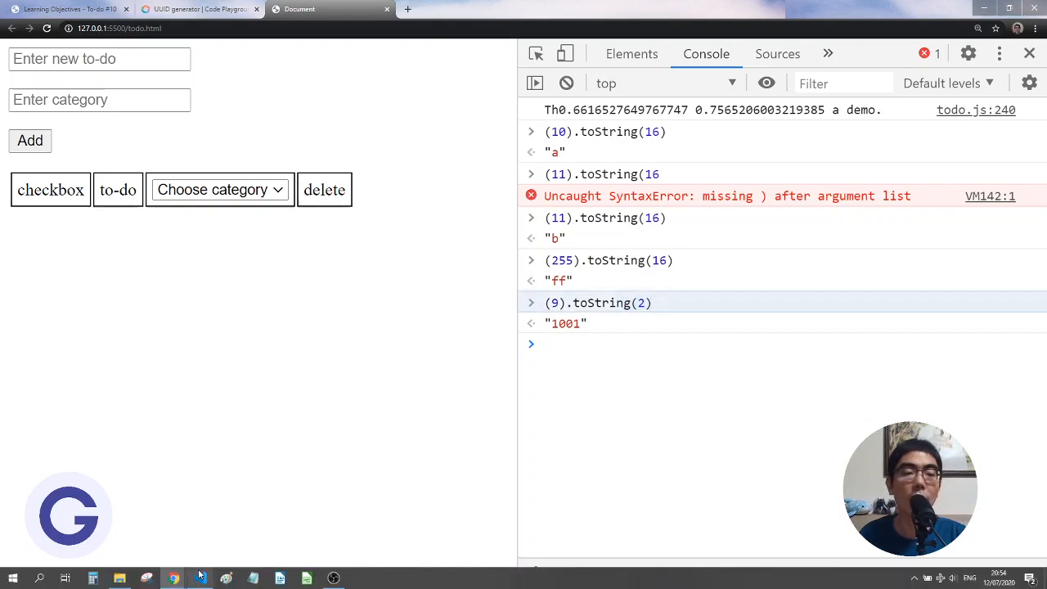
left_click(327, 10)
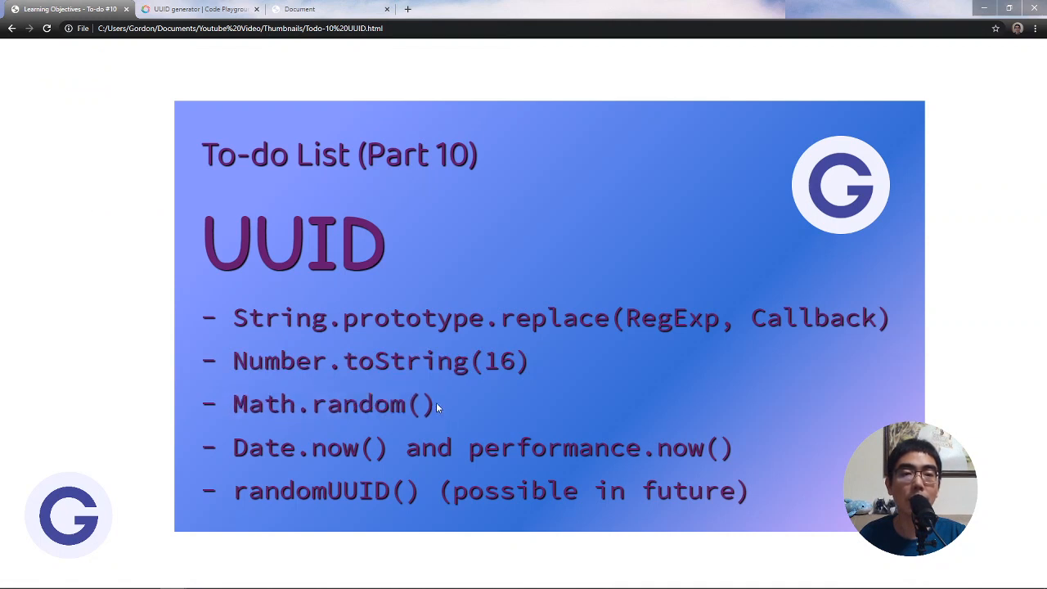
left_click(328, 10)
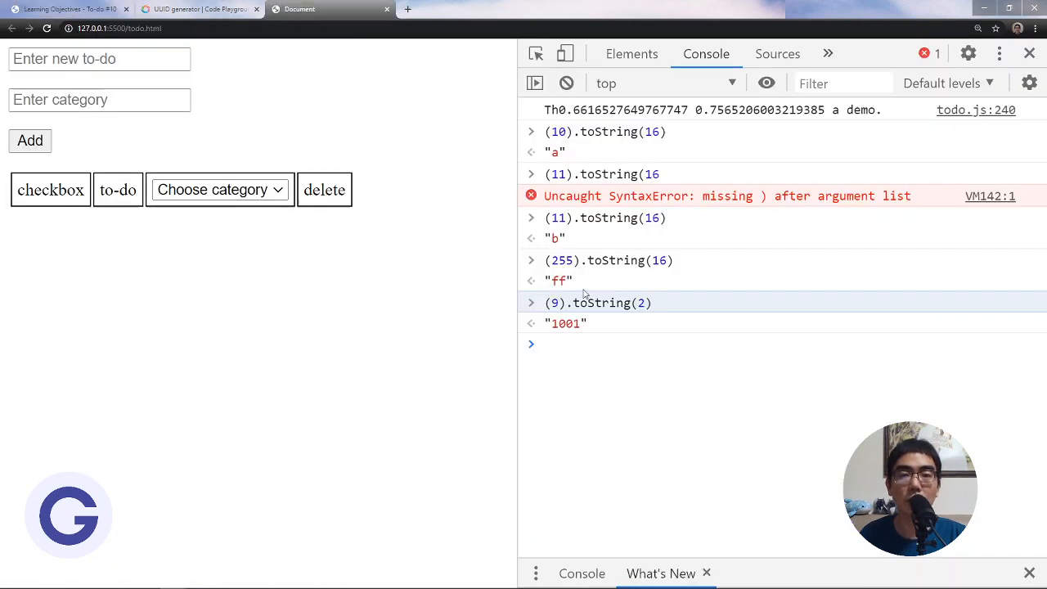
Run Math.random() repeatedly for decimals between 0 and 1, then show the UUID generator code
type("NaN")
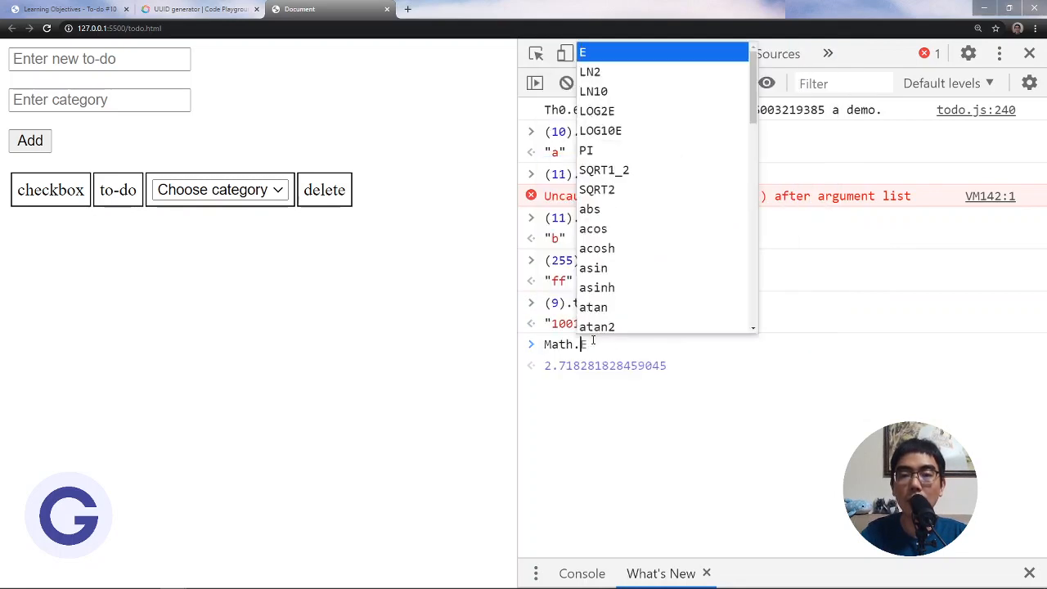
type("random")
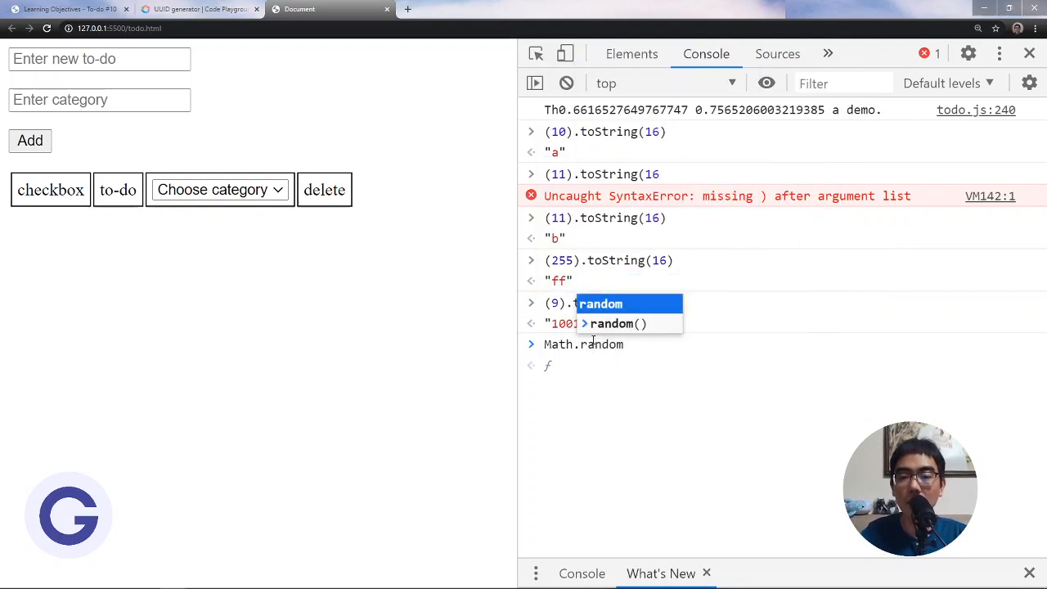
key("Enter")
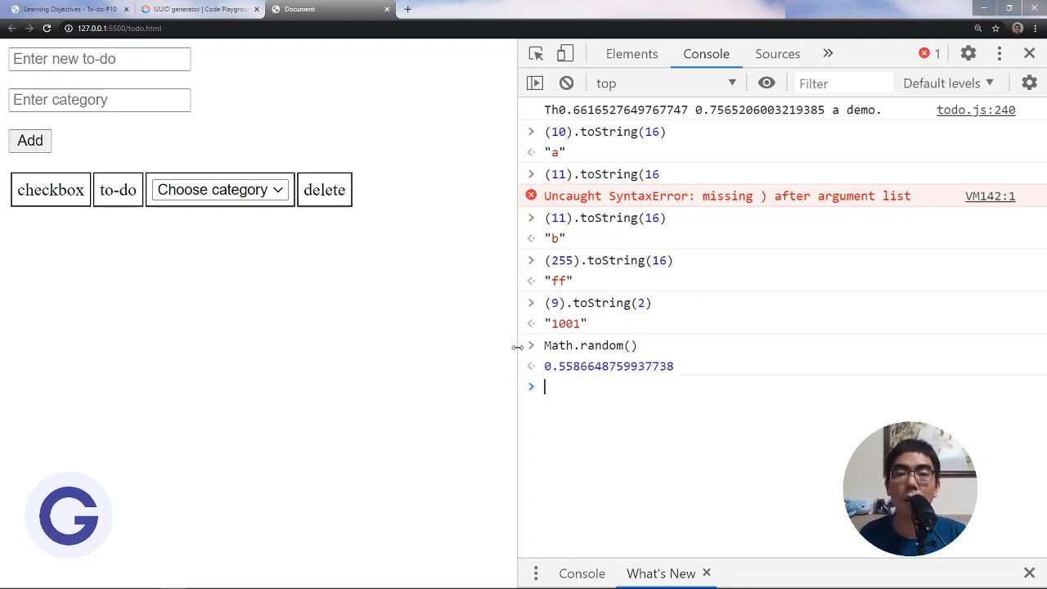
mouse_move(686, 383)
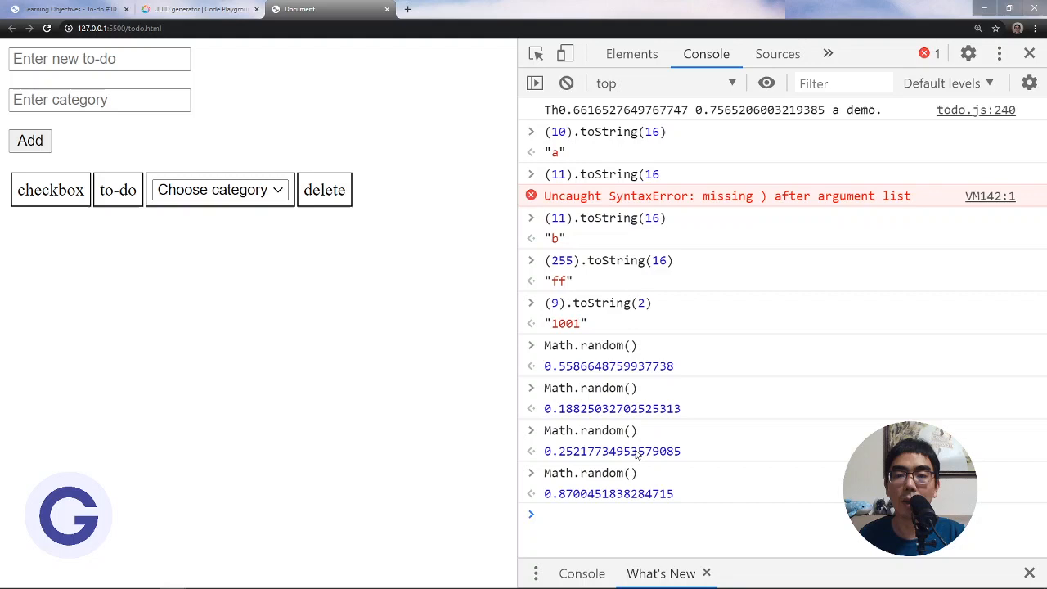
mouse_move(578, 490)
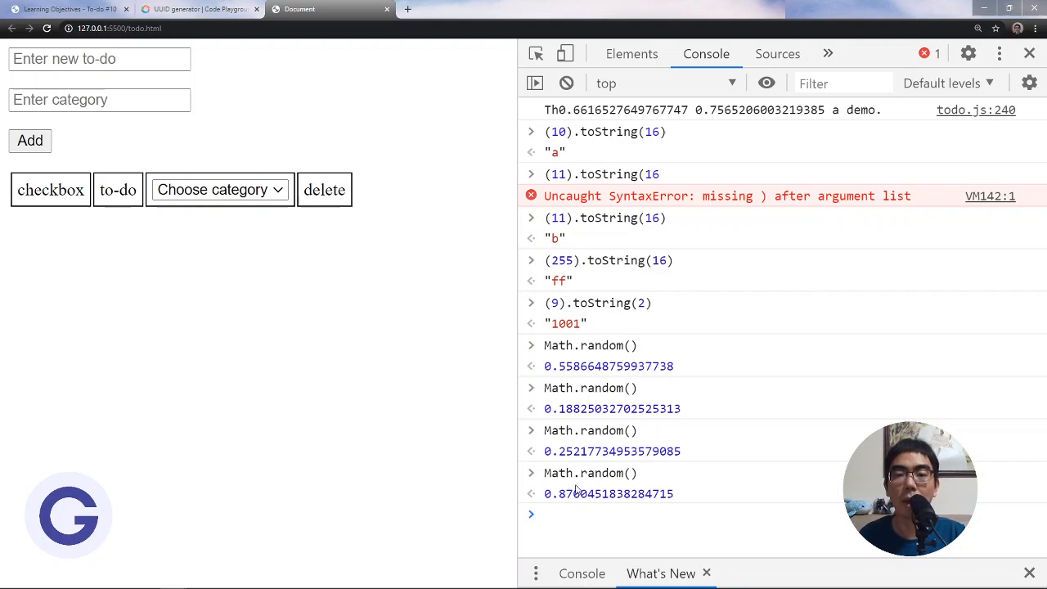
left_click(199, 10)
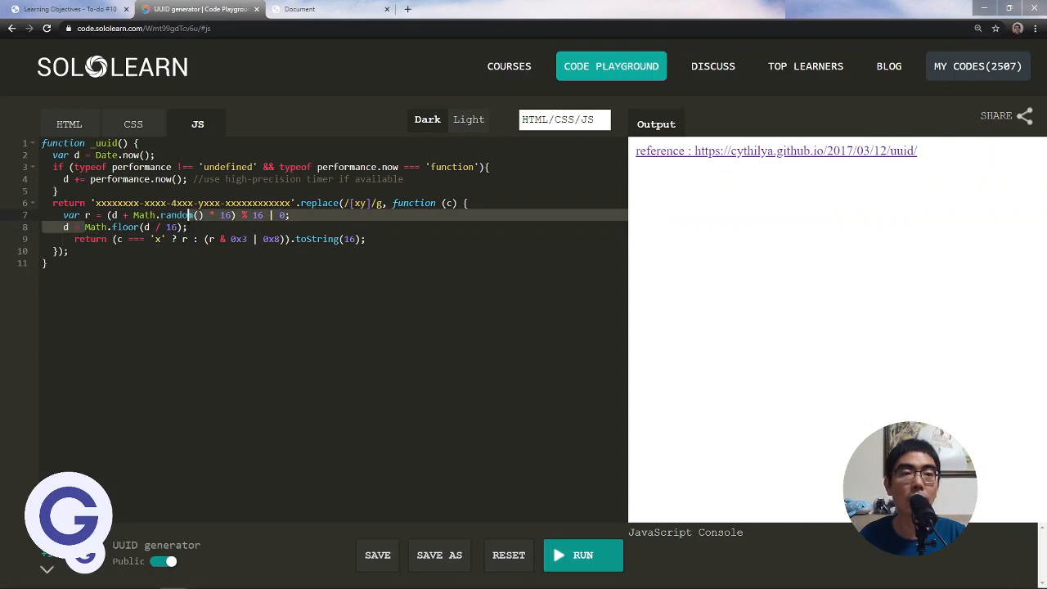
In the to-do page console, evaluate Math.floor(1.2) to get 1 and begin Math.floor(1.9)
left_click(298, 10)
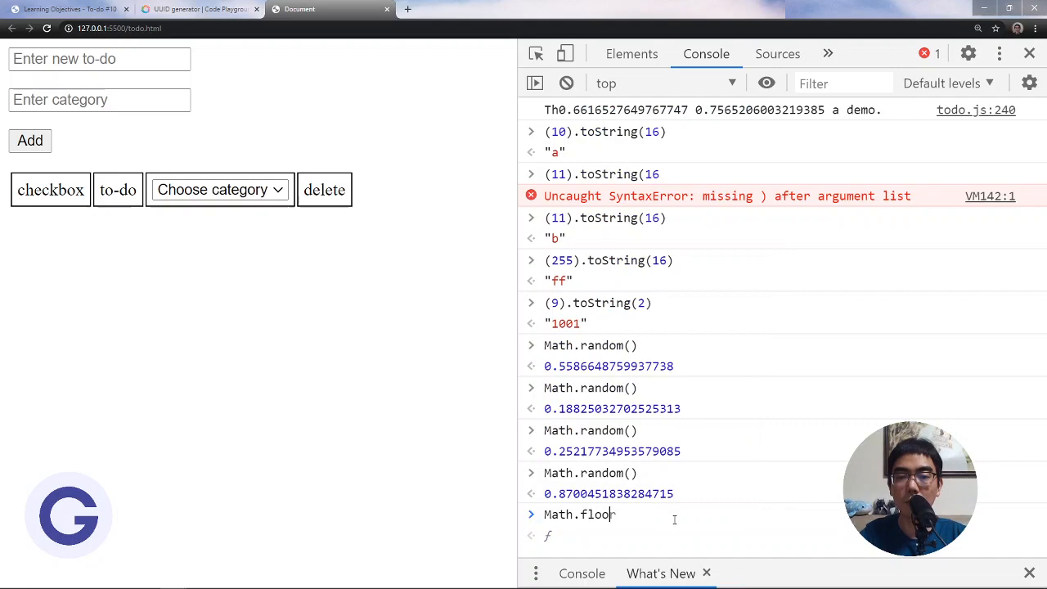
type("(1.2")
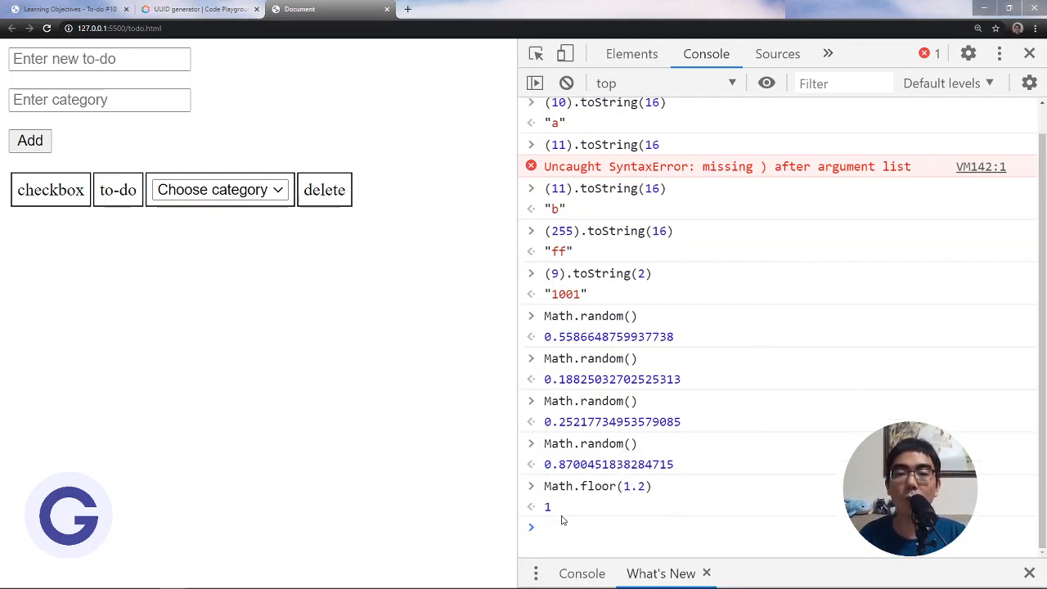
type("MAth.")
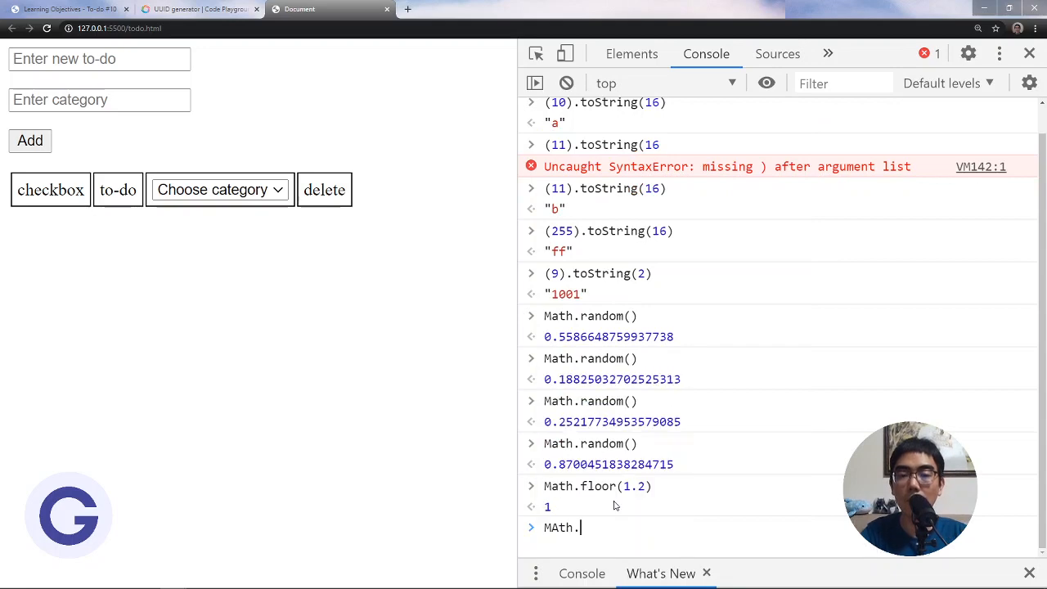
type("log")
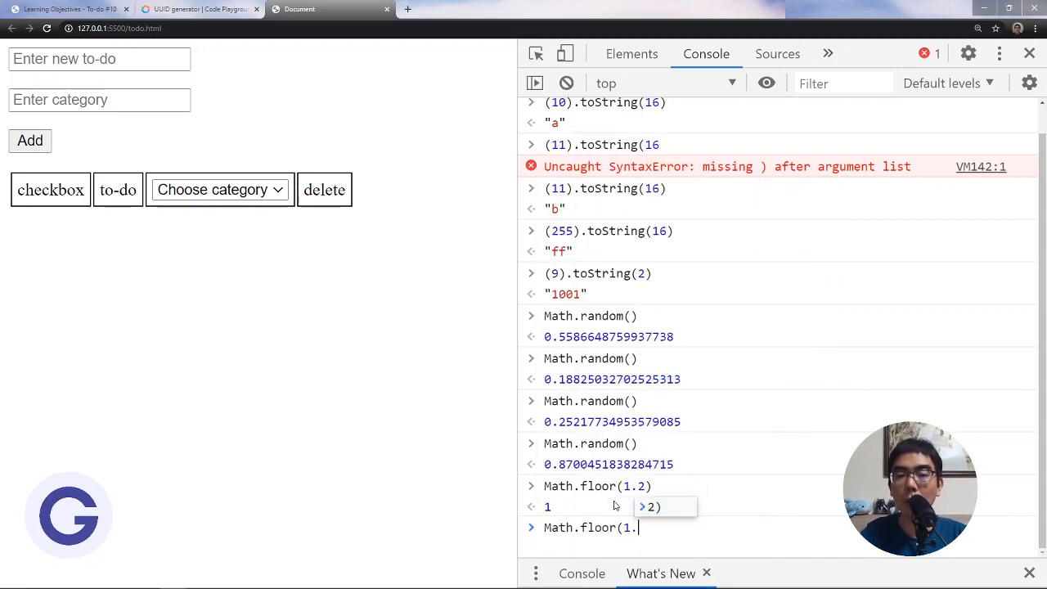
key("Enter")
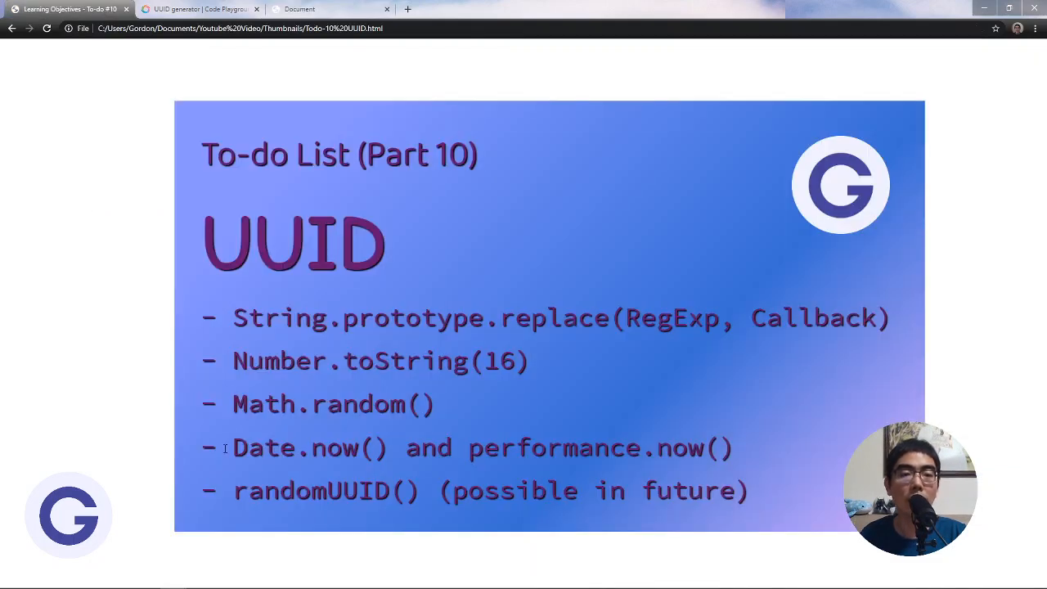
mouse_move(461, 458)
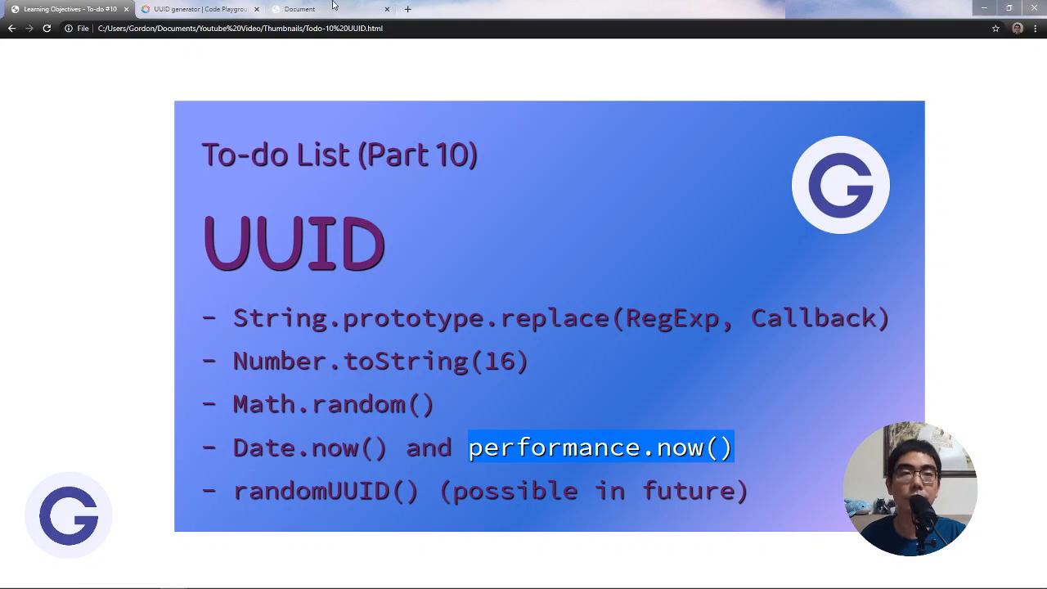
Return to the to-do page console for the Math.floor(1.9) and Date.now() results
left_click(297, 10)
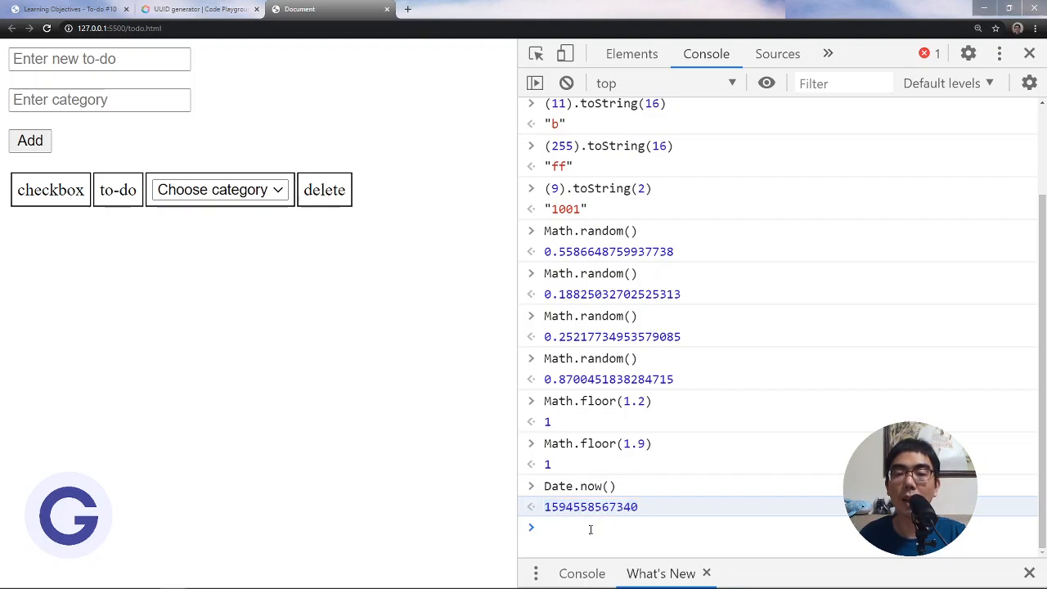
Run Date.now() again, then performance.now() to compare timestamp readings
type("Date")
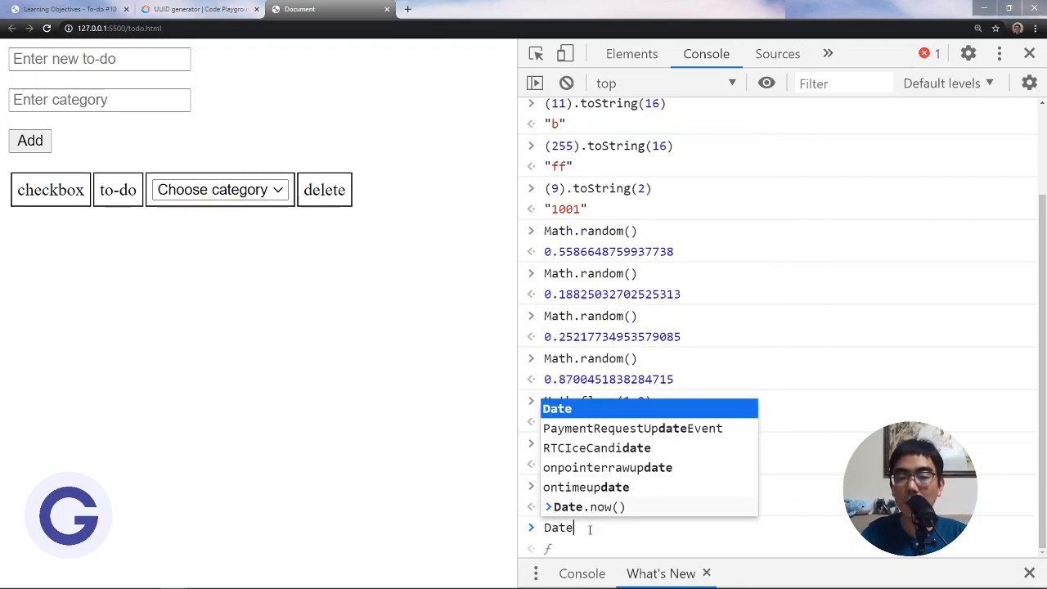
key("Enter")
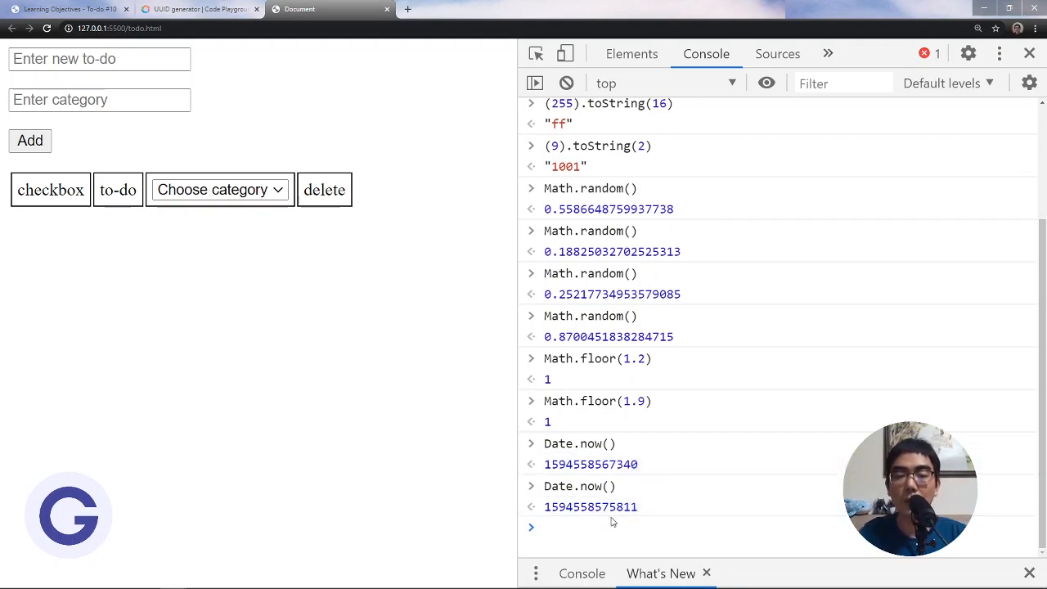
left_click(592, 527)
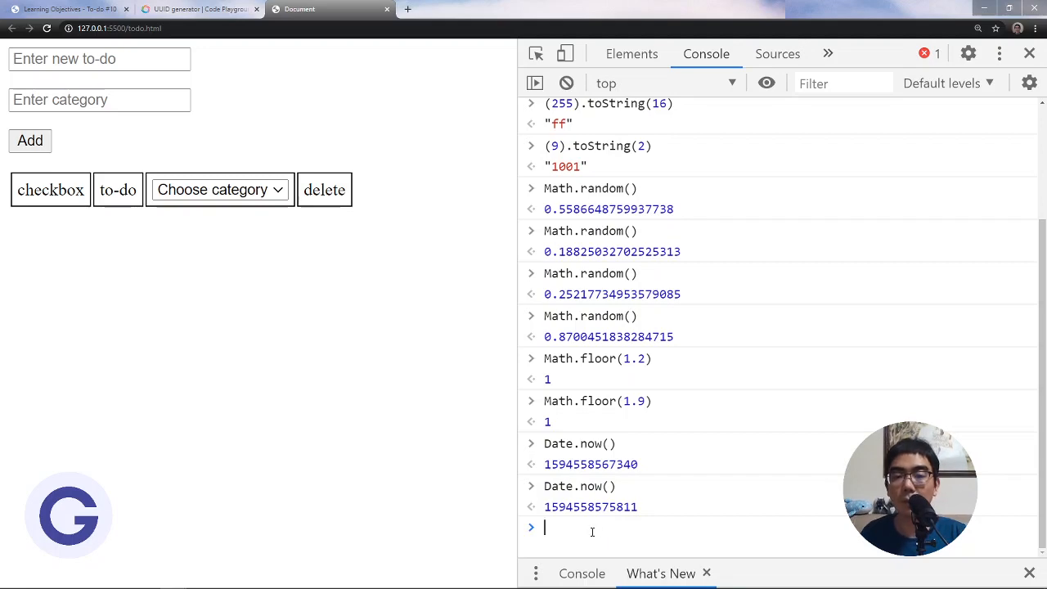
type("performance.now(")
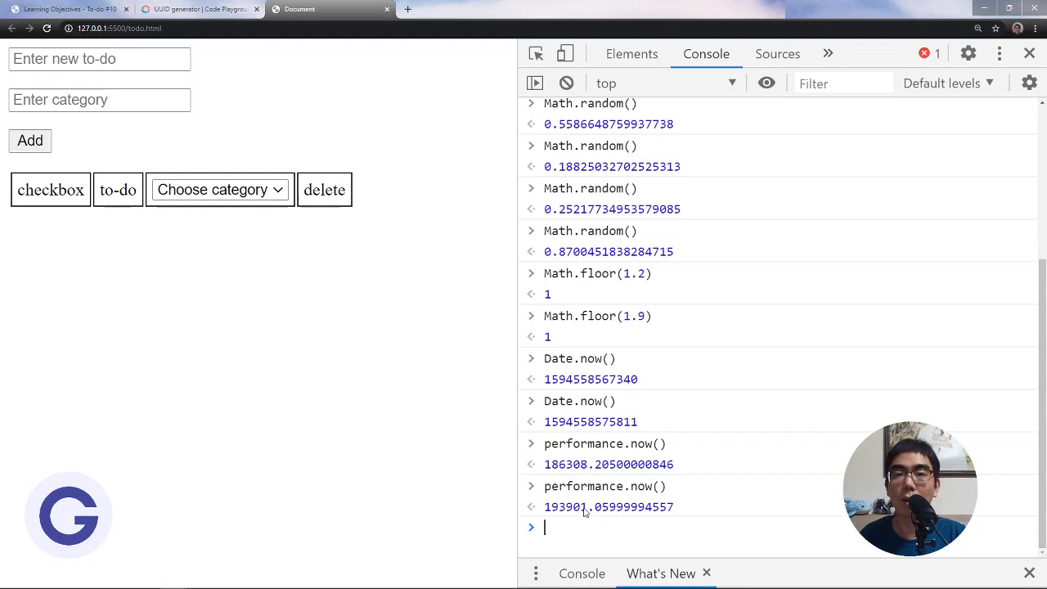
mouse_move(565, 510)
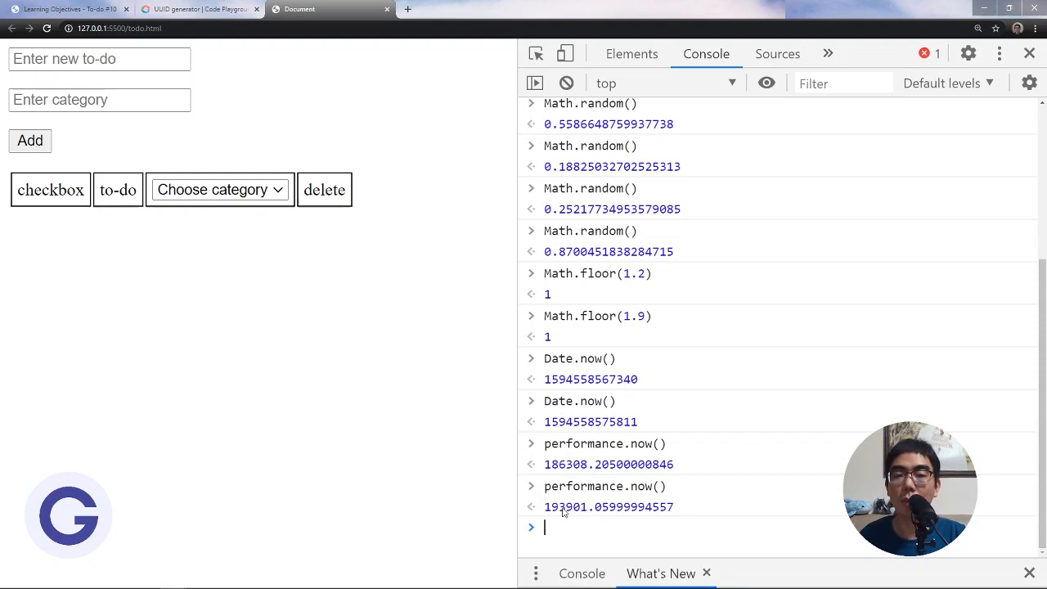
mouse_move(558, 525)
type("performance.now()")
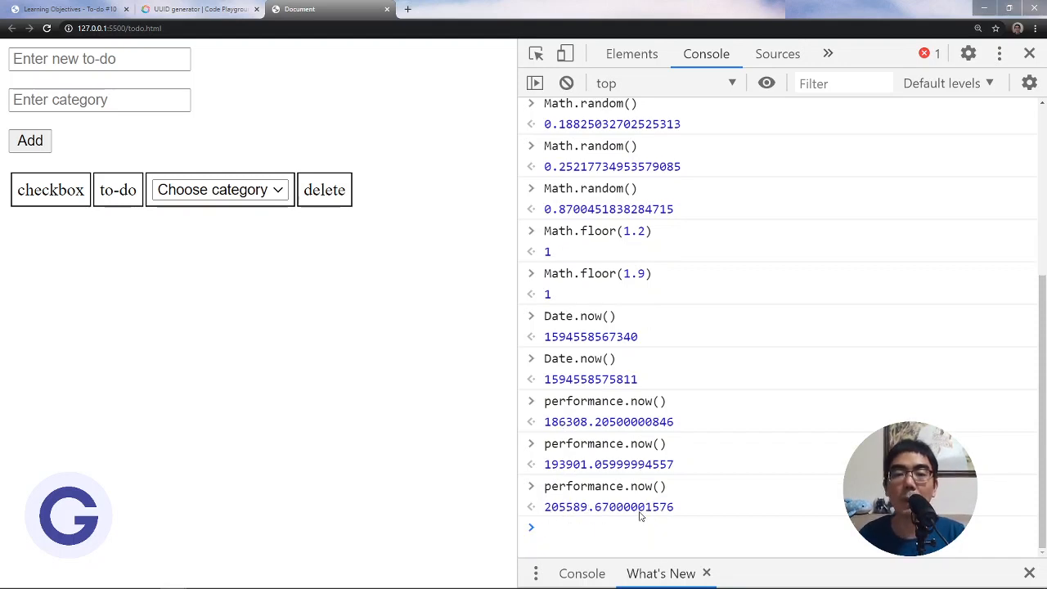
mouse_move(599, 514)
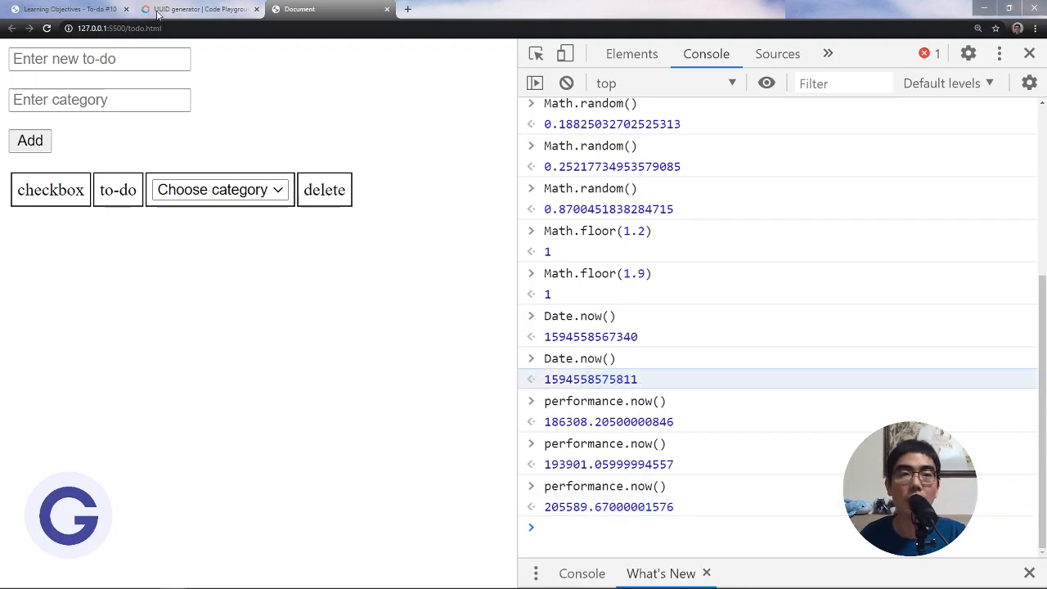
From the SoloLearn Output pane, follow the reference link to the cythilya.github.io UUID article
left_click(199, 10)
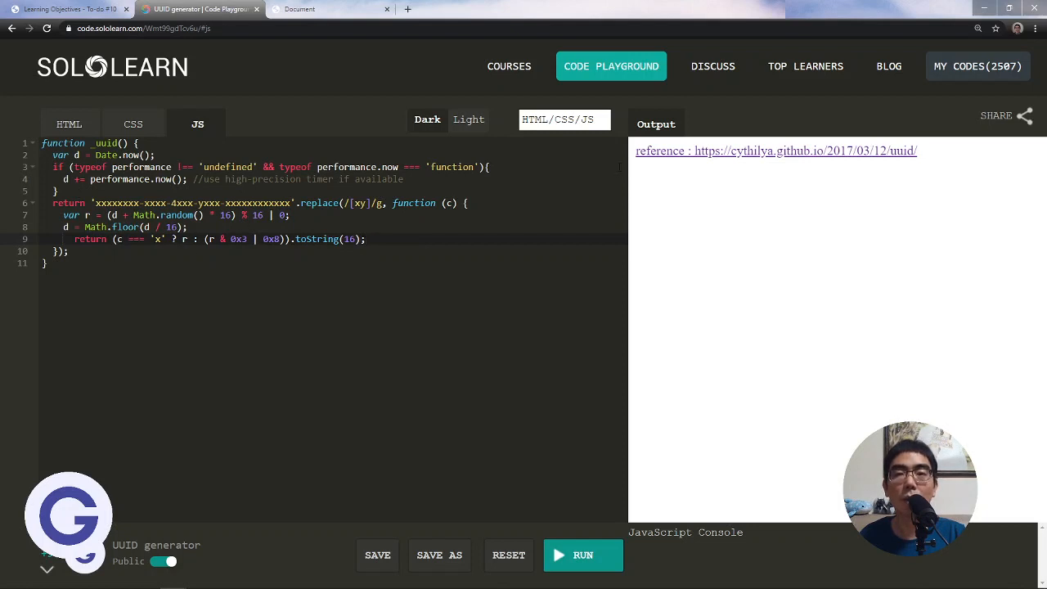
mouse_move(684, 157)
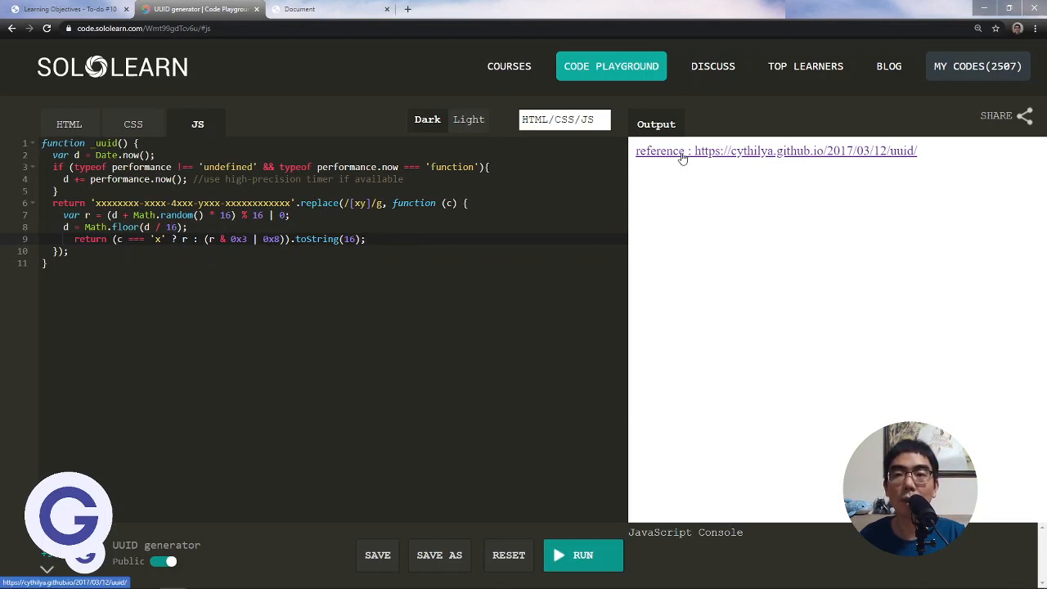
left_click(805, 150)
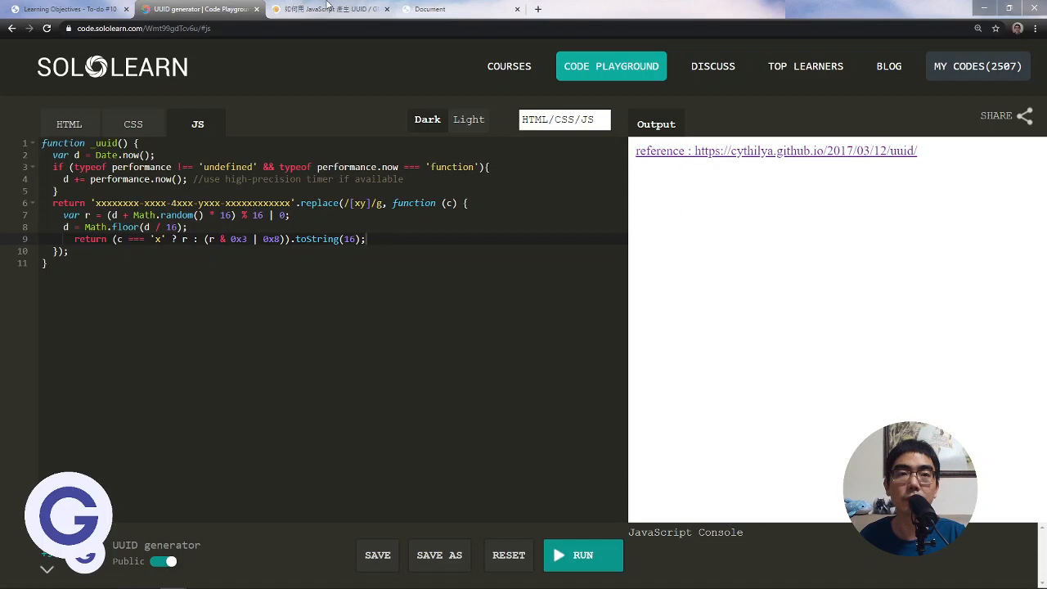
left_click(327, 10)
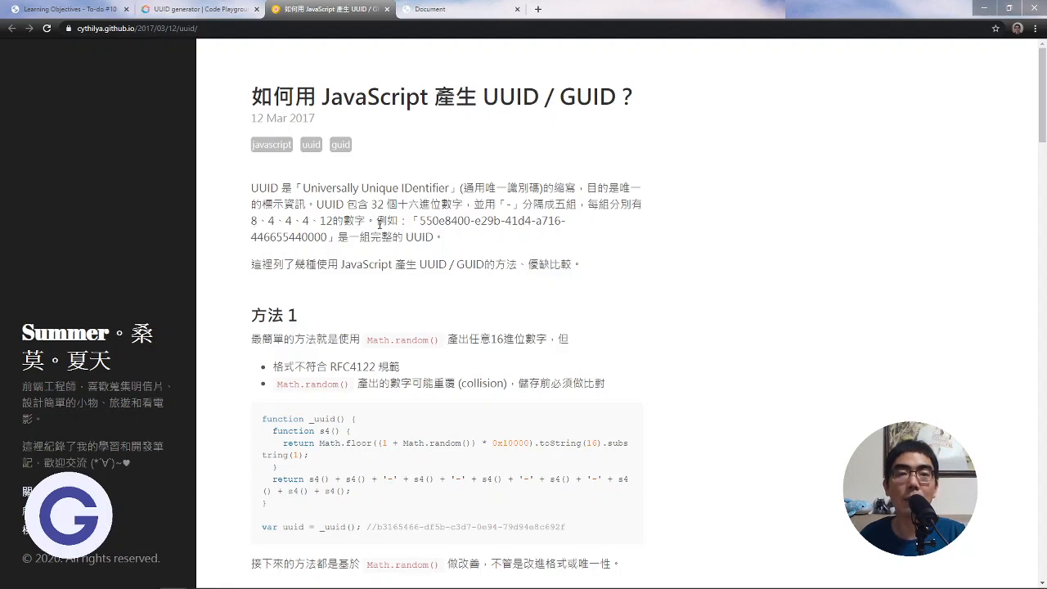
Read through the UUID article's three methods, checking back against the SoloLearn generator code
left_click_drag(254, 221, 331, 221)
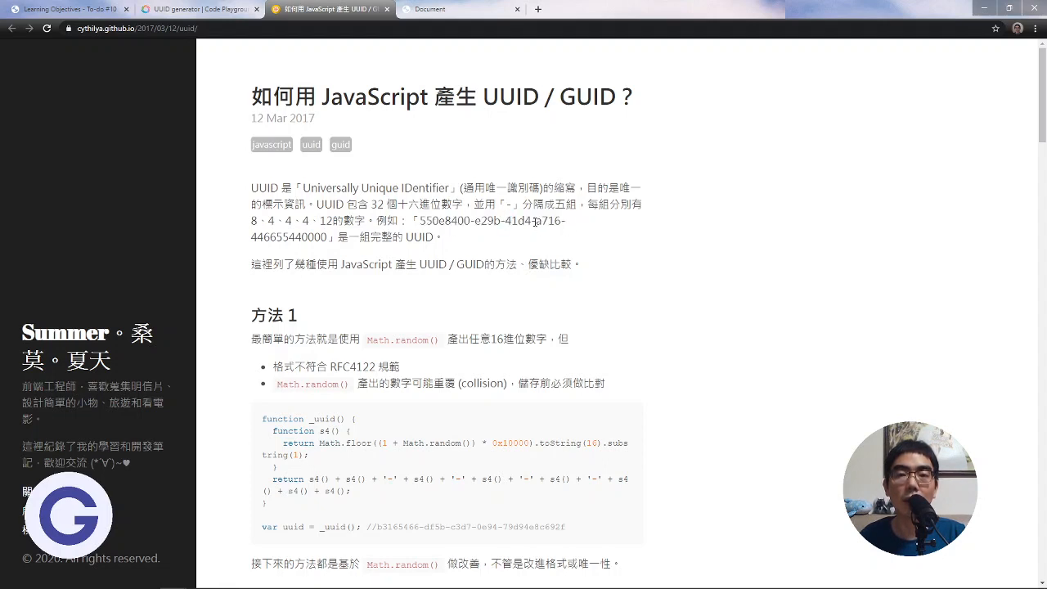
scroll("down", 3)
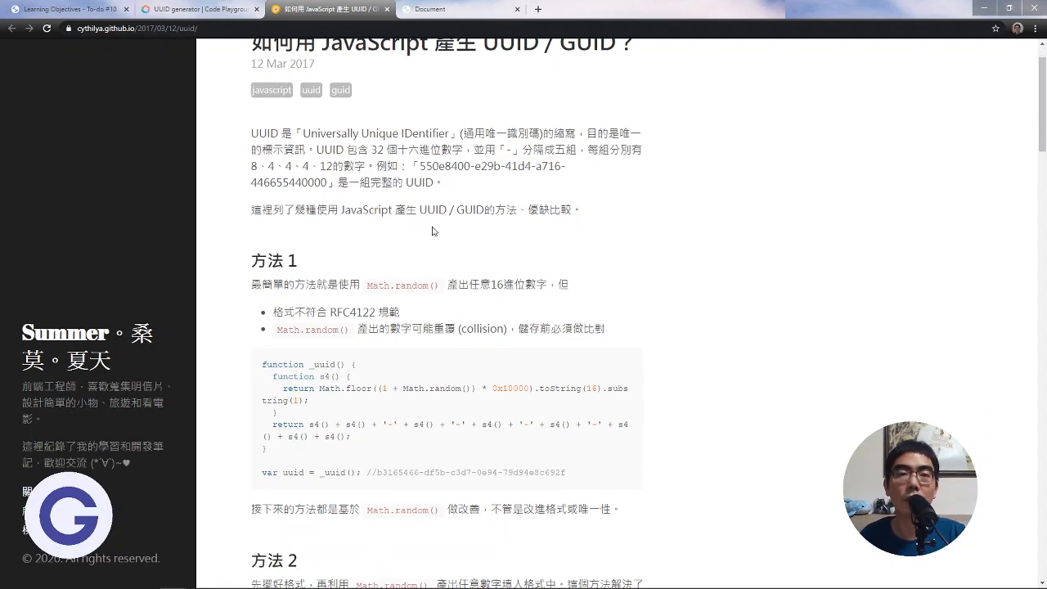
left_click(200, 10)
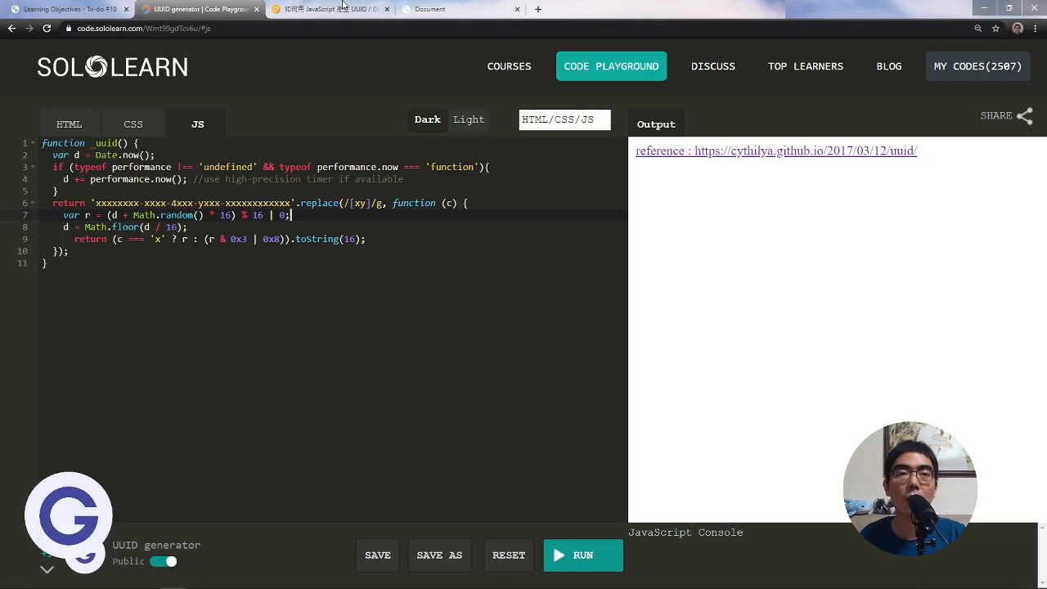
left_click(327, 10)
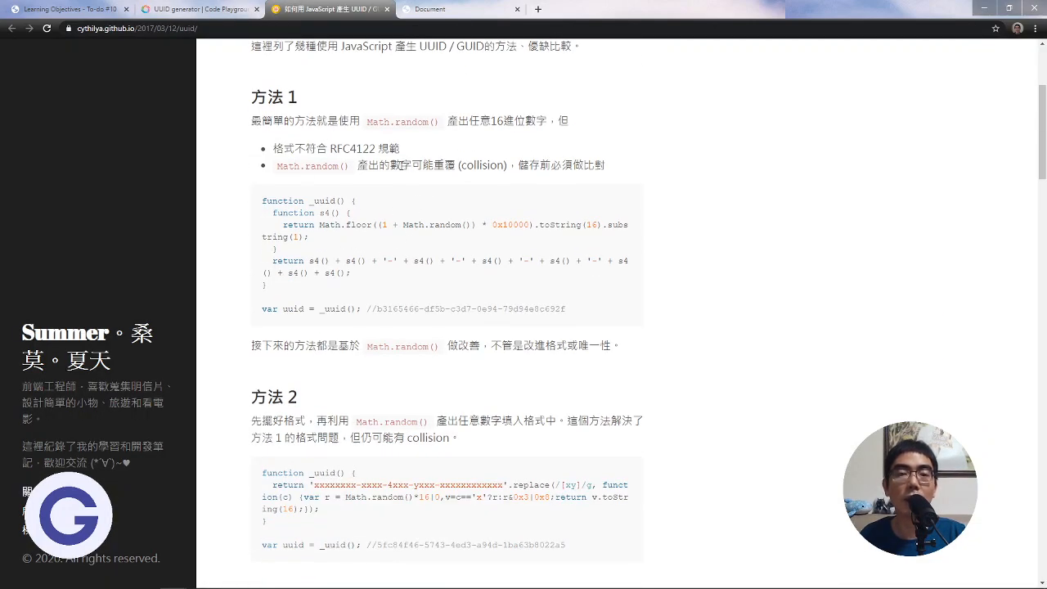
scroll("down", 3)
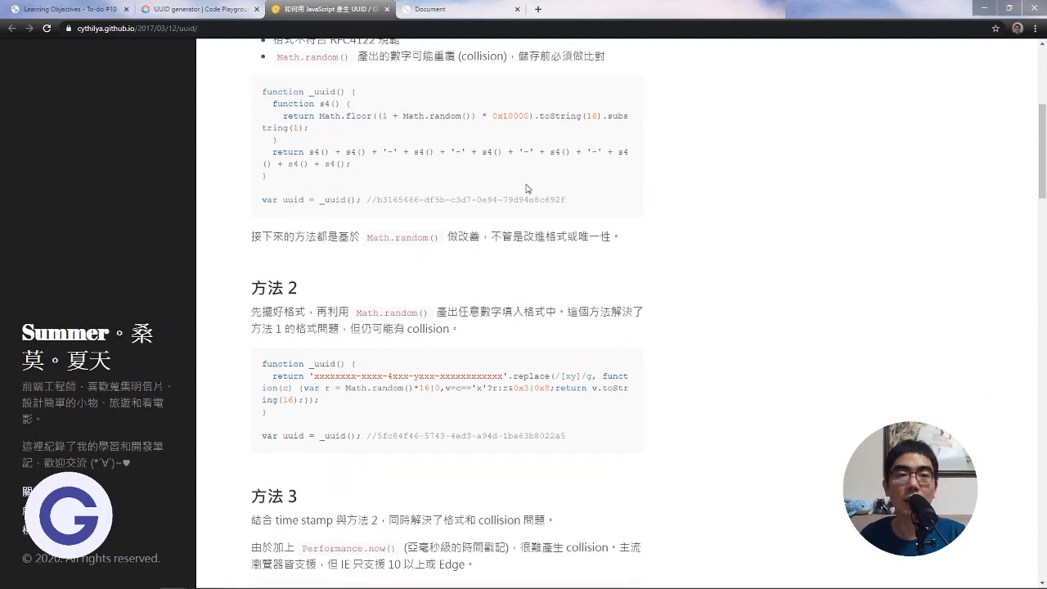
scroll("down", 3)
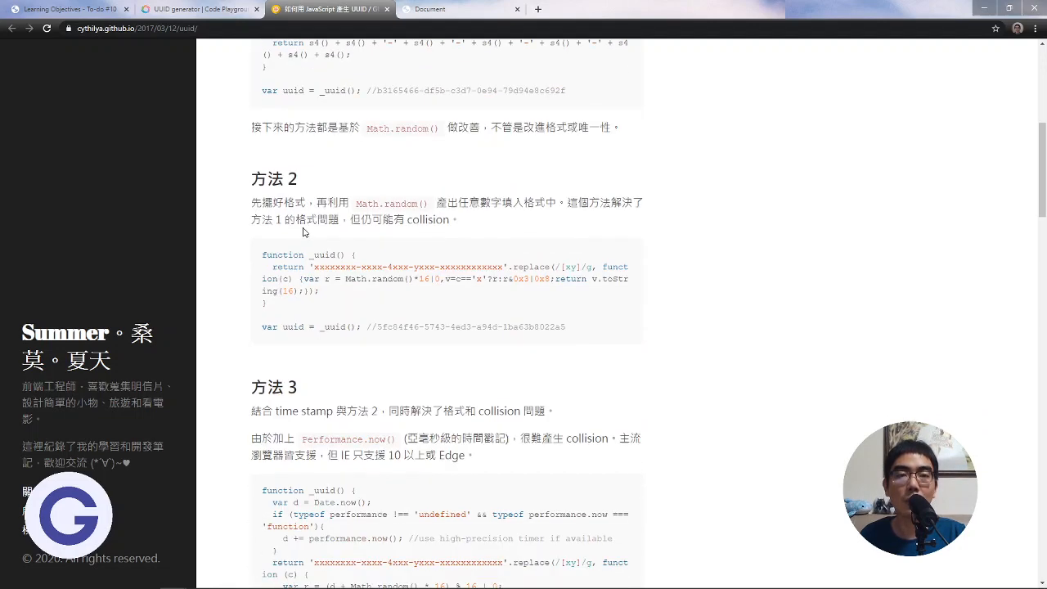
scroll("up", 3)
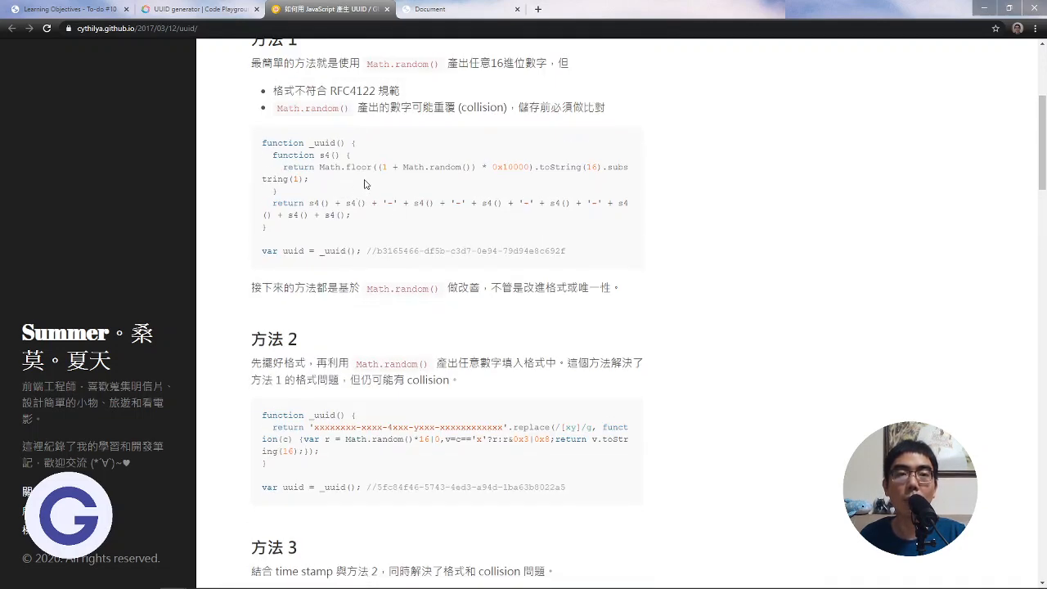
scroll("down", 3)
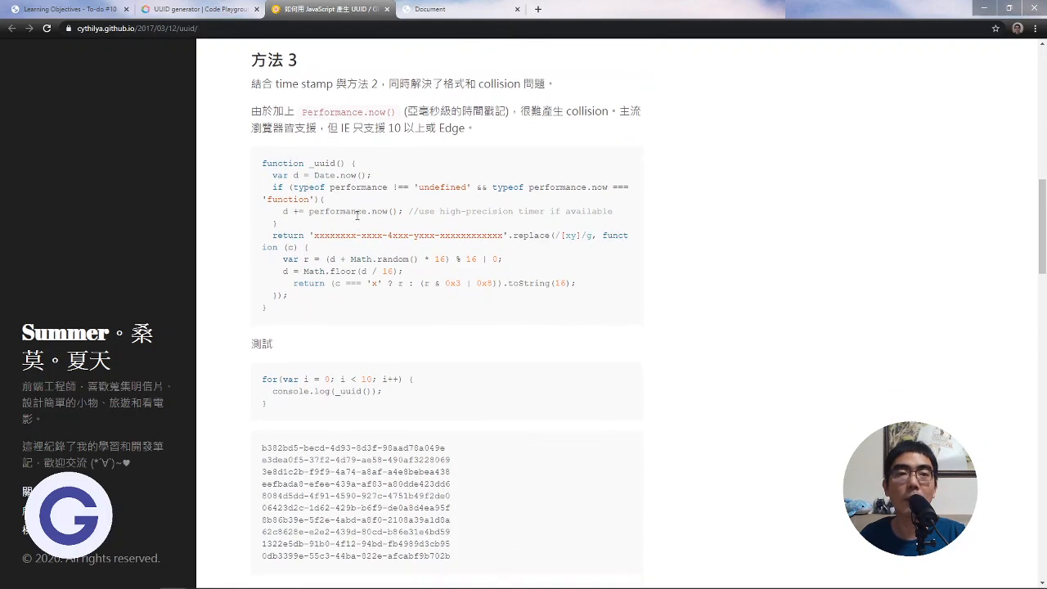
mouse_move(325, 270)
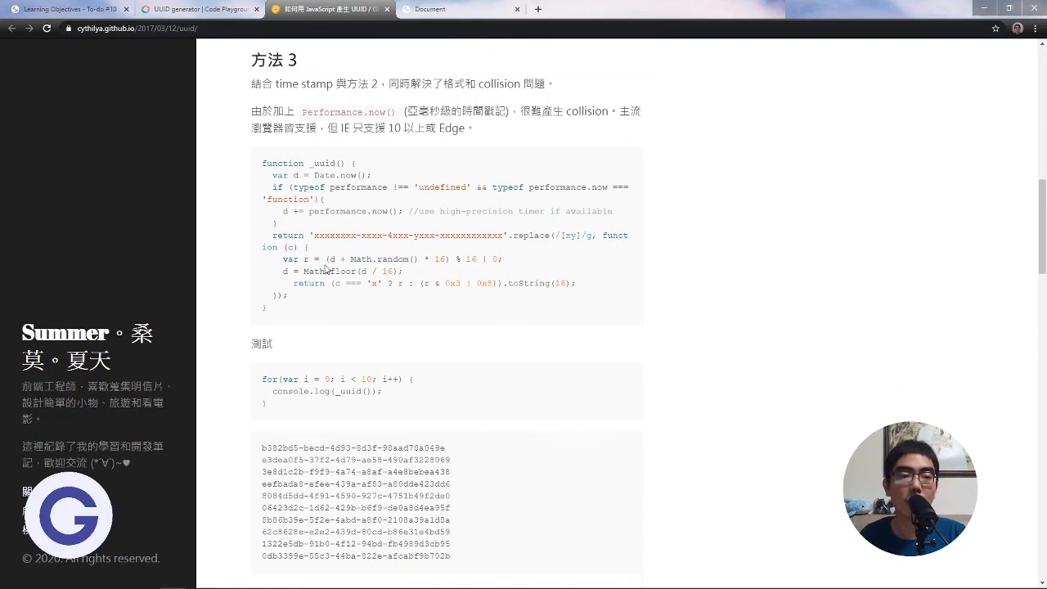
Under 參考資料, open the Javascript UUID Function page and the Stack Overflow GUID question in new tabs
scroll("down", 3)
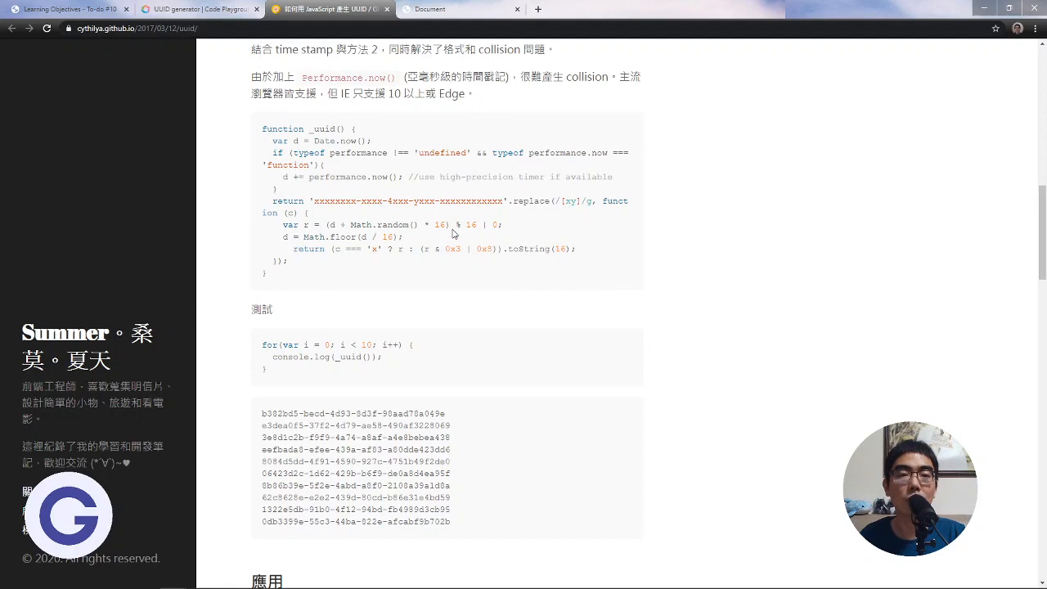
scroll("down", 3)
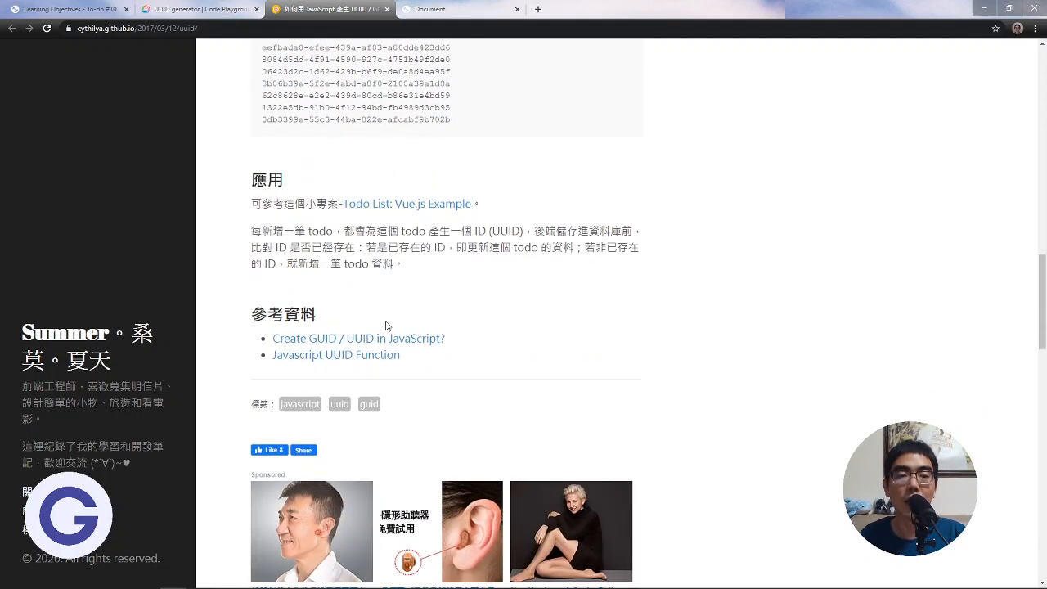
scroll("up", 3)
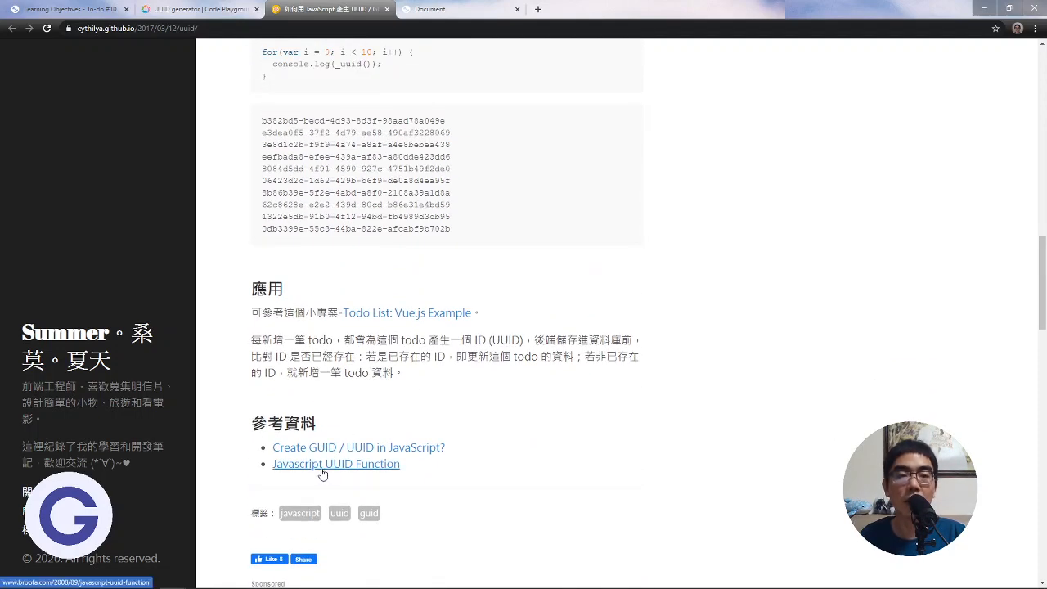
left_click(335, 465)
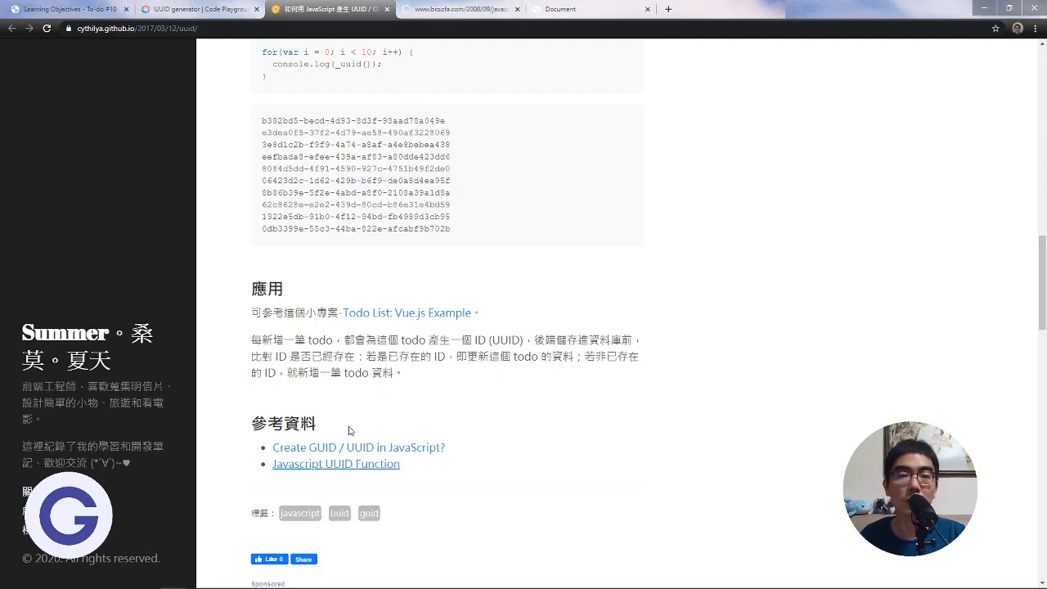
left_click(357, 447)
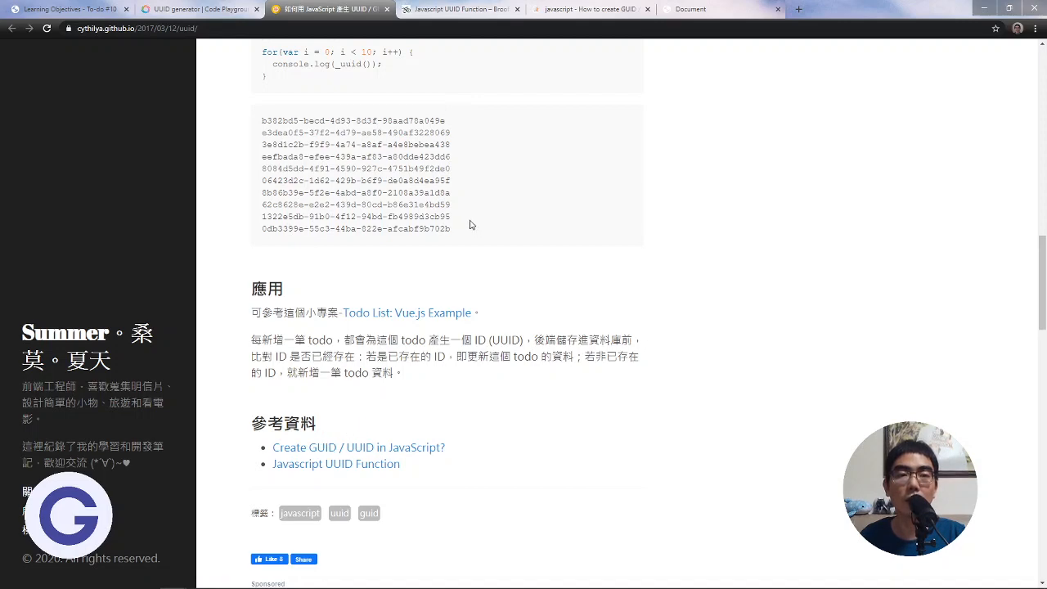
mouse_move(396, 433)
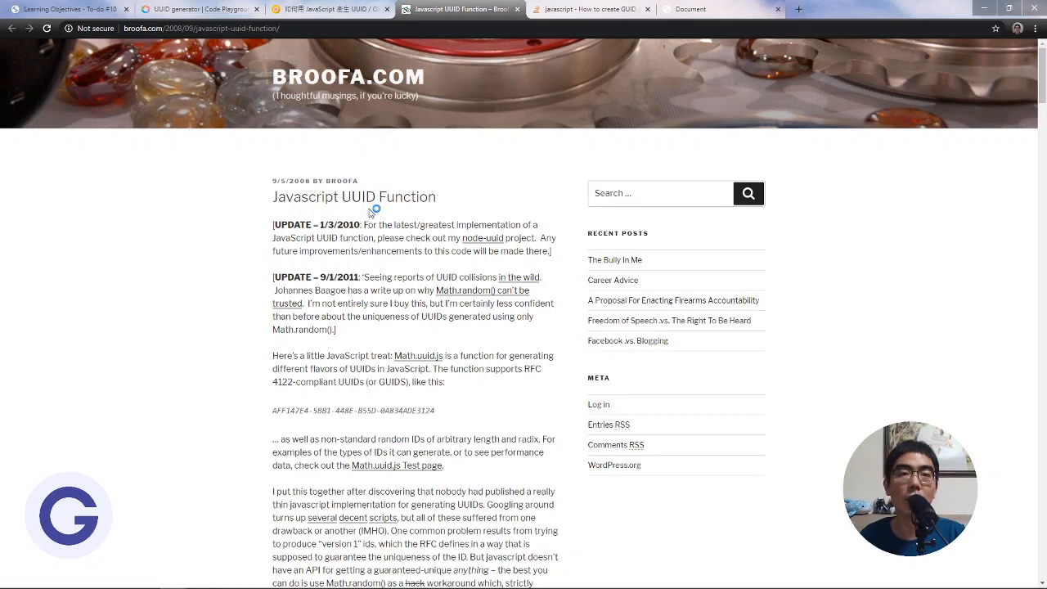
Review the Stack Overflow How to create GUID / UUID answers, comparing with the SoloLearn code
left_click(589, 9)
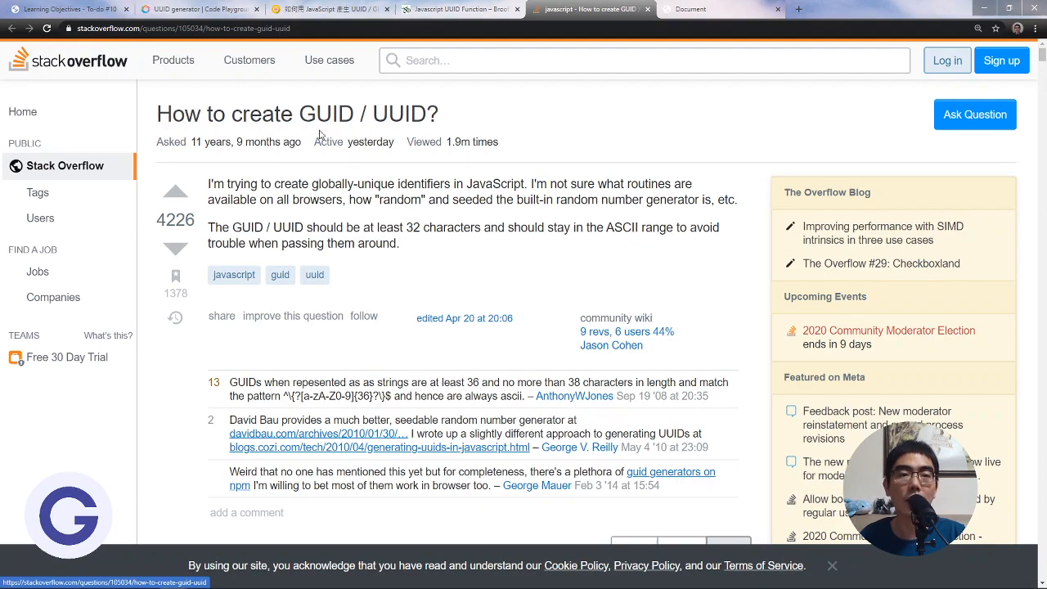
scroll("down", 3)
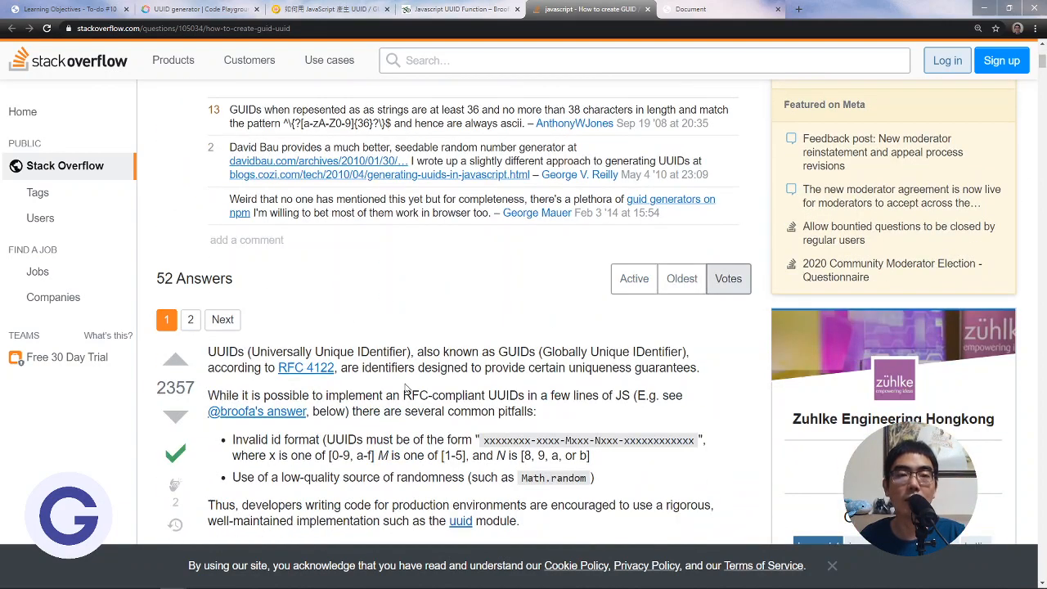
scroll("down", 3)
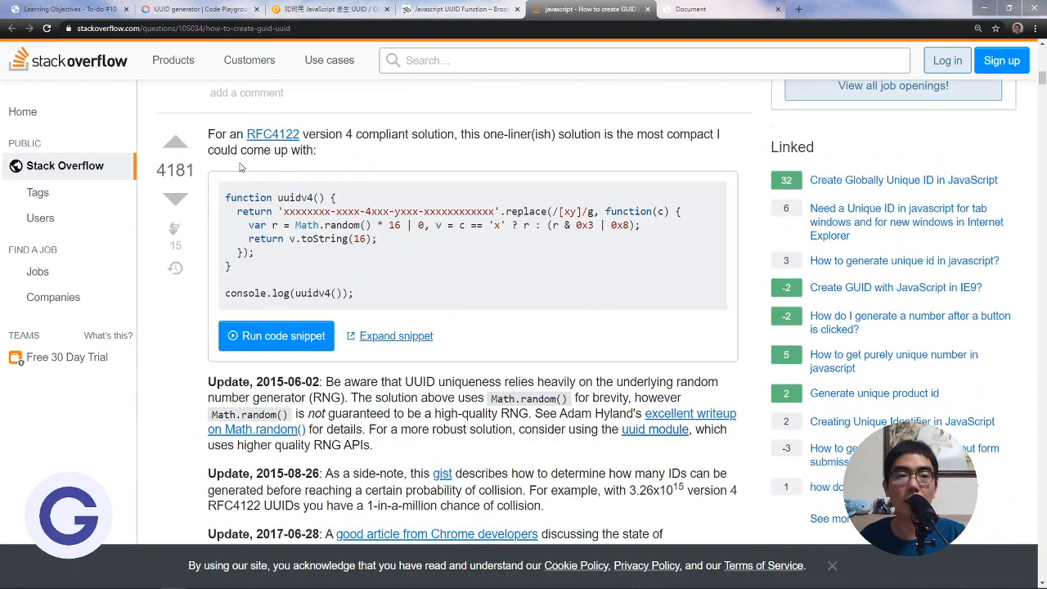
scroll("down", 3)
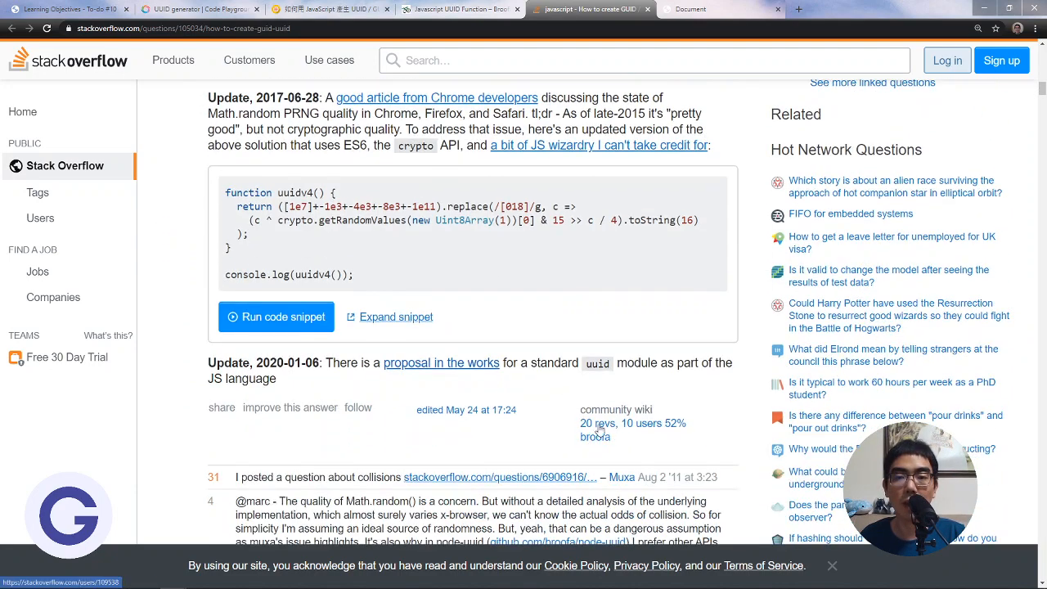
mouse_move(579, 450)
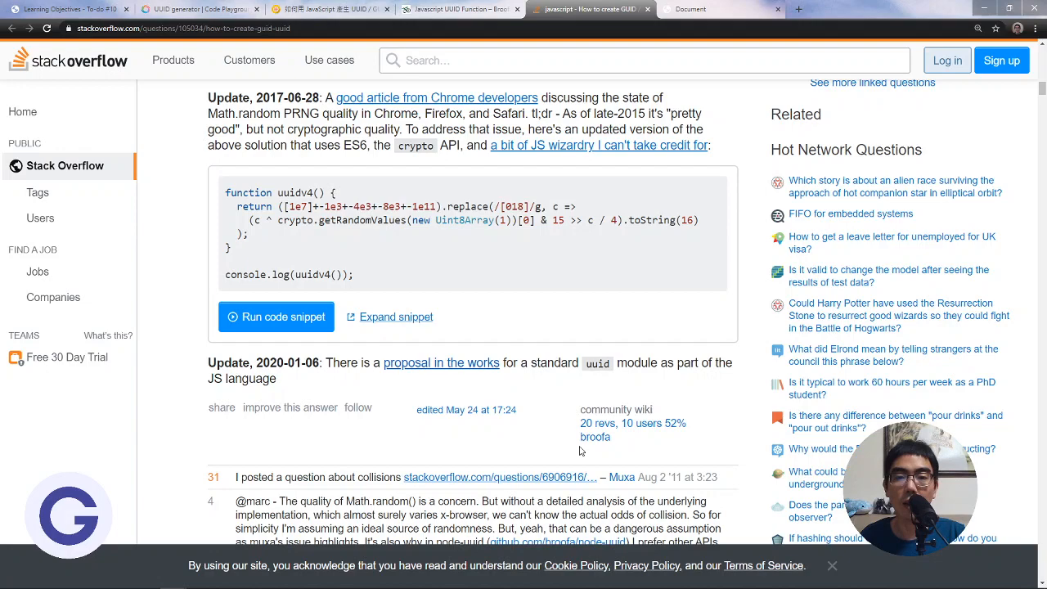
scroll("up", 3)
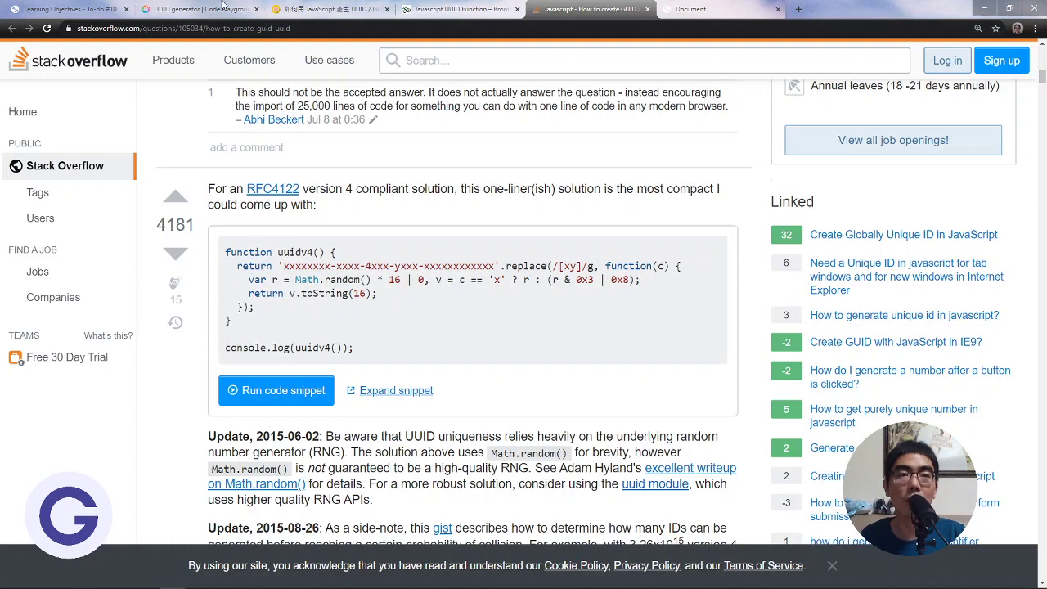
left_click(200, 10)
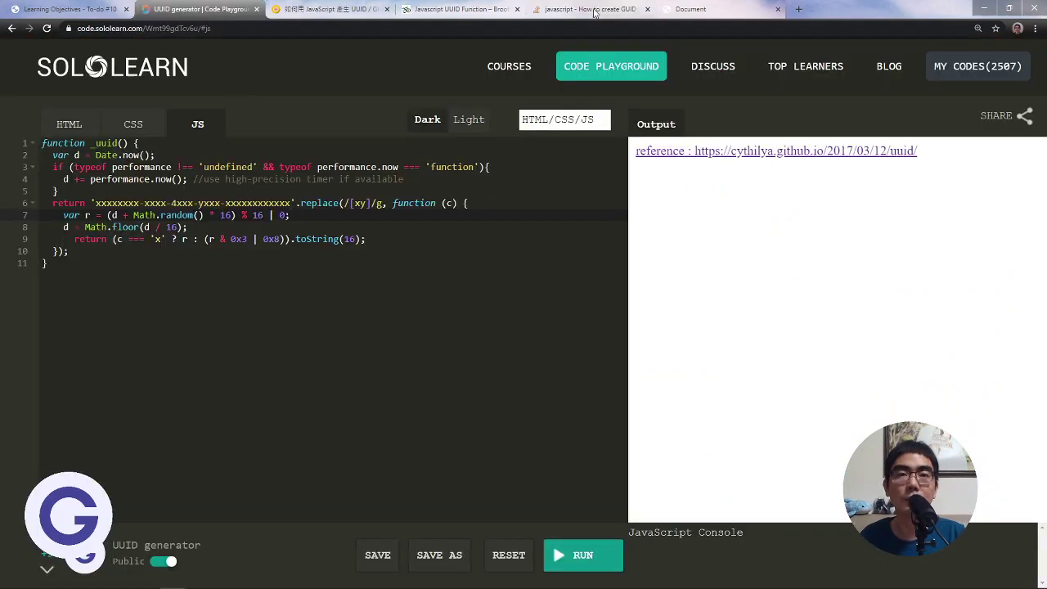
left_click(589, 10)
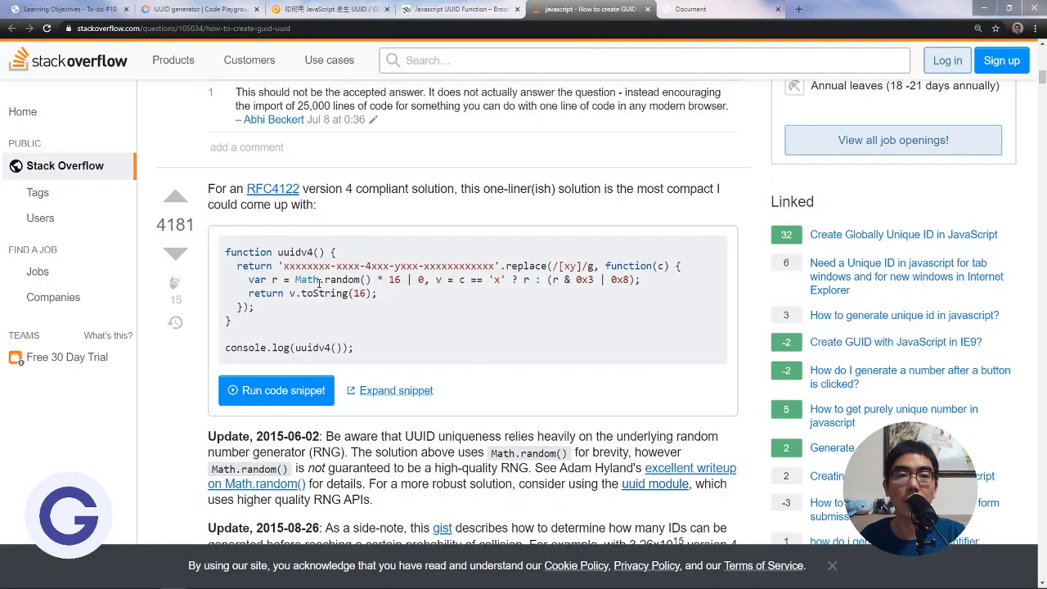
Highlight the replace callback and the uuidv4() call in the answer's snippet
left_click_drag(275, 265, 466, 265)
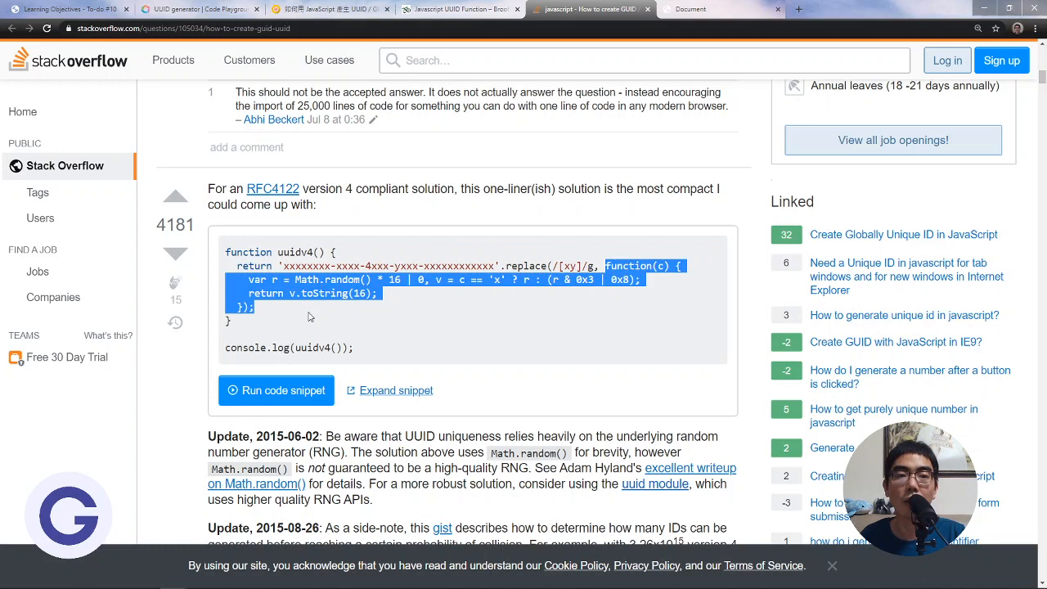
left_click(309, 317)
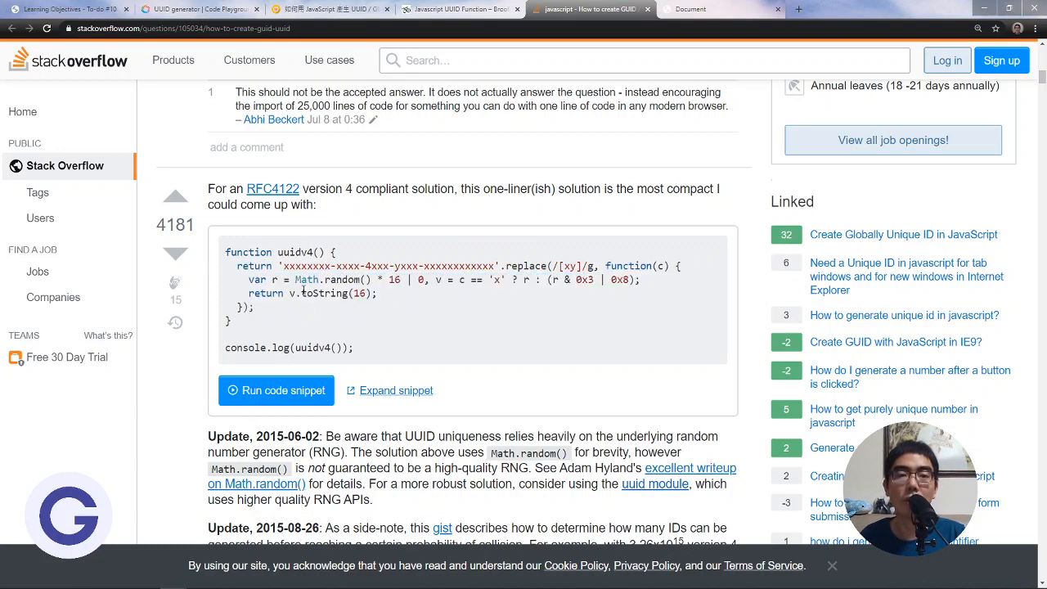
double_click(291, 293)
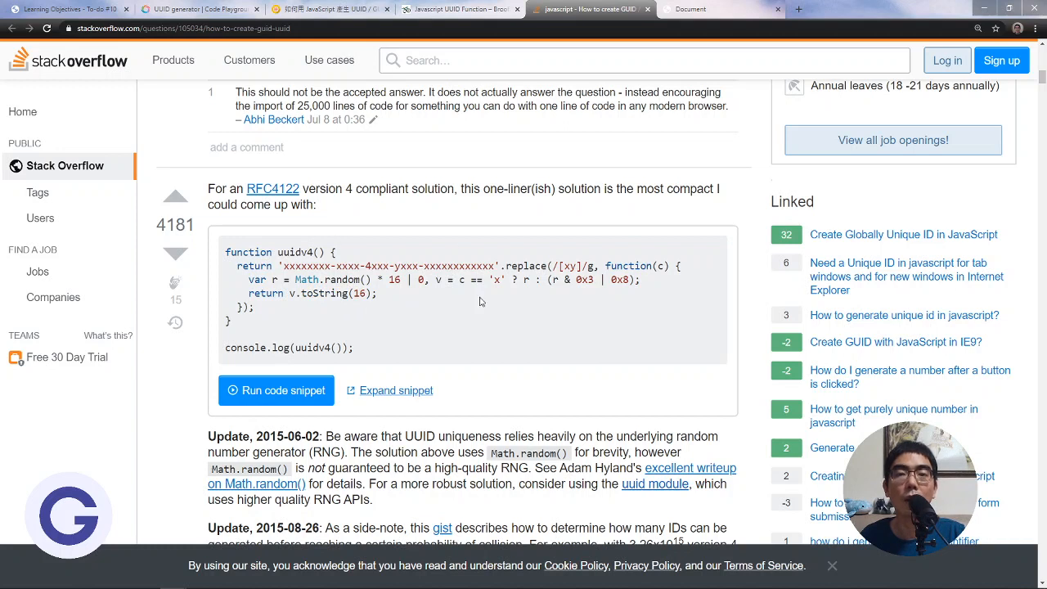
double_click(320, 347)
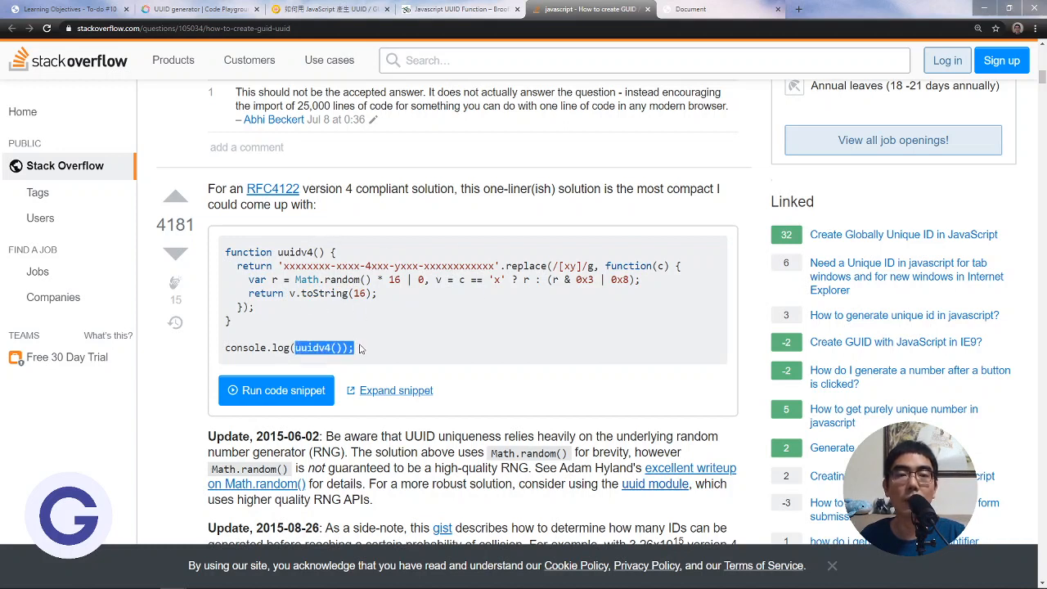
left_click(380, 238)
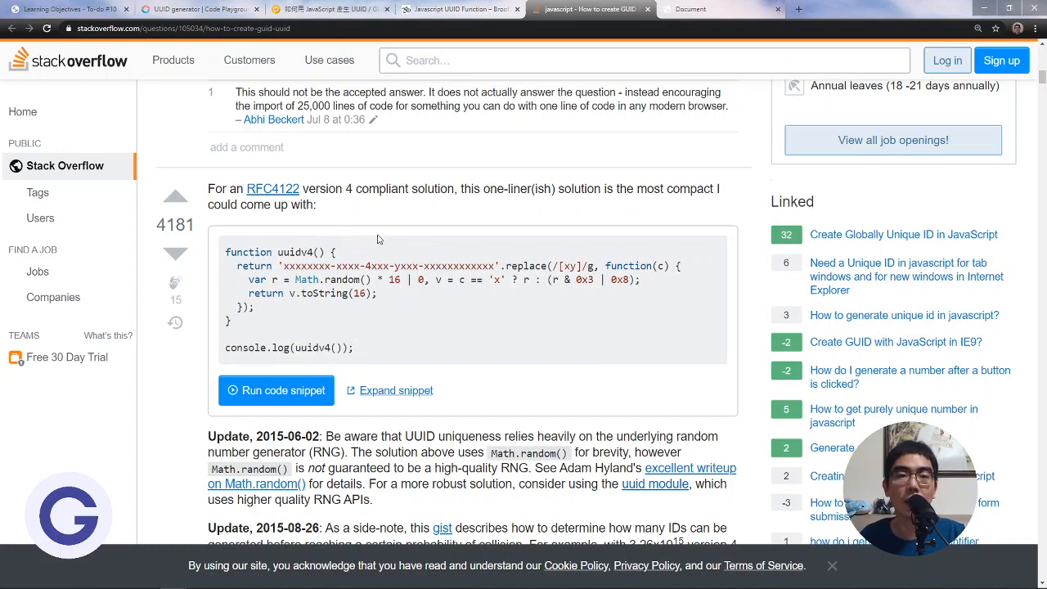
Open the answer's 2020-update 'proposal' link in a new tab and view the tc39 proposal-uuid repository
scroll("down", 3)
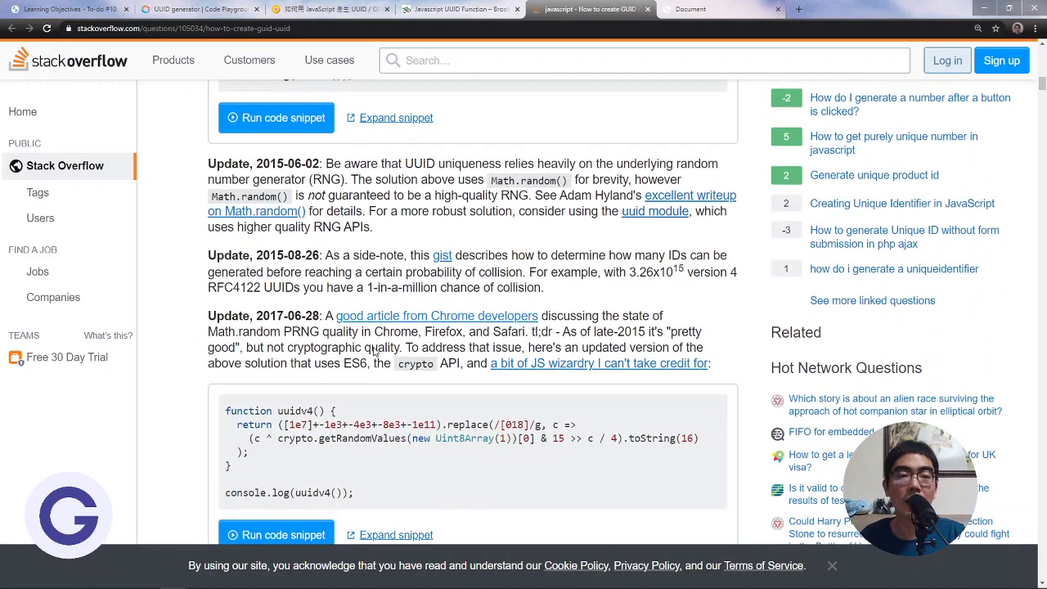
scroll("down", 3)
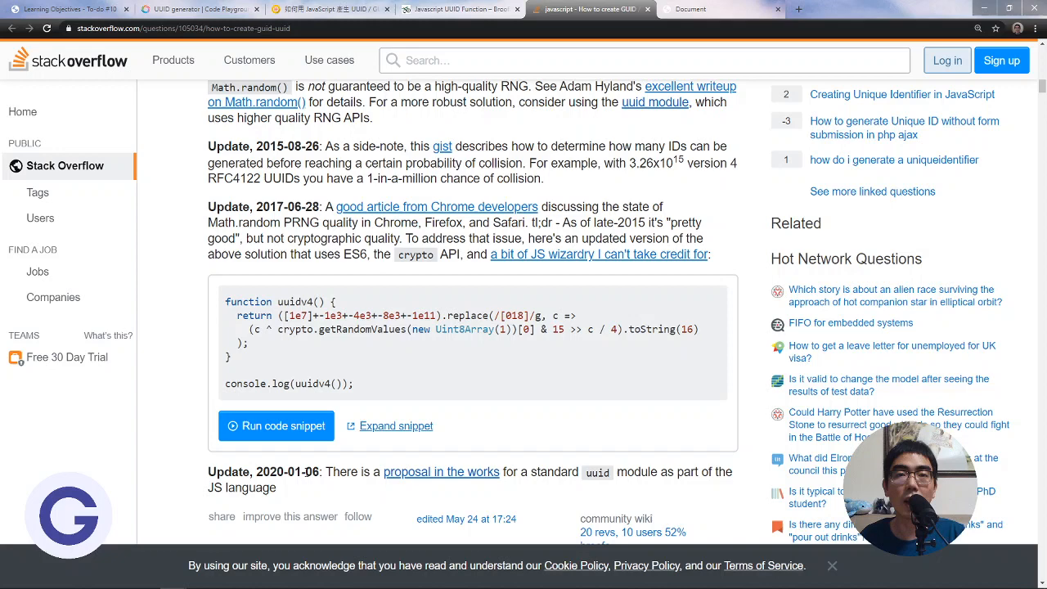
right_click(441, 471)
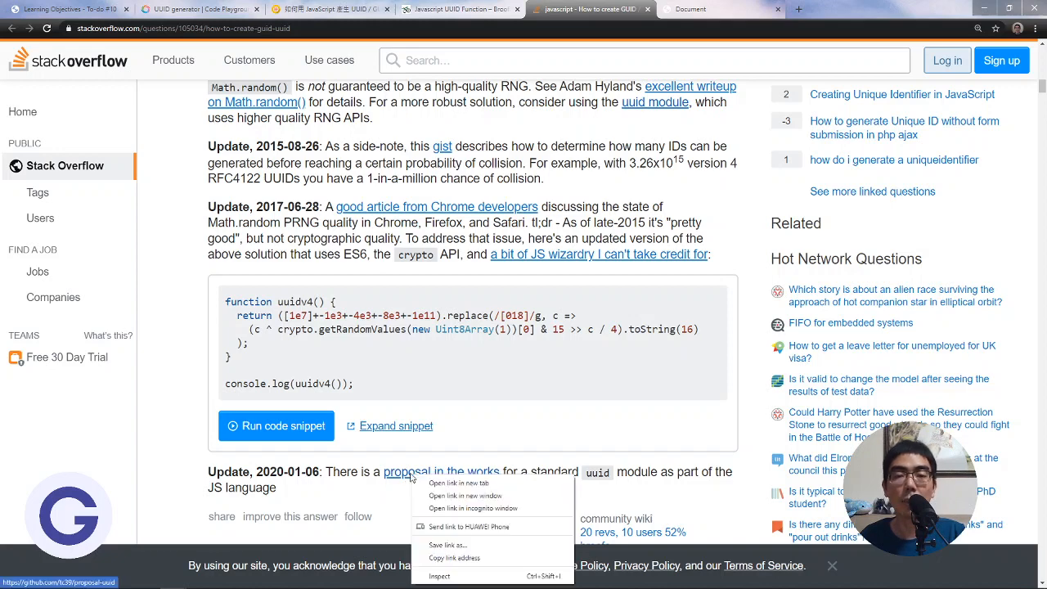
left_click(459, 483)
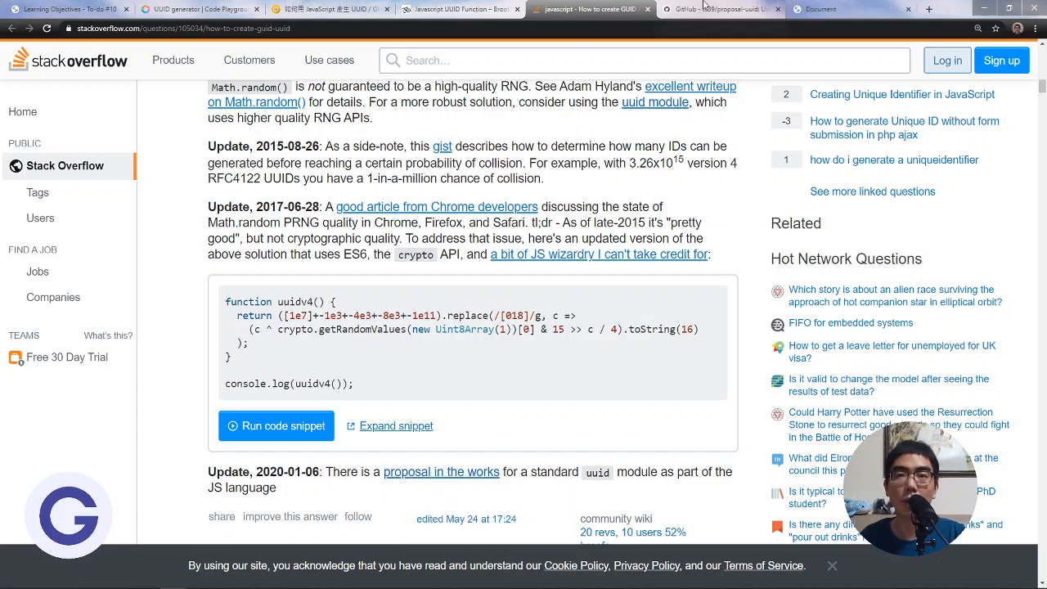
left_click(720, 10)
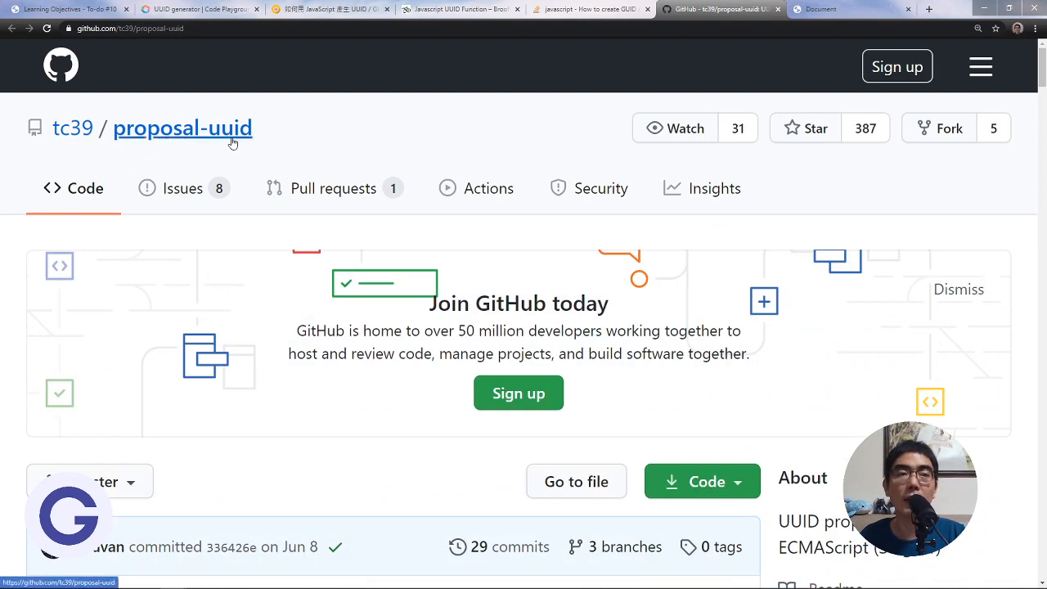
Read the proposal's Motivation section and open its 'uuid module' link to the npm uuid package page
scroll("down", 3)
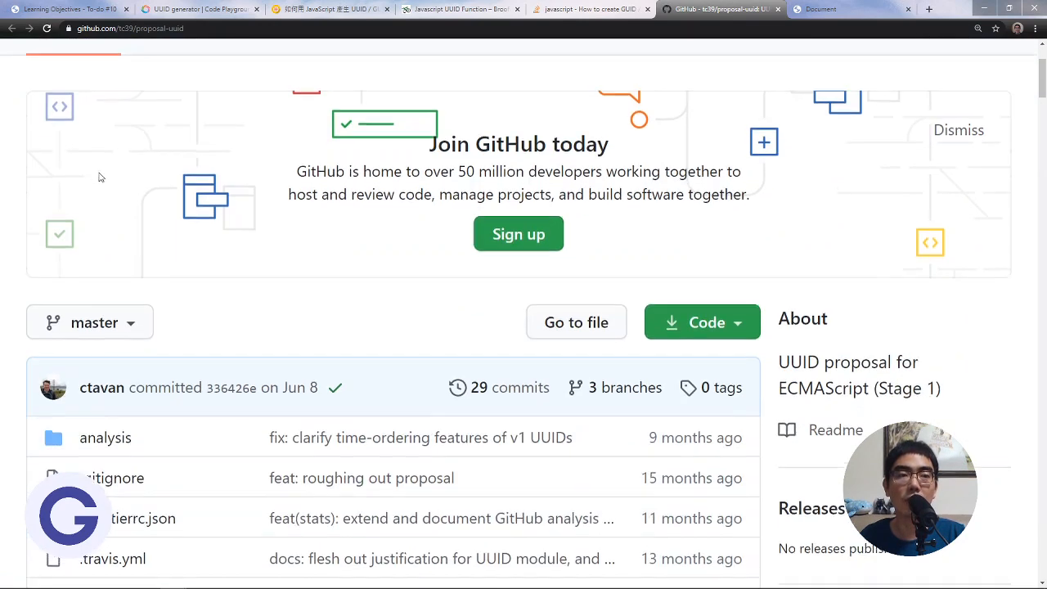
scroll("up", 3)
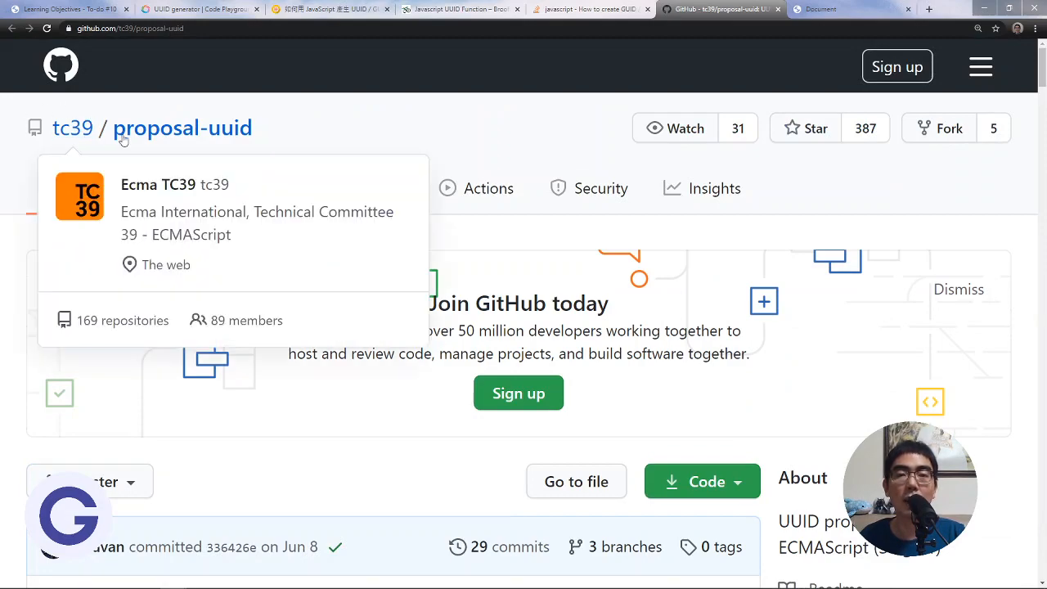
scroll("down", 3)
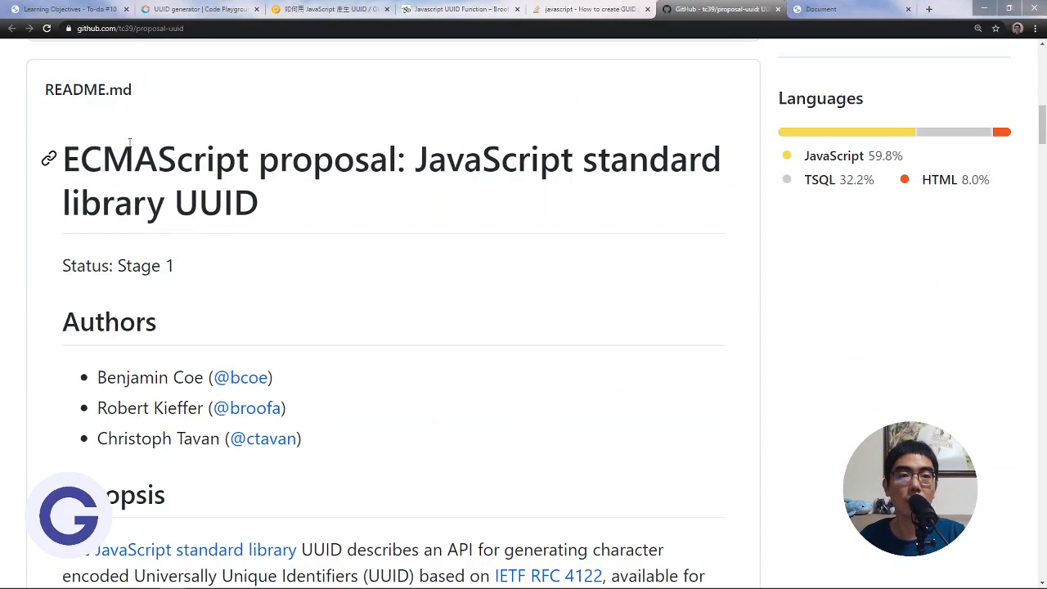
mouse_move(550, 174)
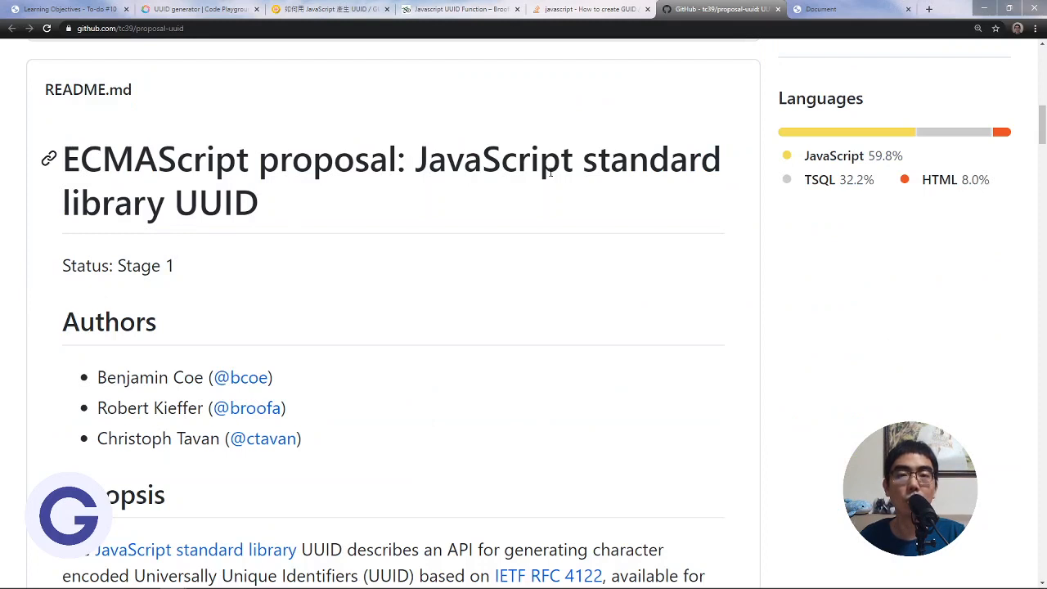
scroll("down", 3)
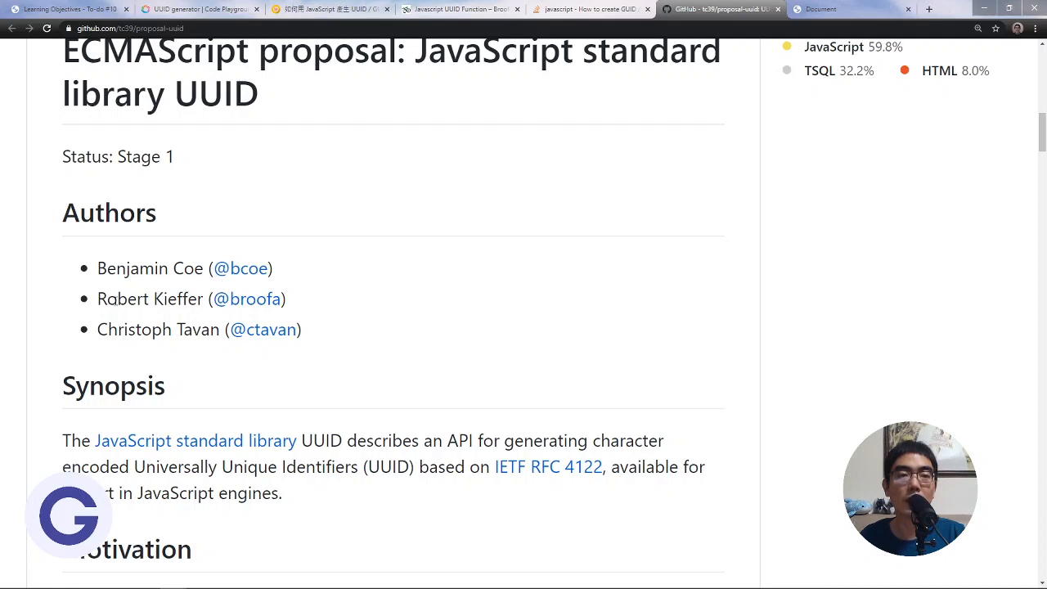
scroll("down", 3)
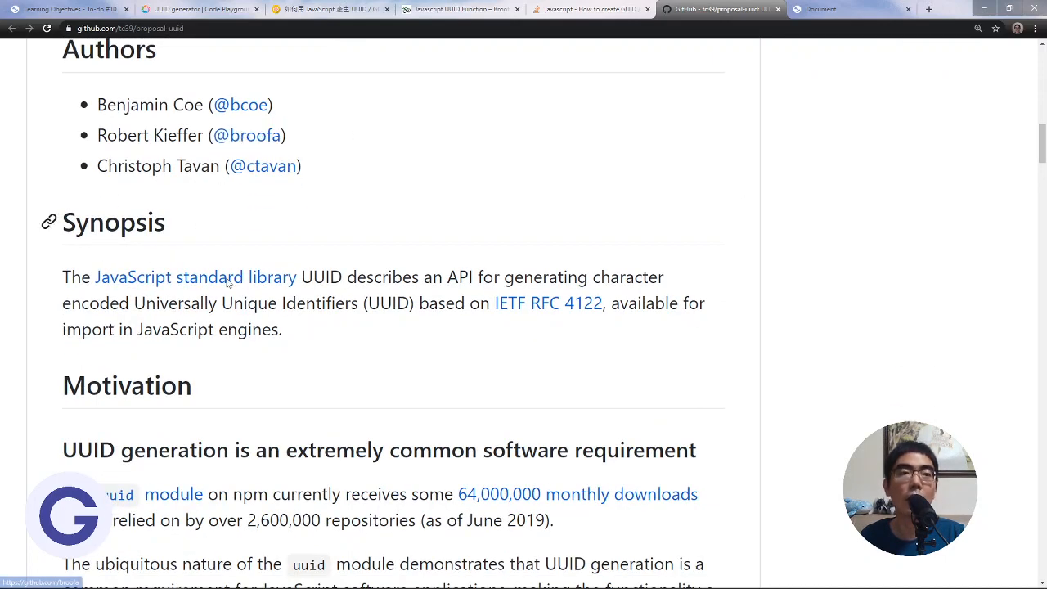
scroll("down", 3)
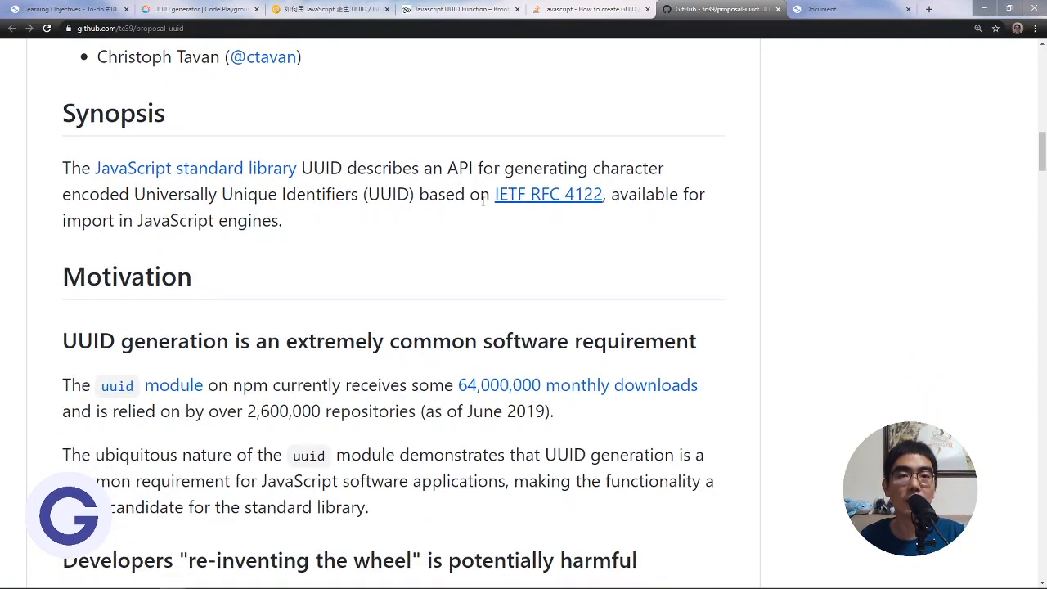
scroll("down", 3)
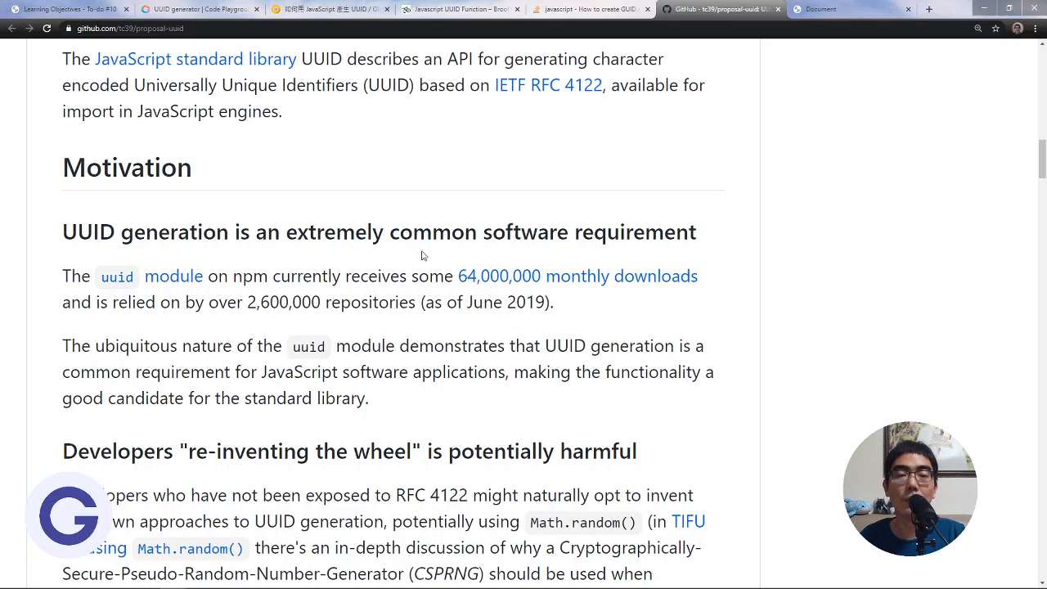
mouse_move(412, 223)
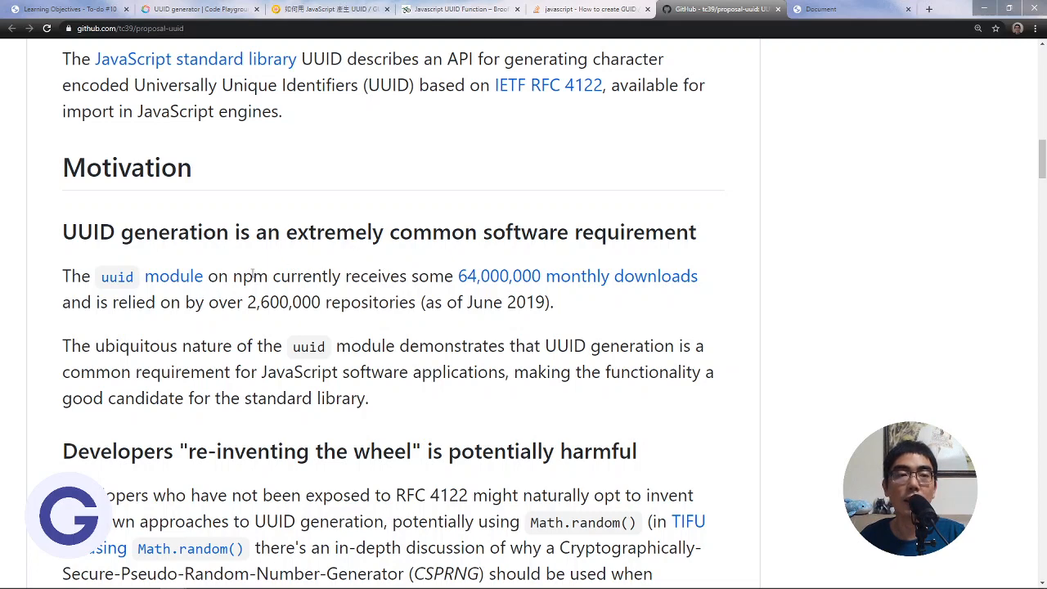
mouse_move(128, 285)
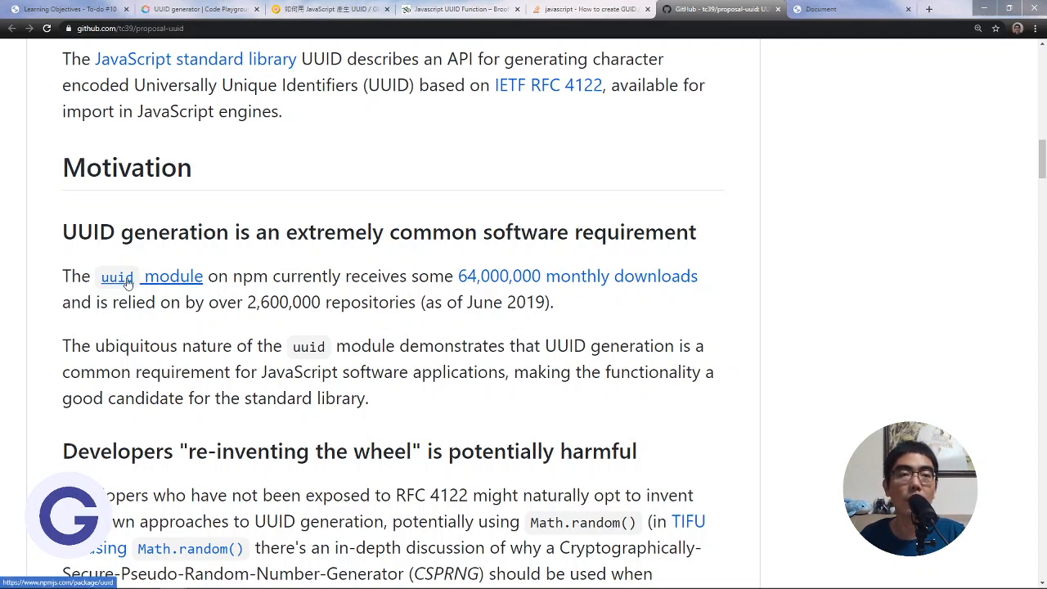
mouse_move(580, 281)
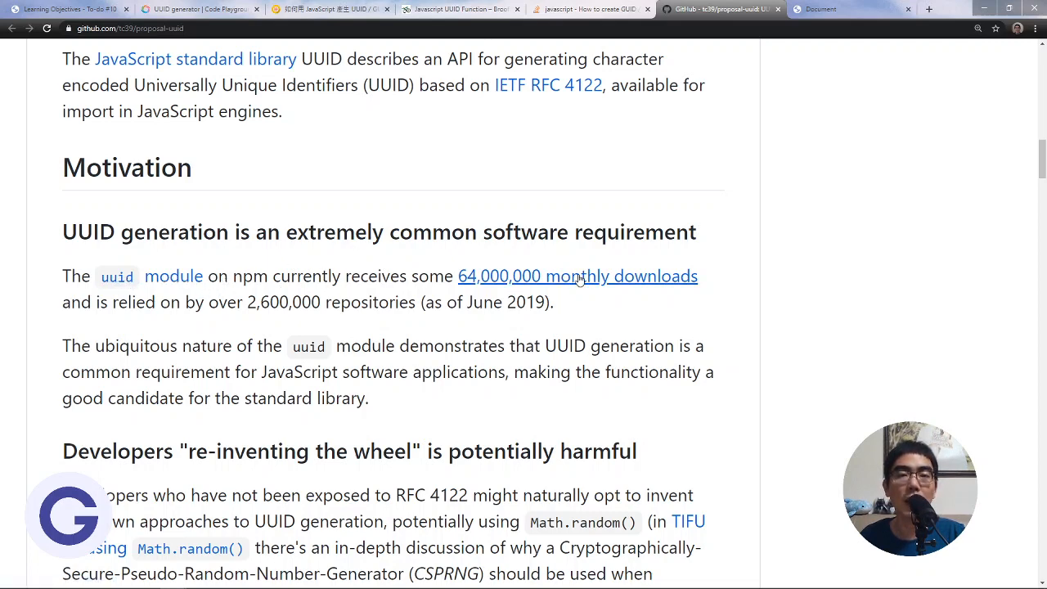
mouse_move(172, 275)
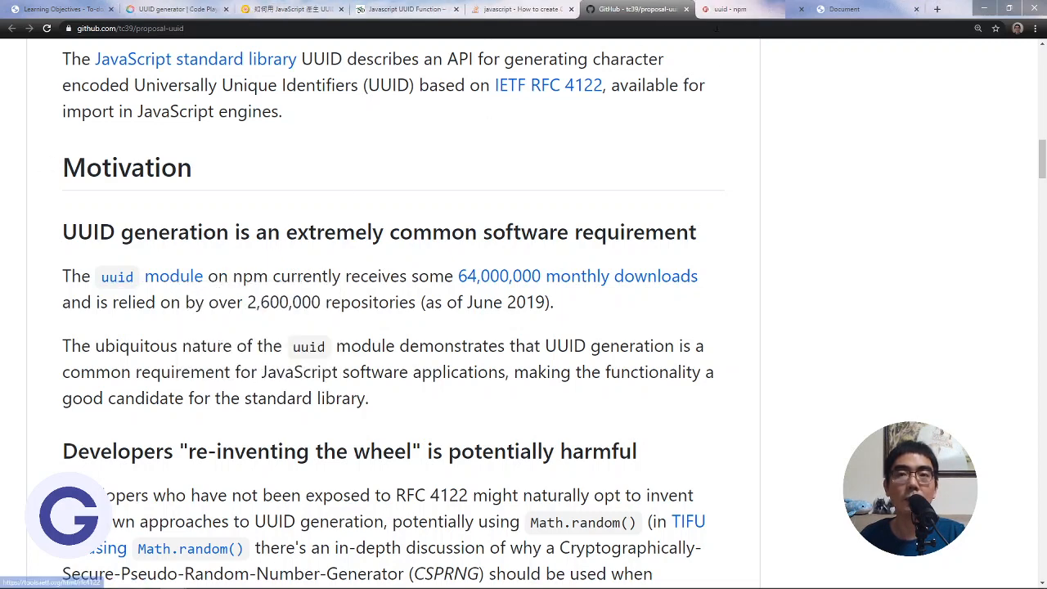
left_click(744, 10)
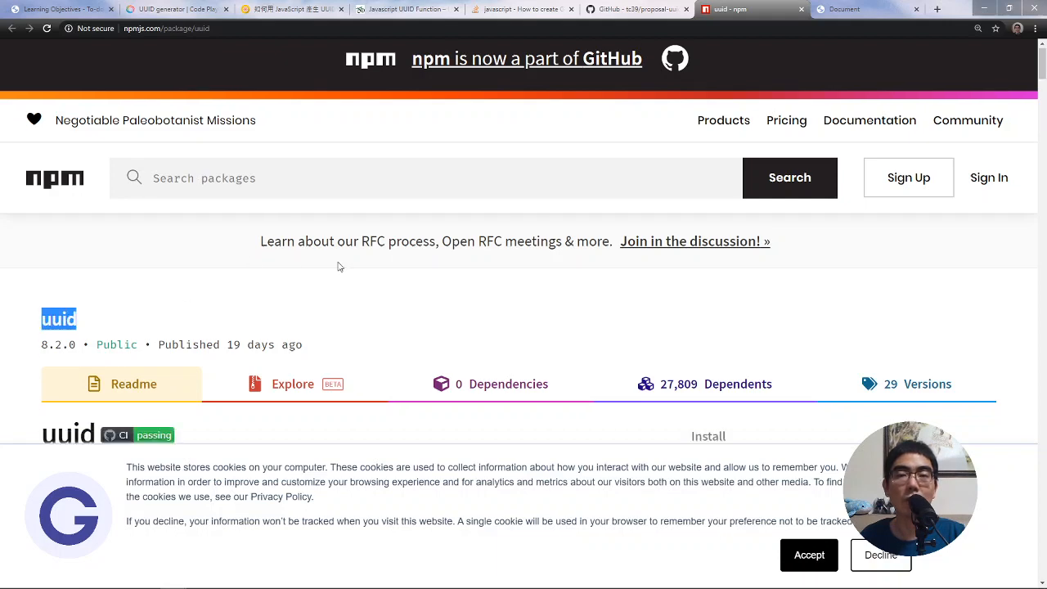
Check the npm uuid package's downloads and version, then return to the TC39 proposal's Motivation section
scroll("down", 3)
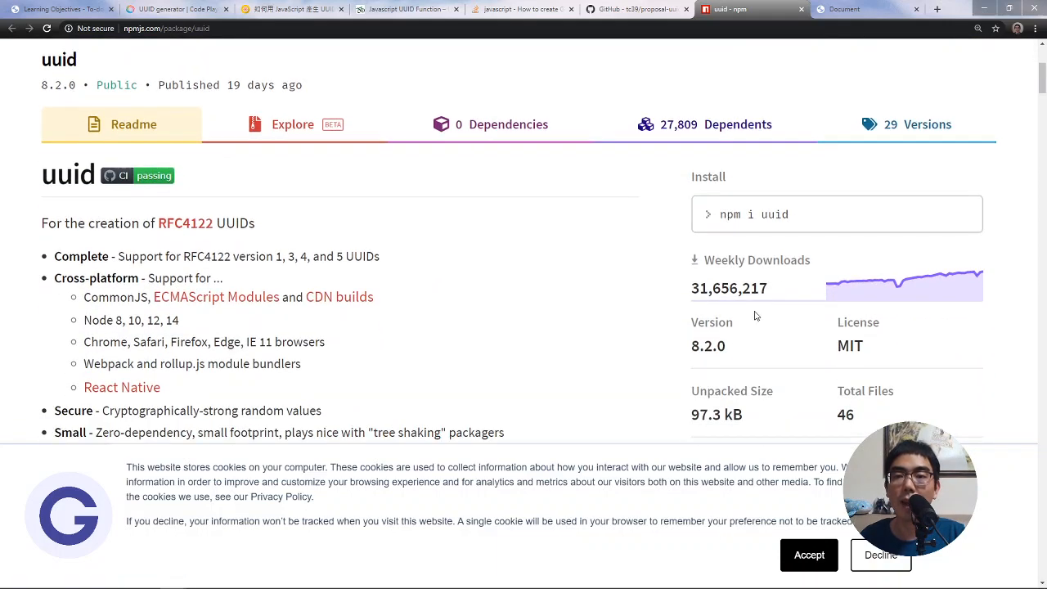
mouse_move(687, 298)
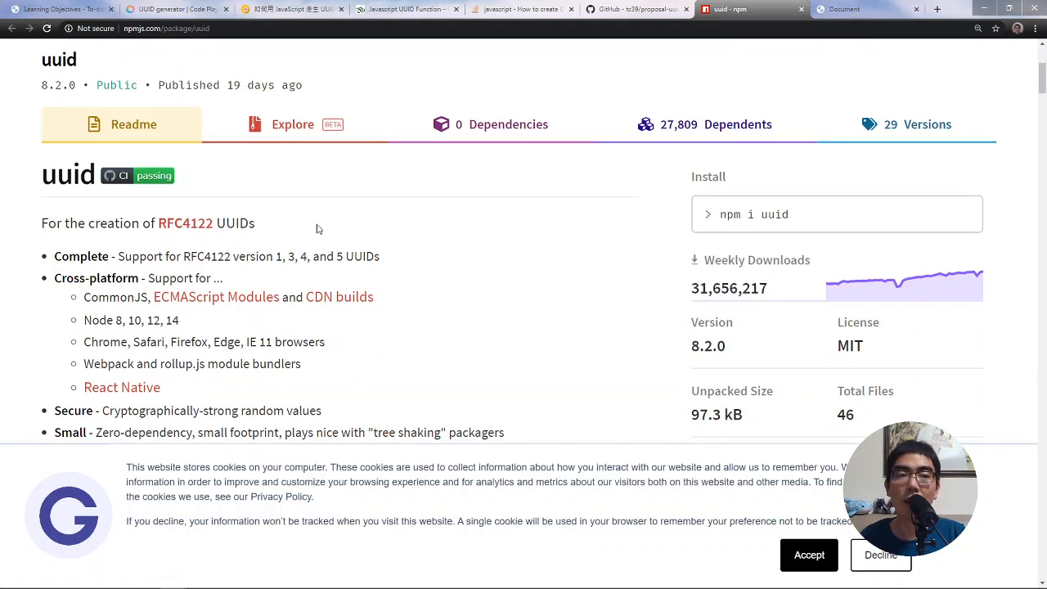
mouse_move(262, 307)
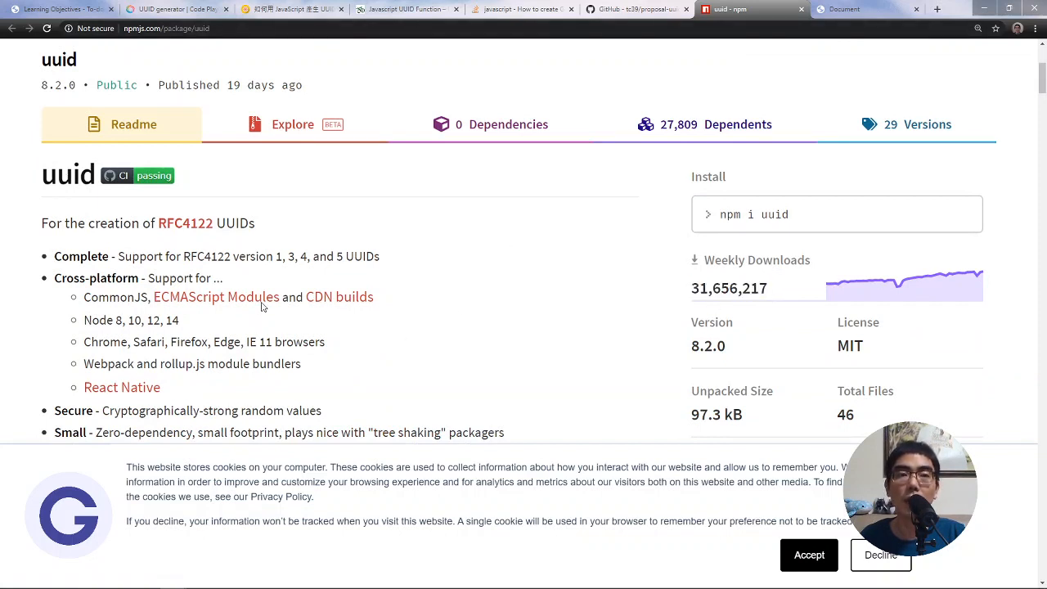
left_click(637, 10)
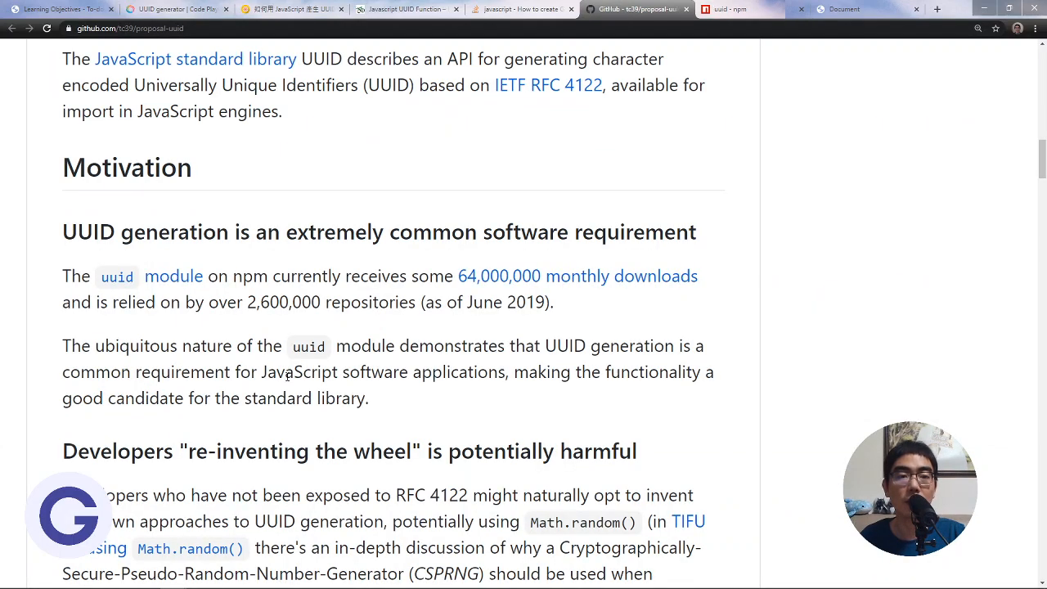
Locate the proposal's UUID API section and select the randomUUID(); call in its code sample, ending on the to-do console
scroll("down", 3)
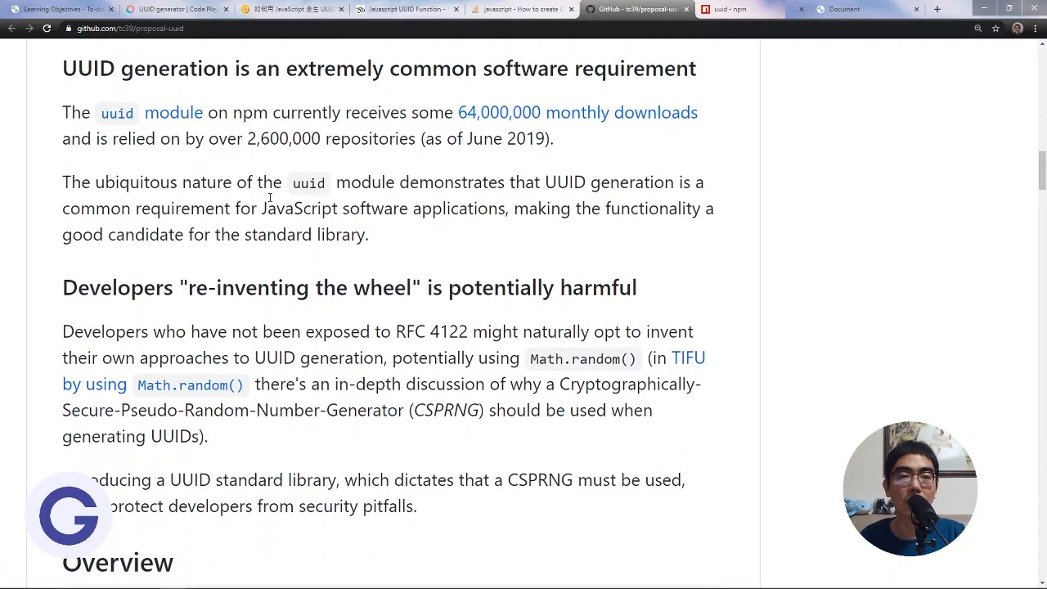
scroll("down", 3)
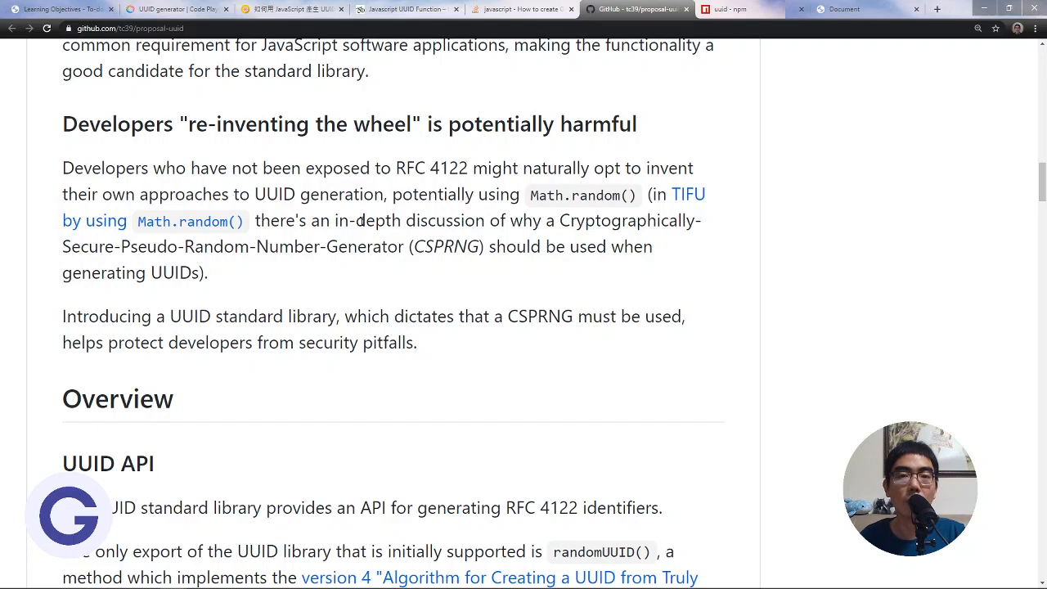
scroll("down", 3)
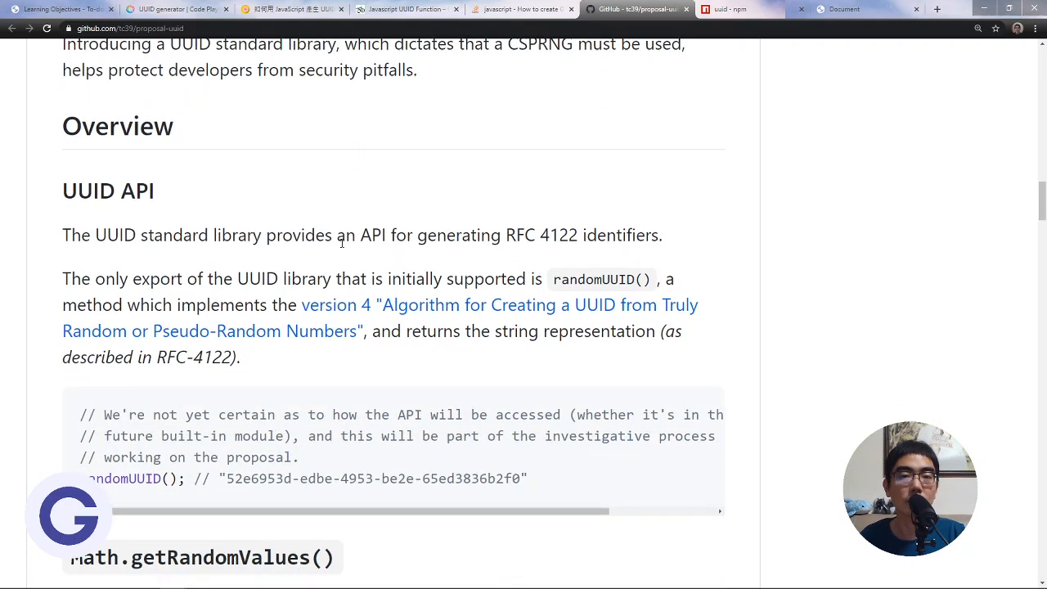
scroll("down", 3)
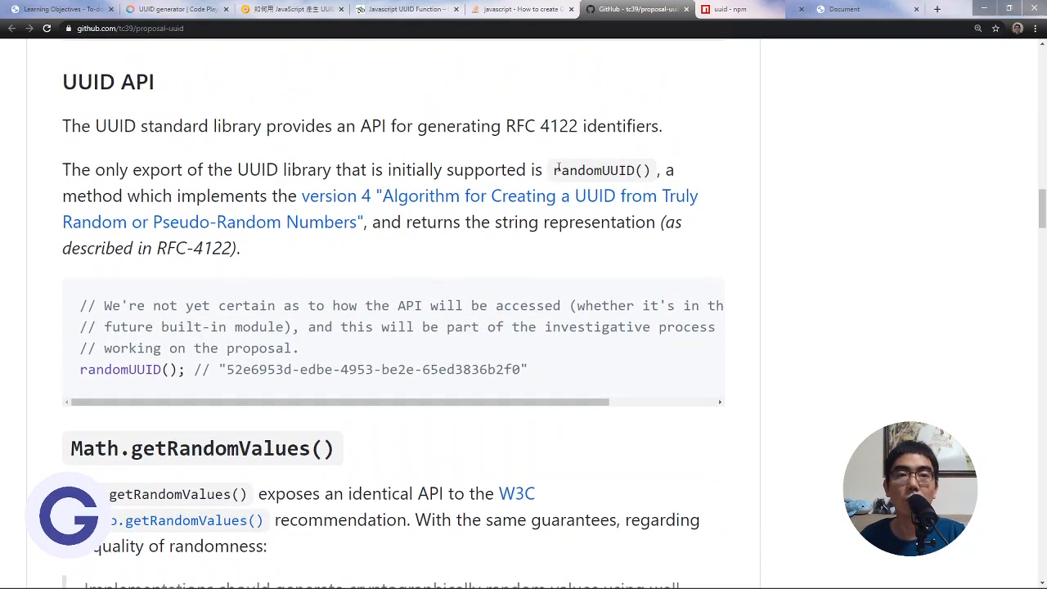
double_click(573, 171)
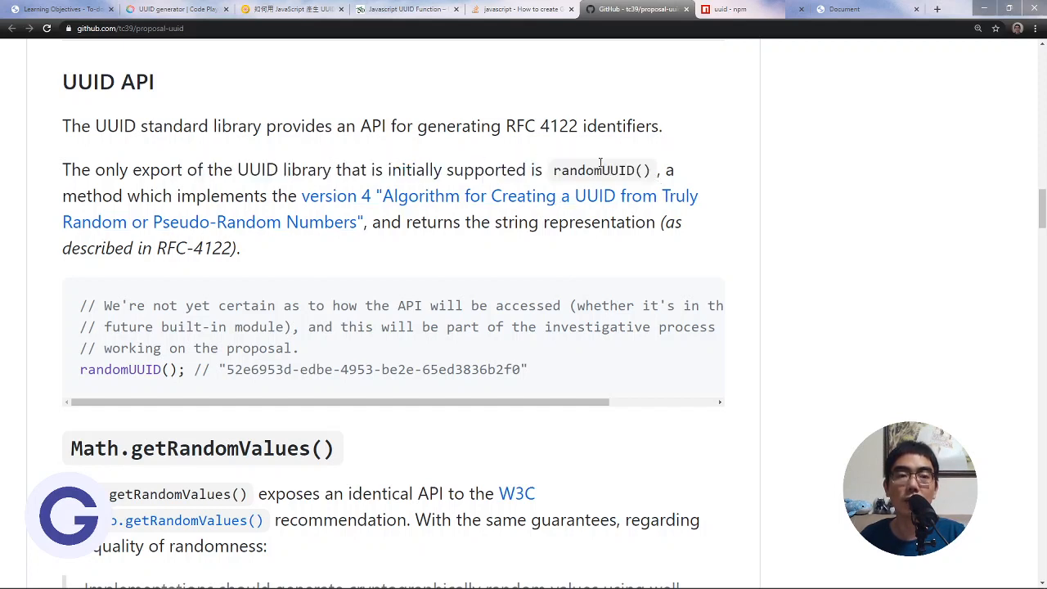
double_click(104, 370)
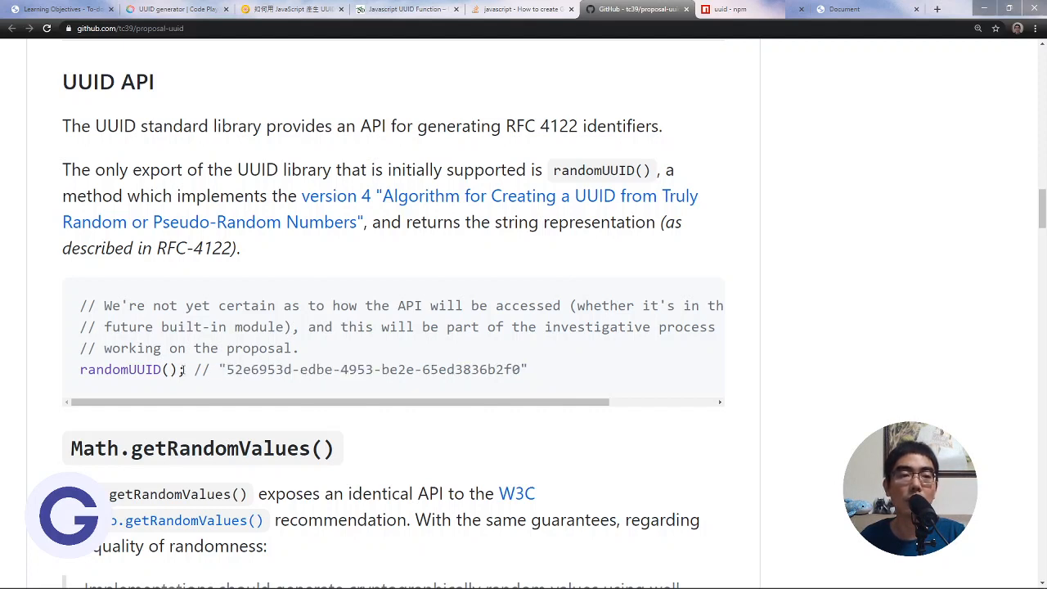
double_click(120, 370)
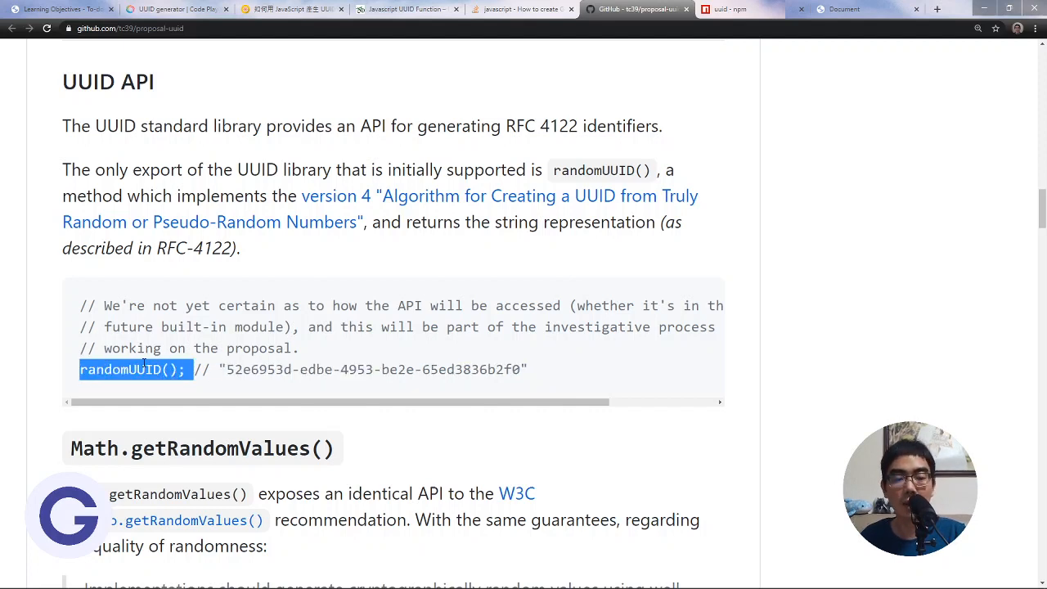
left_click(843, 10)
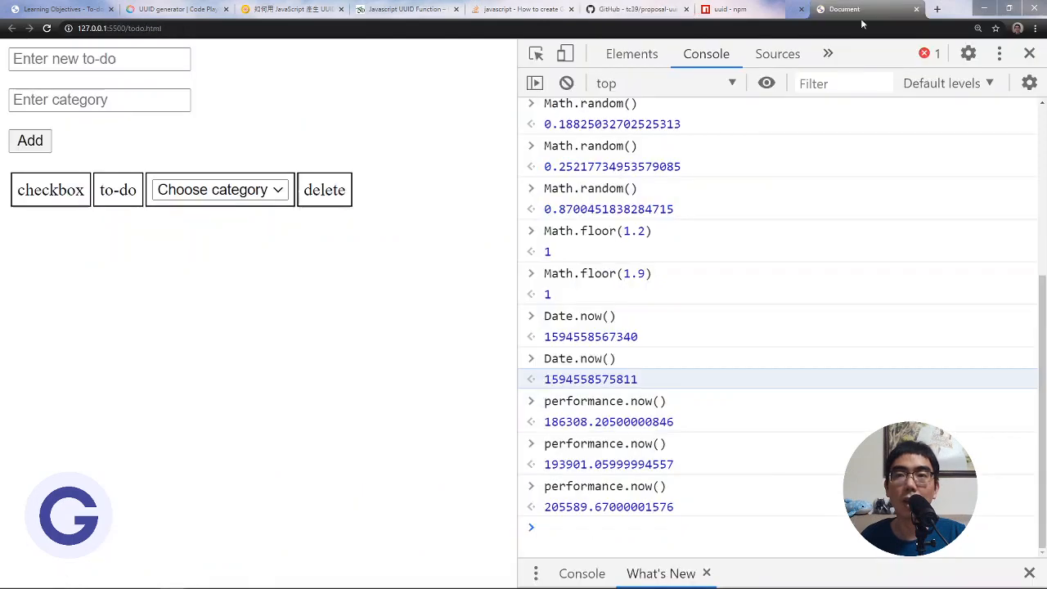
Run randomUUID(); in the to-do page's console, which throws a ReferenceError, and return to the proposal
type("randomUUID();")
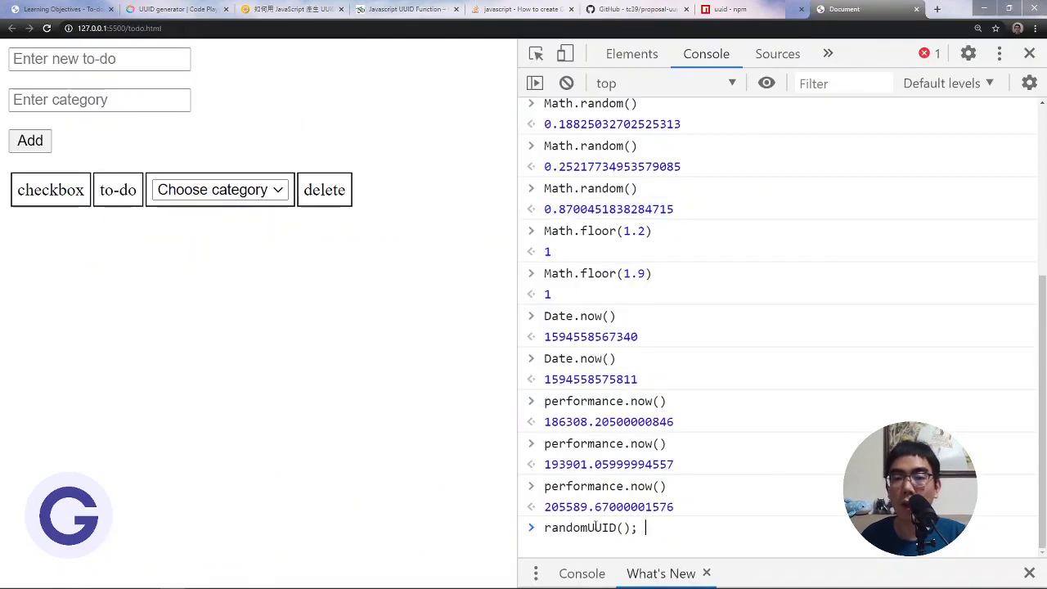
key("Return")
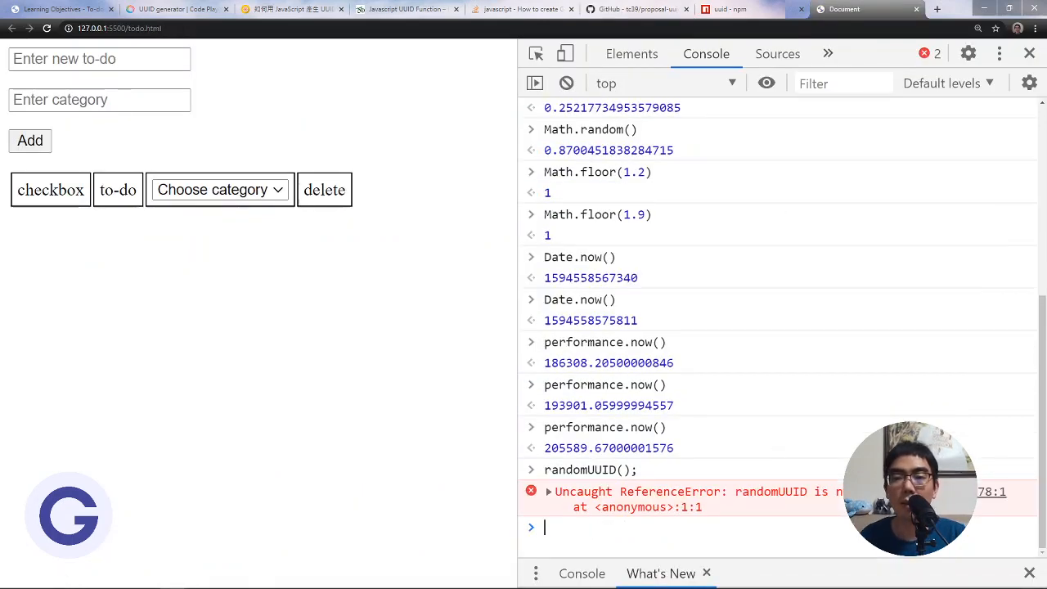
mouse_move(707, 523)
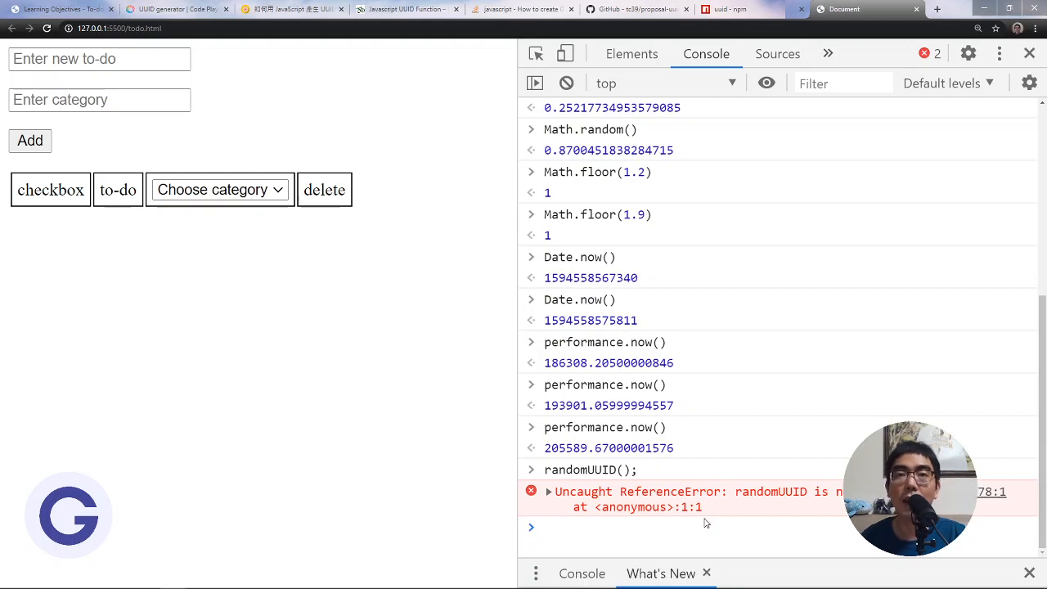
left_click(639, 10)
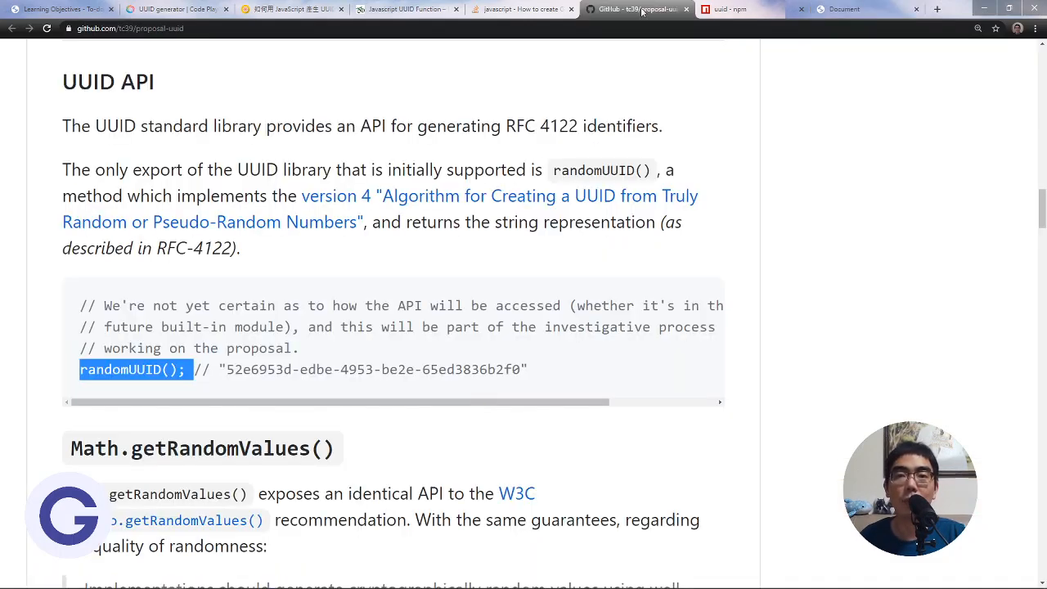
Review the randomUUID() example once more, then switch to the SoloLearn 'UUID generator | Code Playground'
scroll("down", 3)
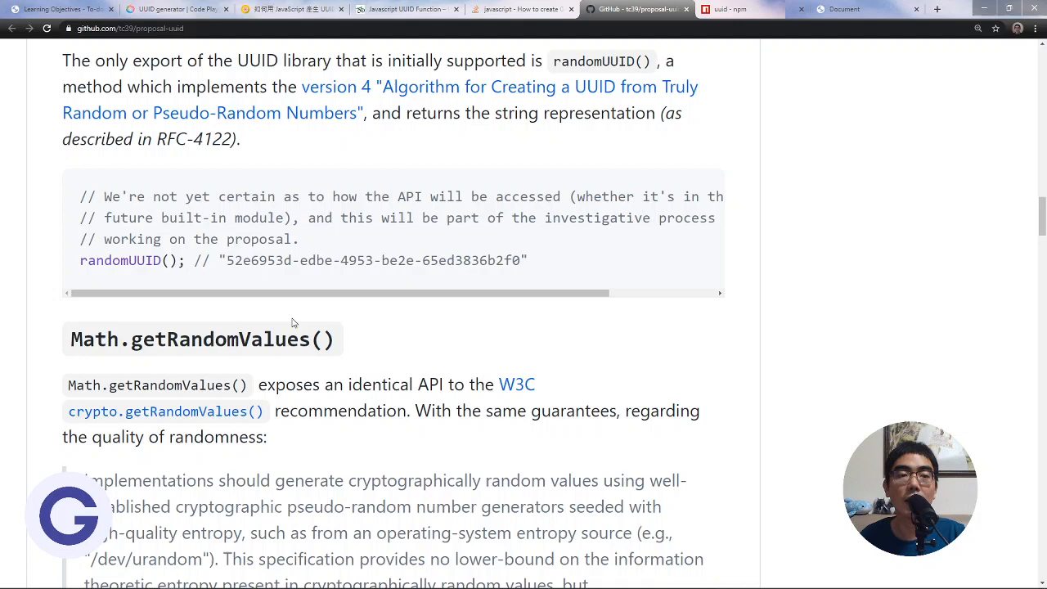
scroll("up", 3)
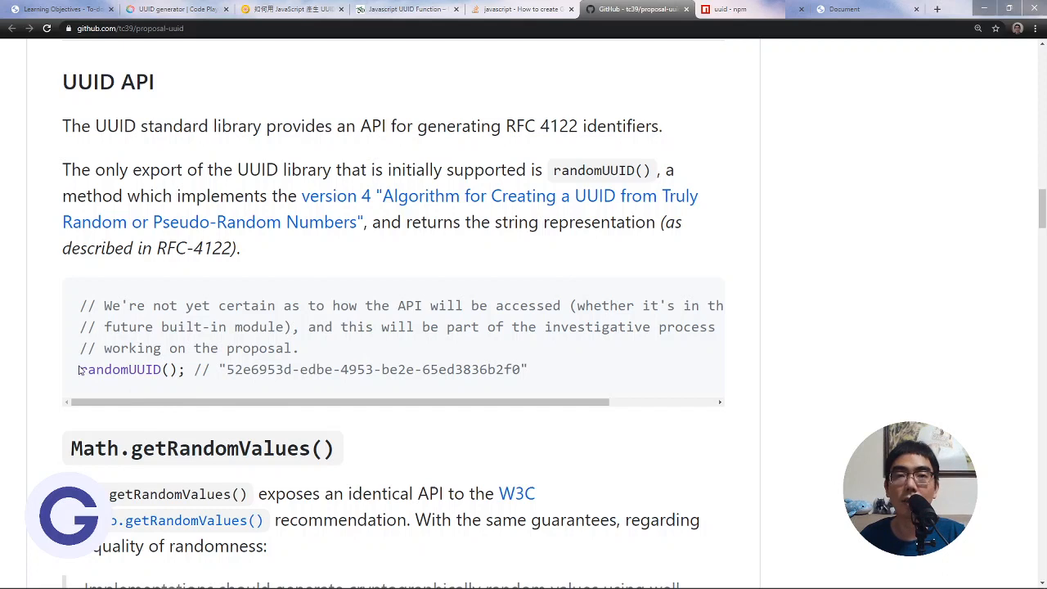
left_click(176, 10)
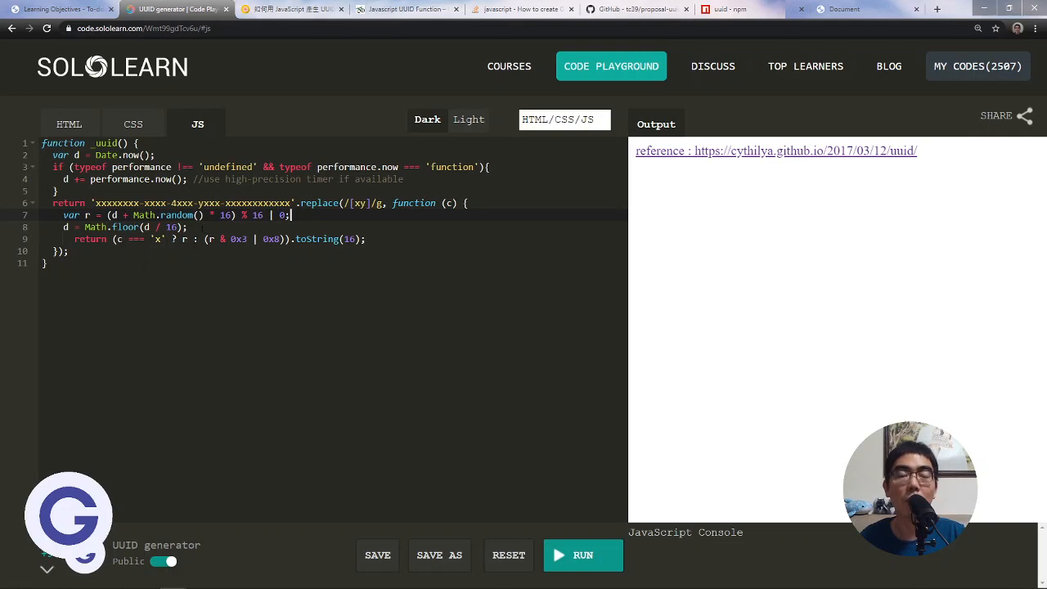
Show the To-do List Part 10 UUID topics slide and highlight part of its topic list
left_click(637, 10)
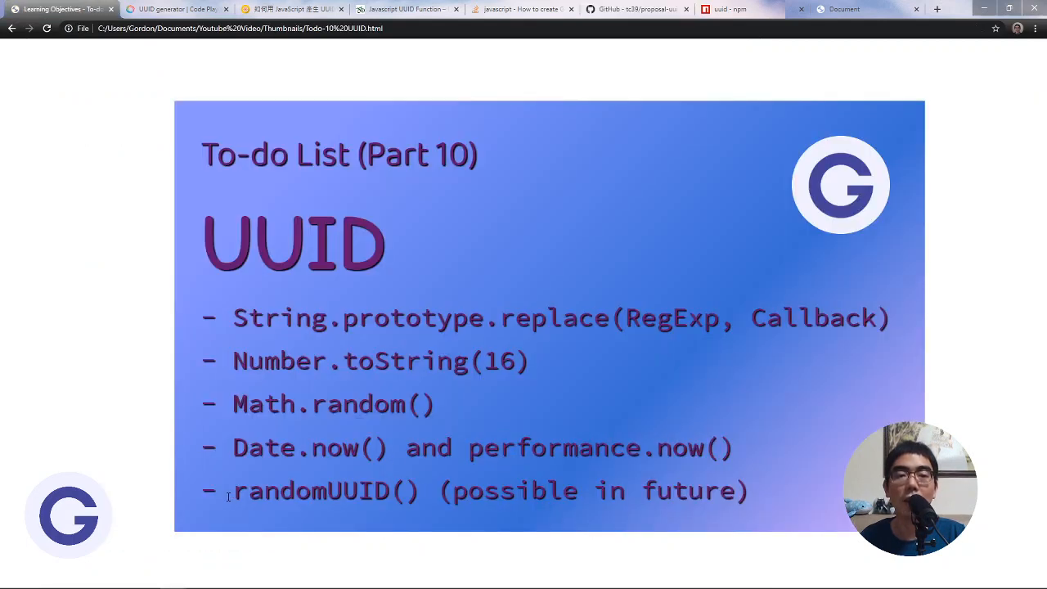
left_click_drag(442, 491, 720, 491)
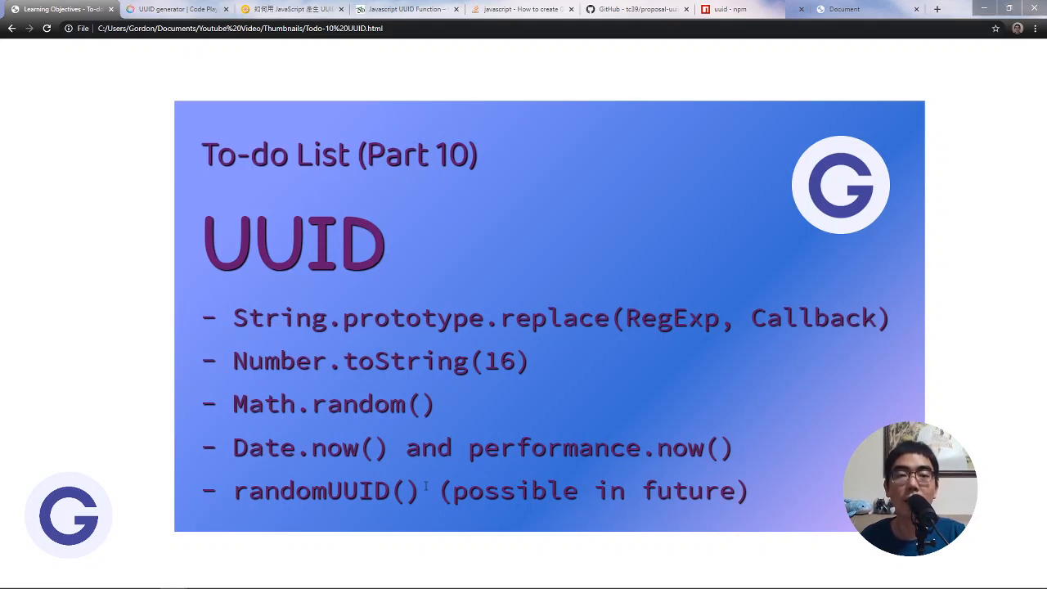
mouse_move(761, 501)
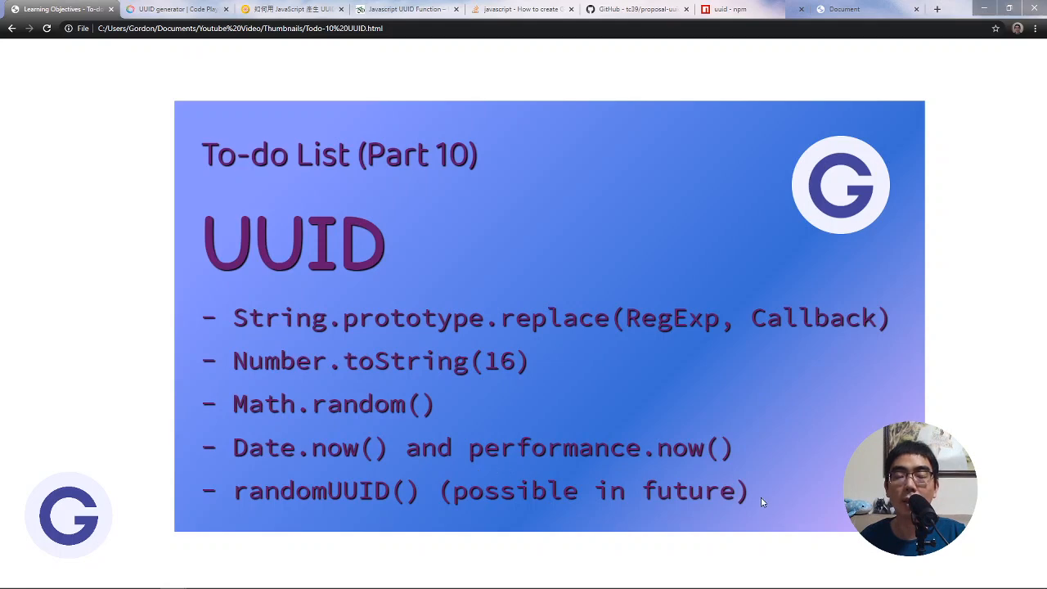